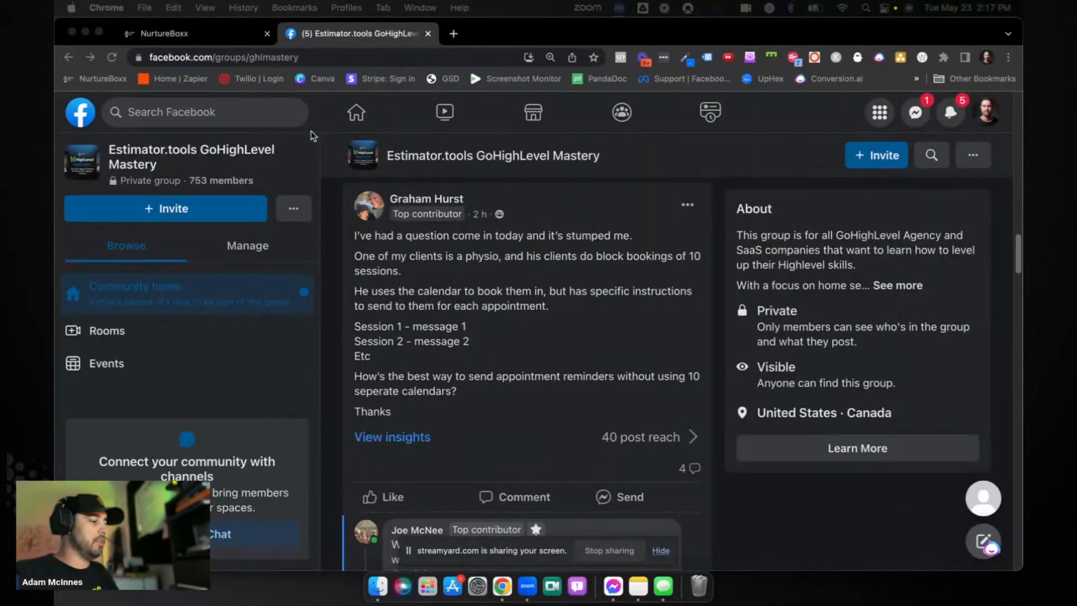
mouse_move(408, 274)
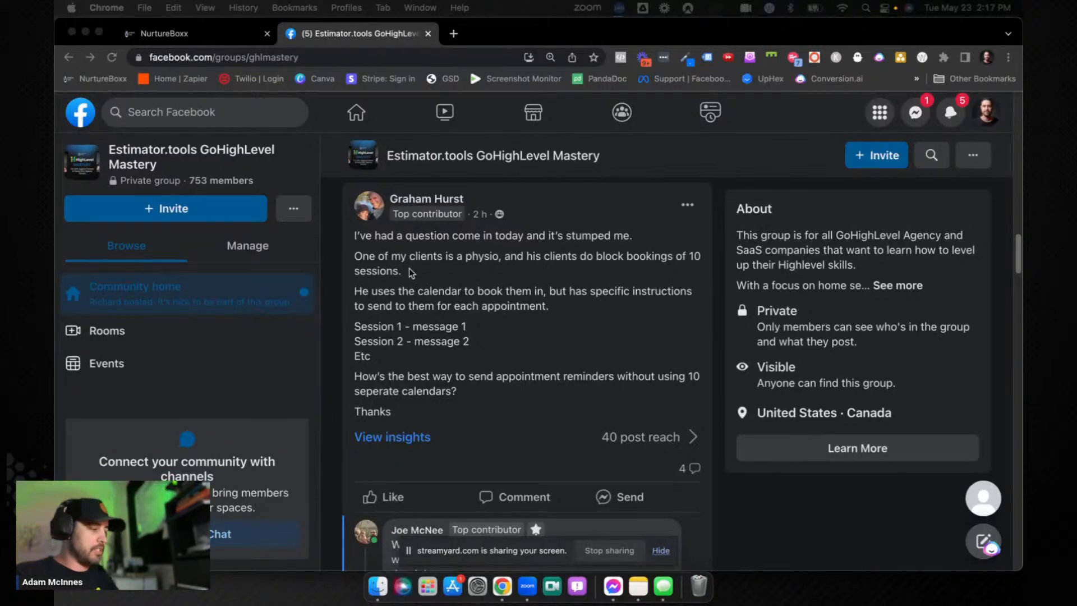
mouse_move(540, 262)
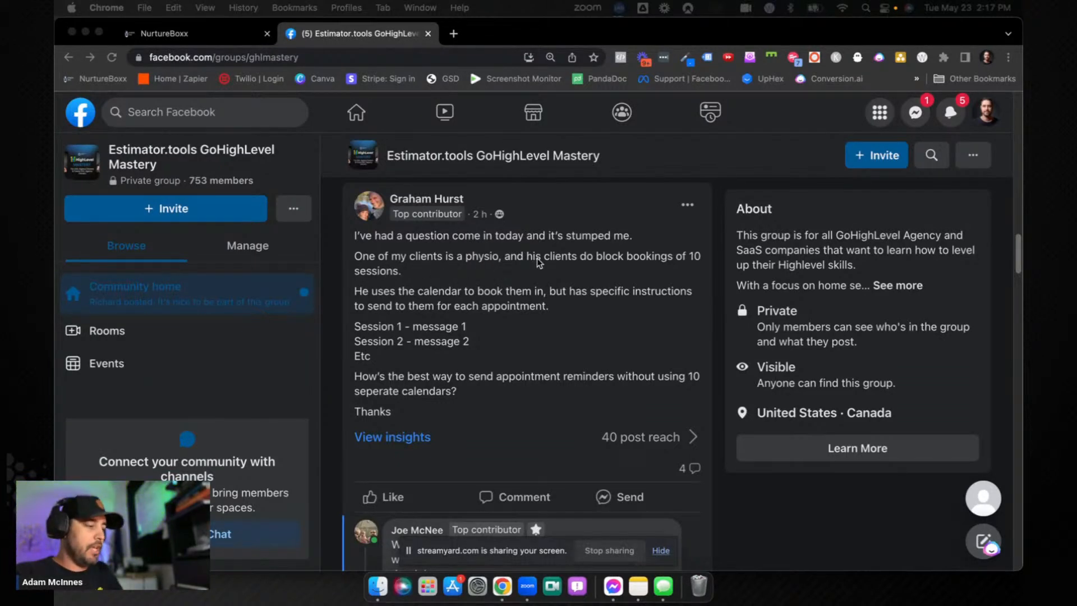
mouse_move(484, 281)
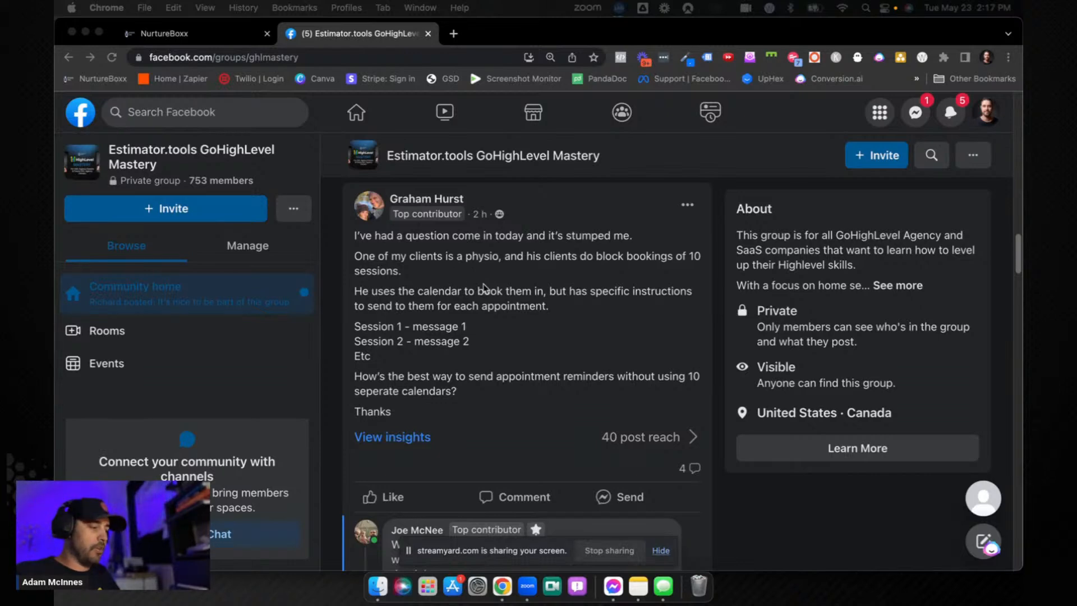
mouse_move(630, 295)
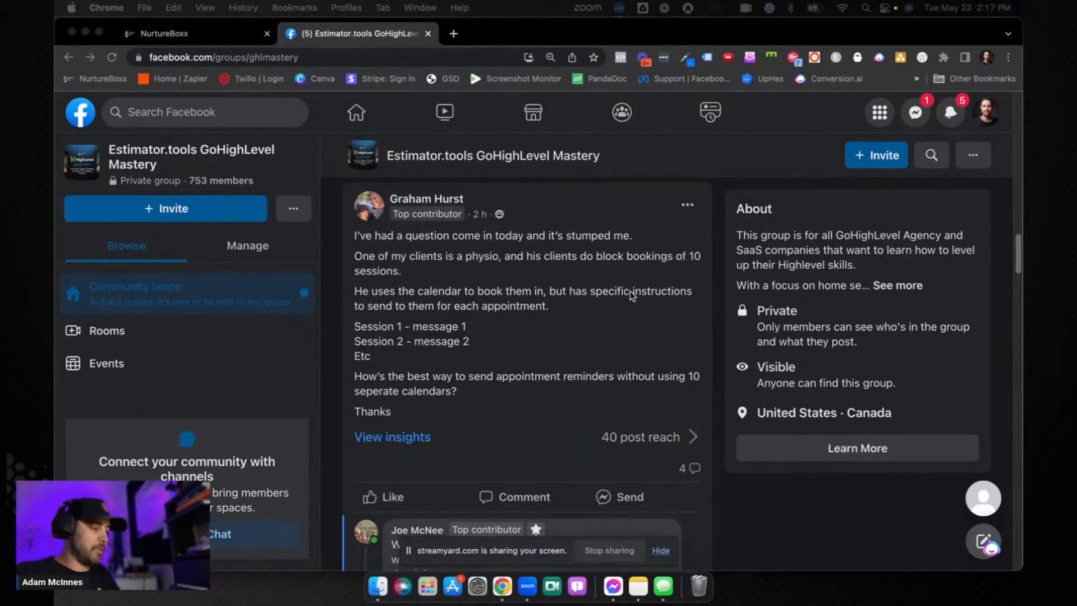
mouse_move(516, 334)
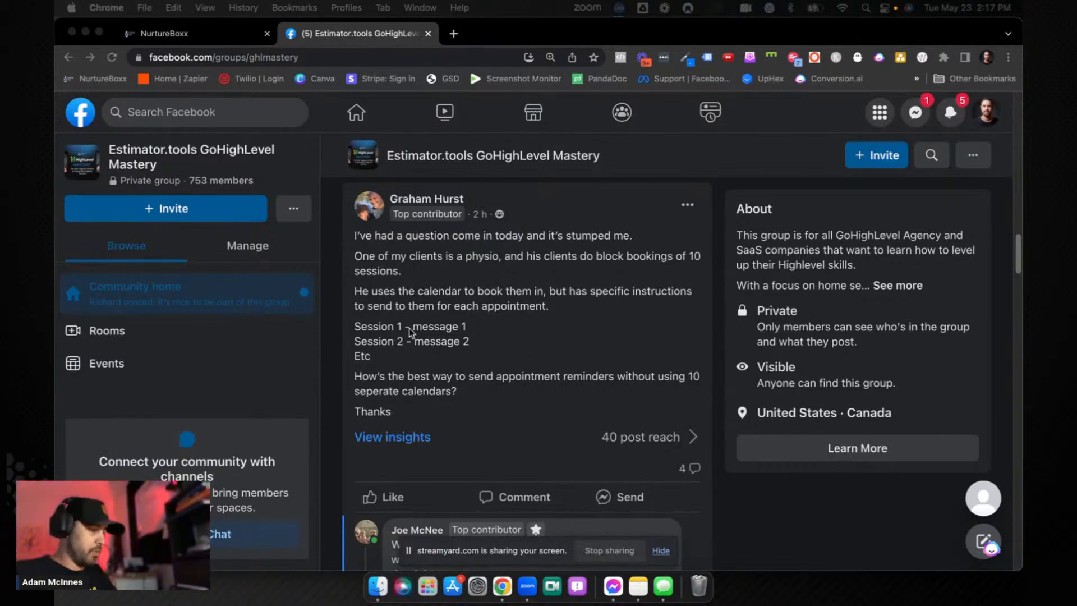
mouse_move(405, 358)
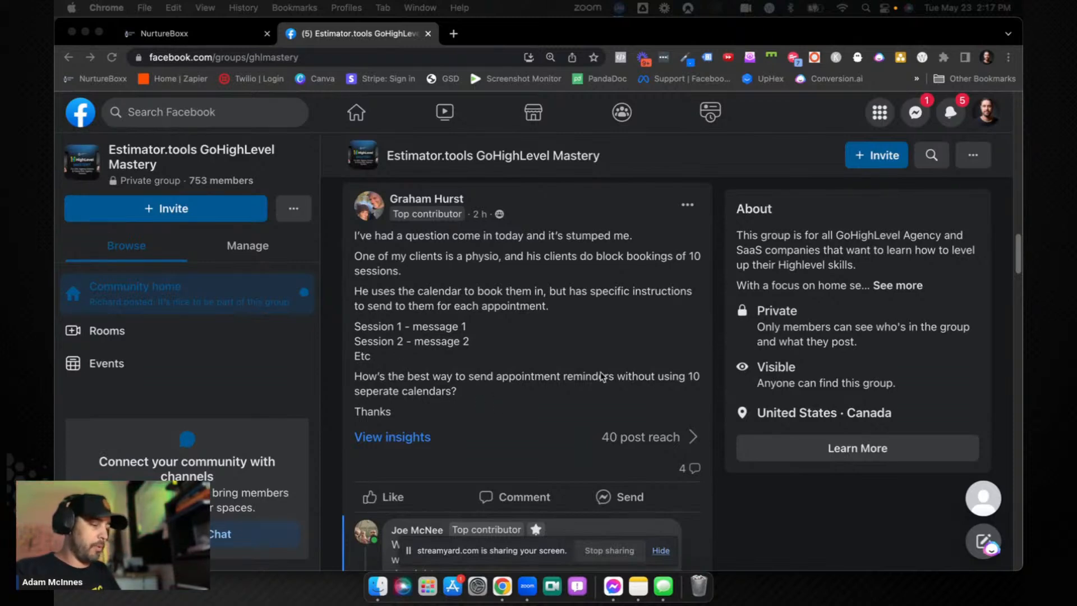
mouse_move(539, 396)
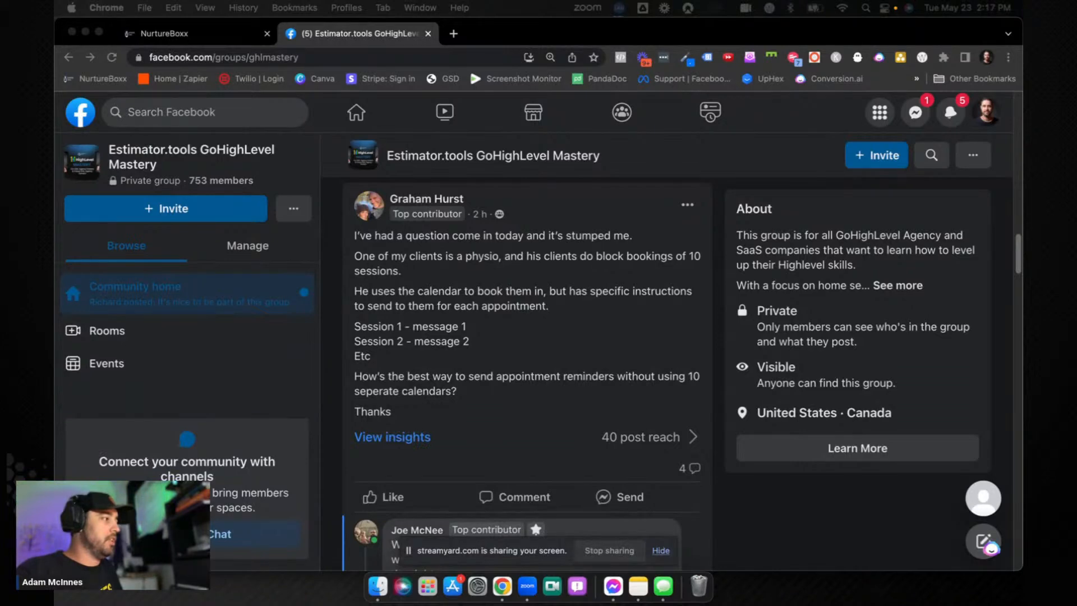
click(165, 32)
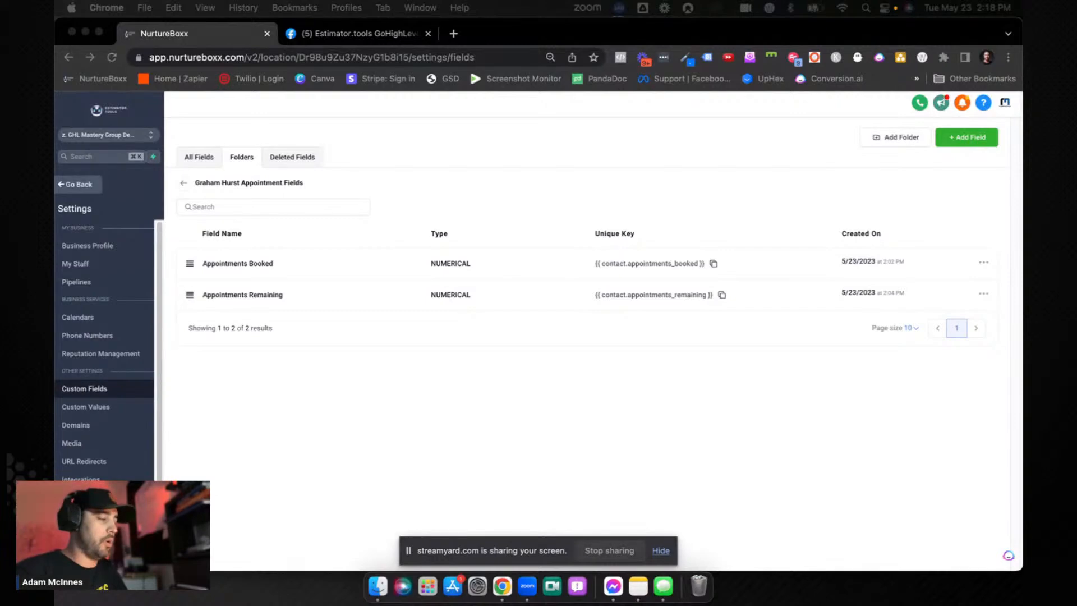
mouse_move(601, 328)
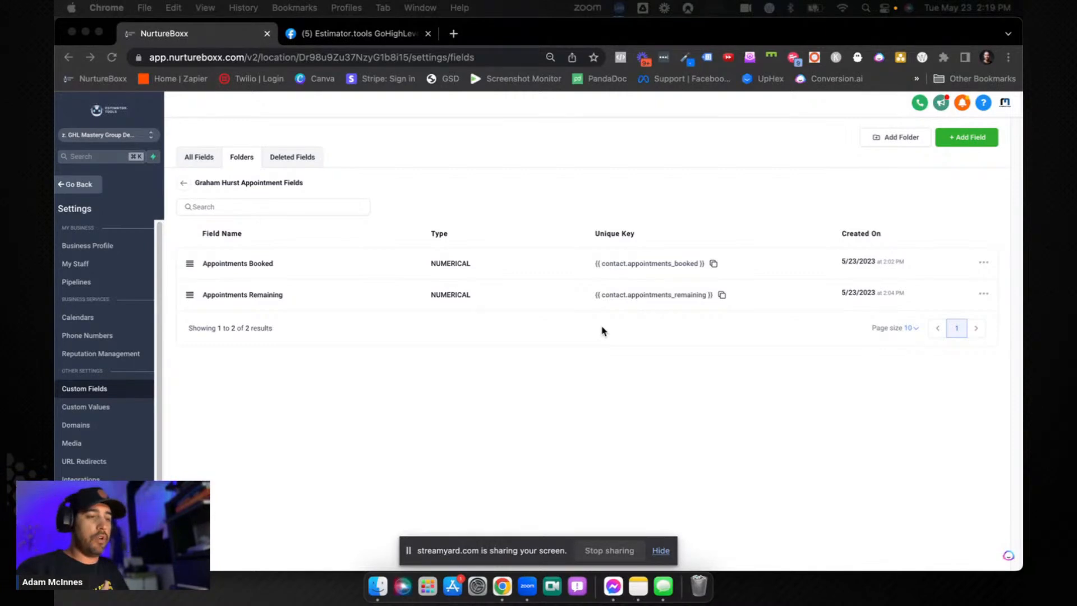
mouse_move(471, 410)
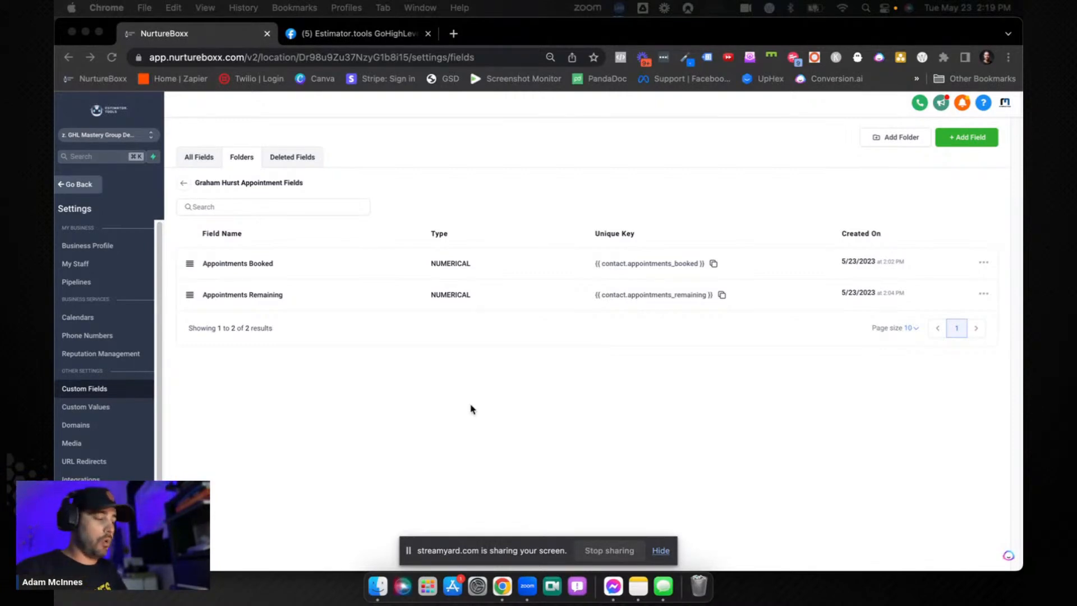
mouse_move(714, 289)
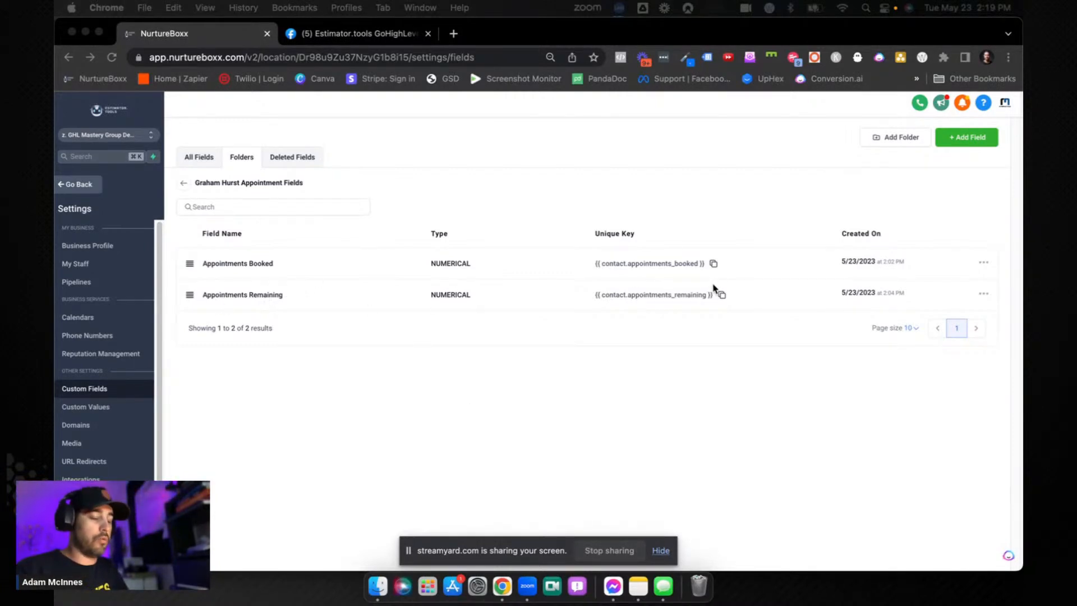
mouse_move(213, 268)
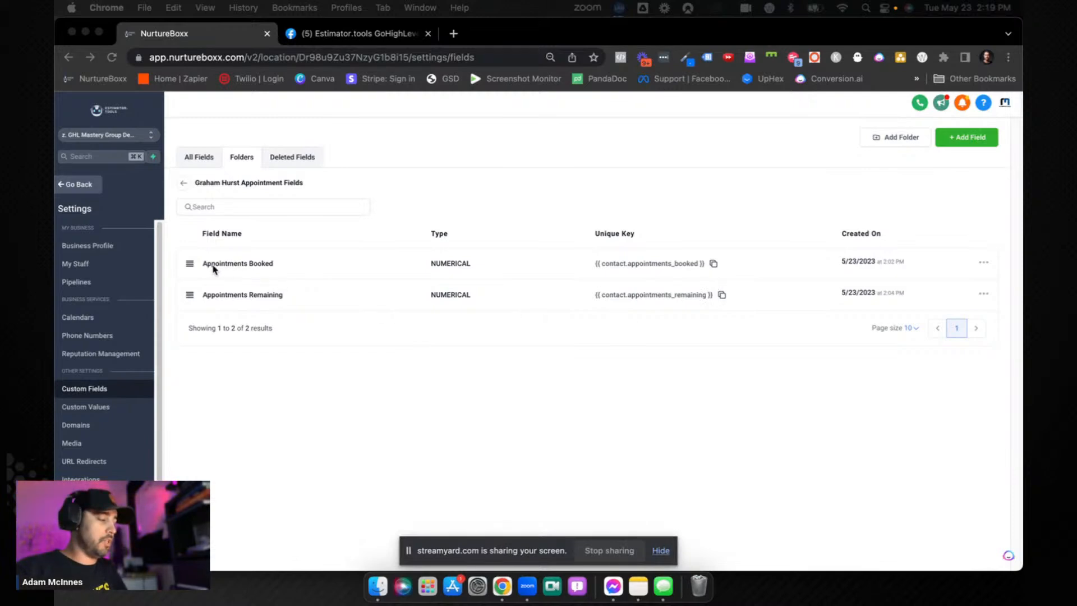
mouse_move(491, 268)
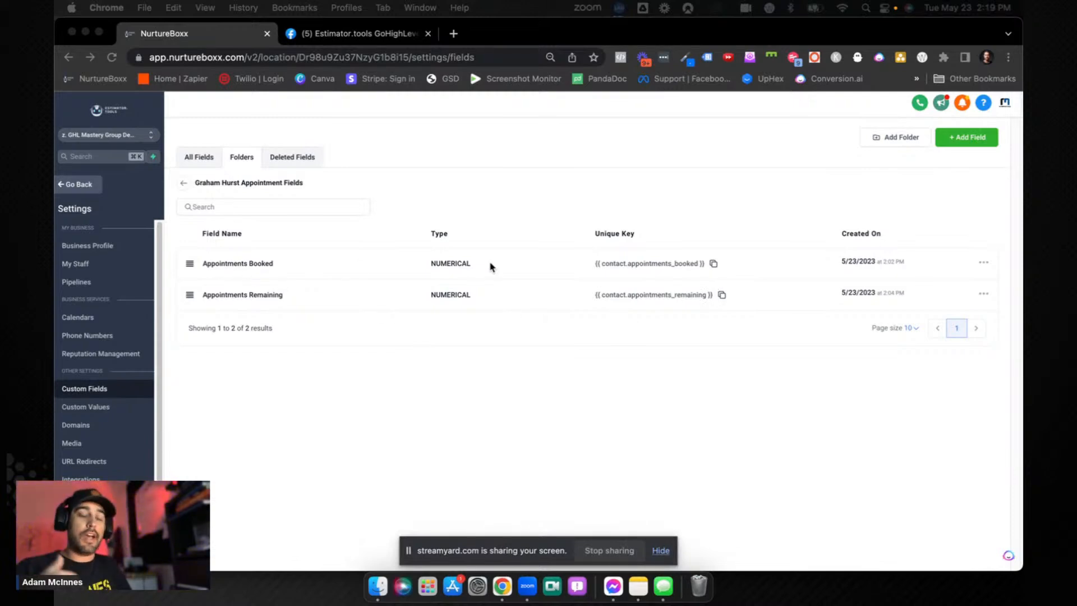
mouse_move(327, 281)
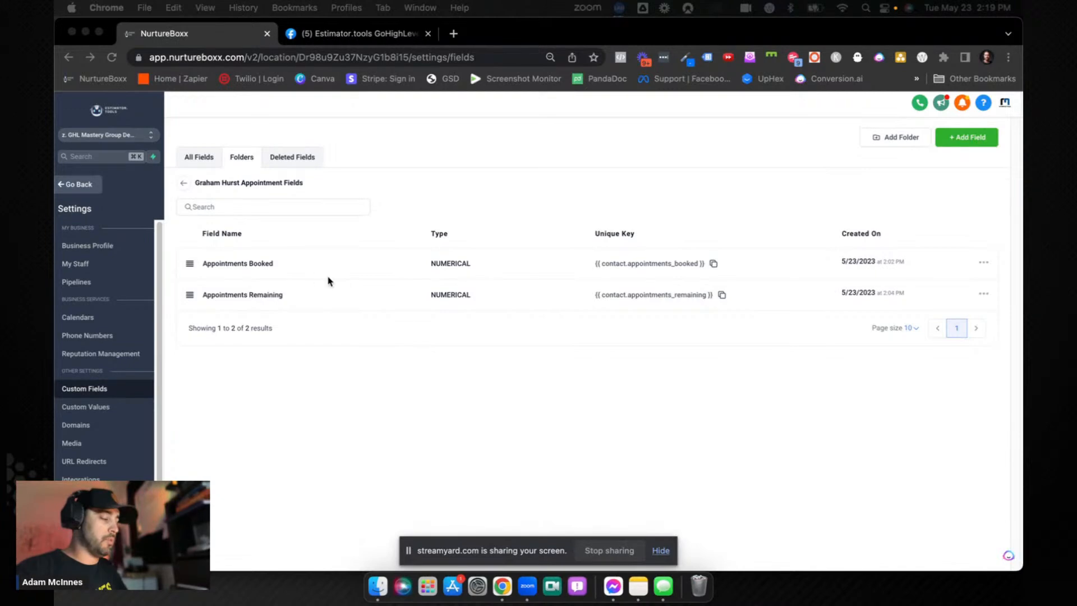
mouse_move(244, 309)
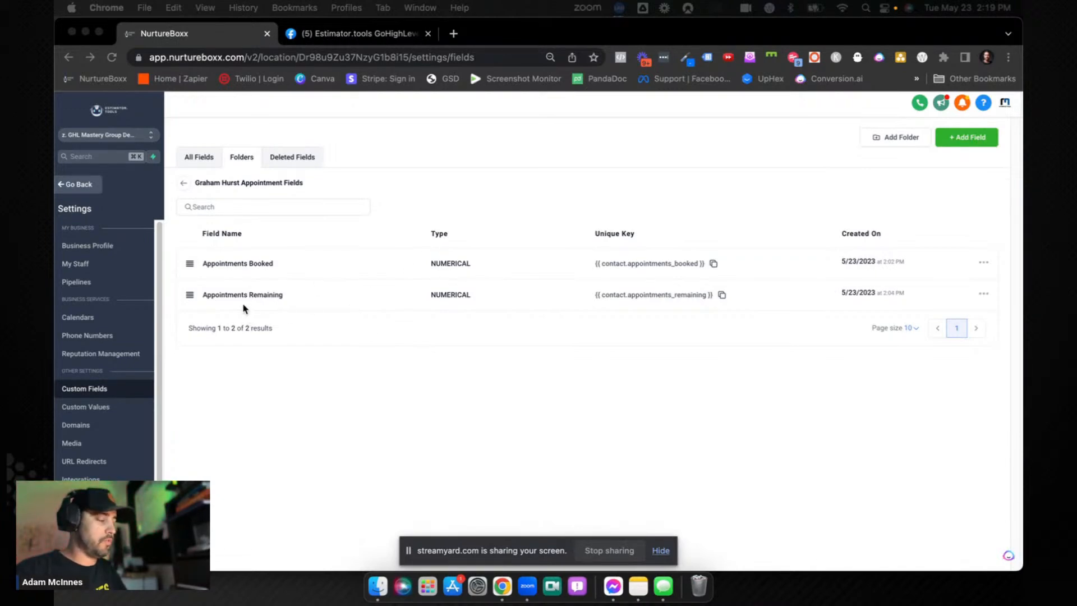
mouse_move(394, 298)
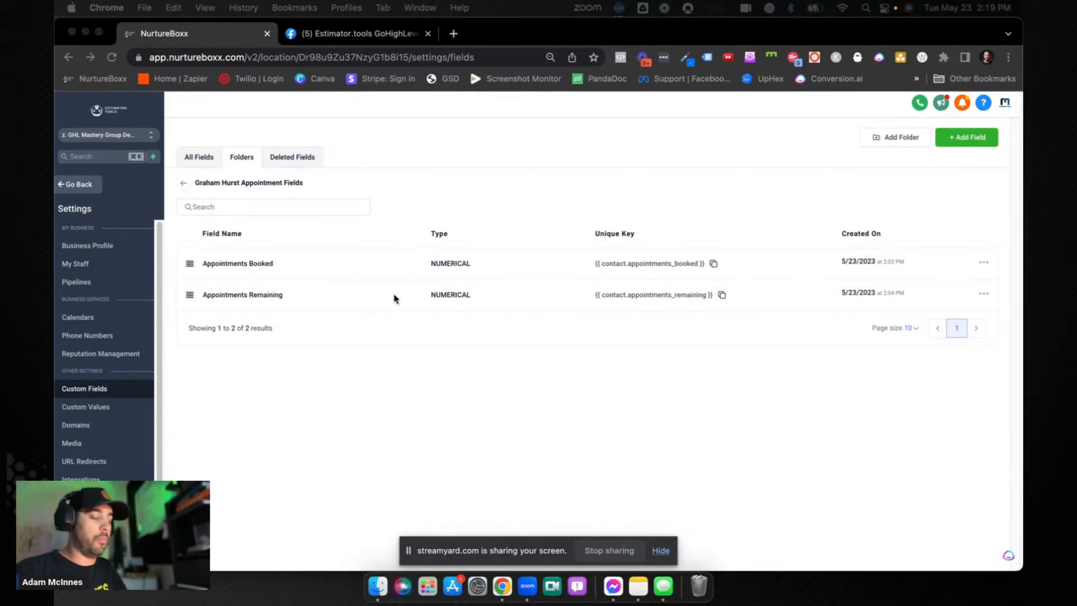
mouse_move(459, 306)
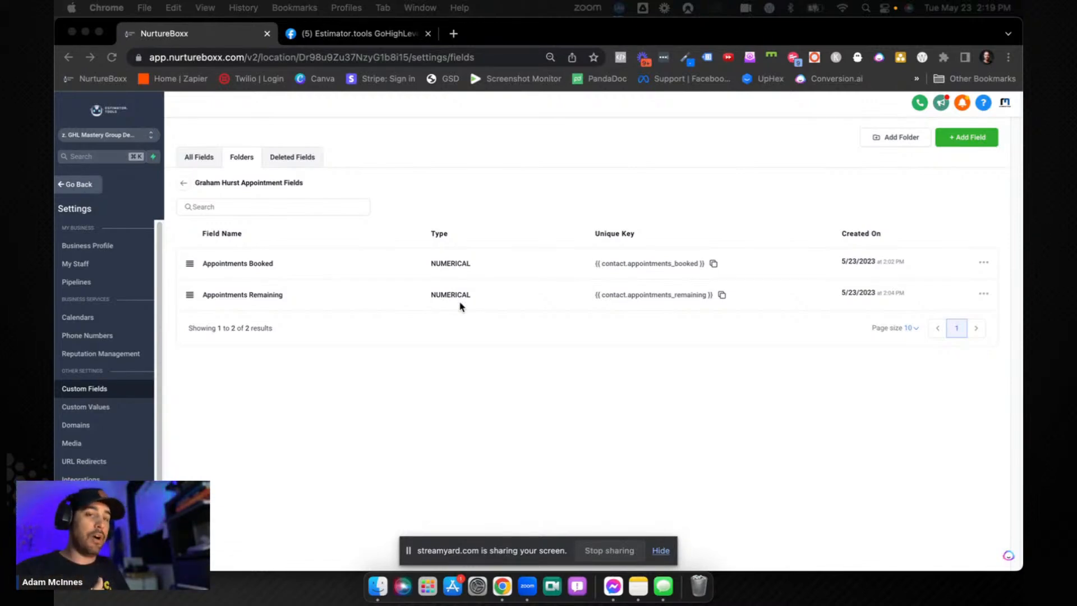
mouse_move(368, 324)
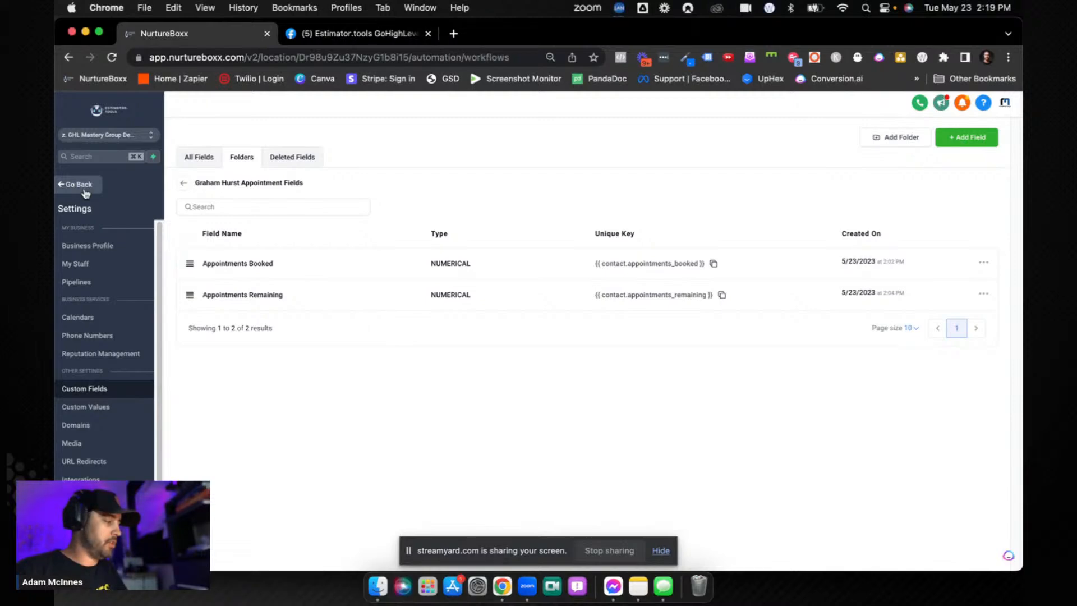
click(78, 184)
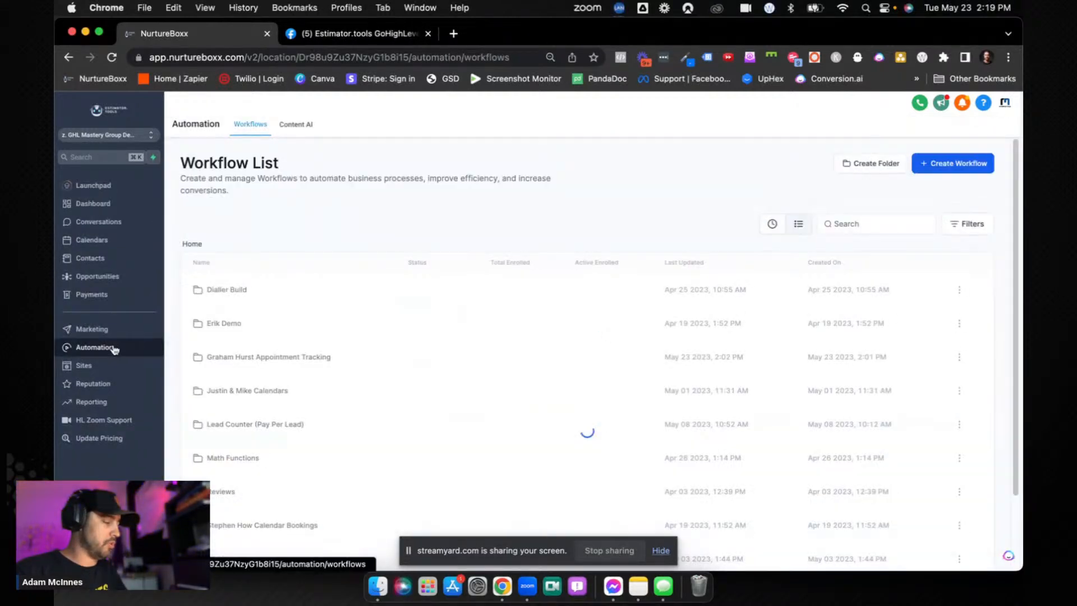
click(268, 357)
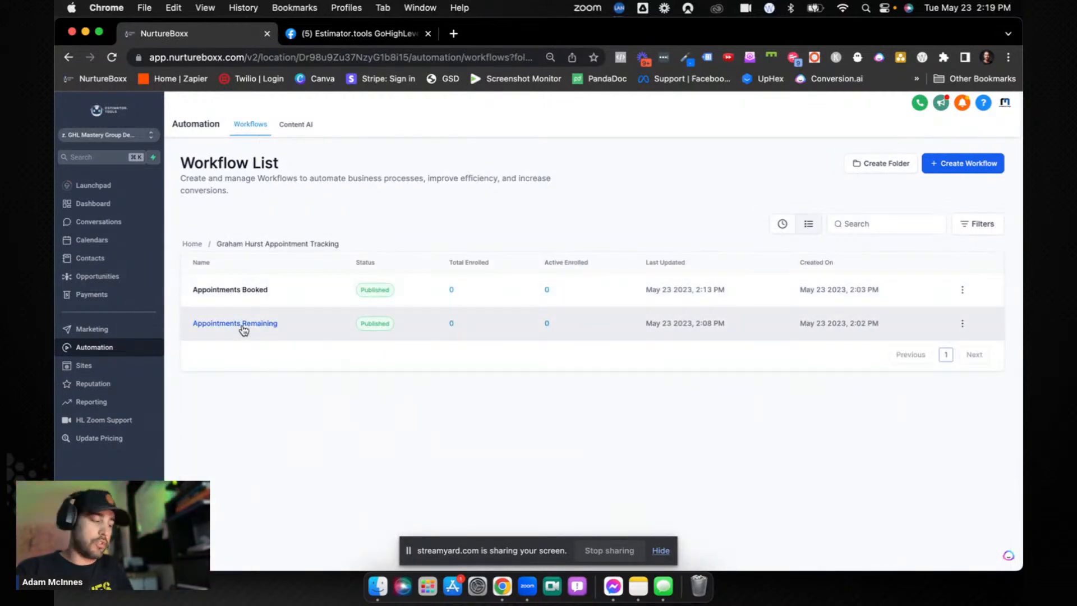
click(234, 323)
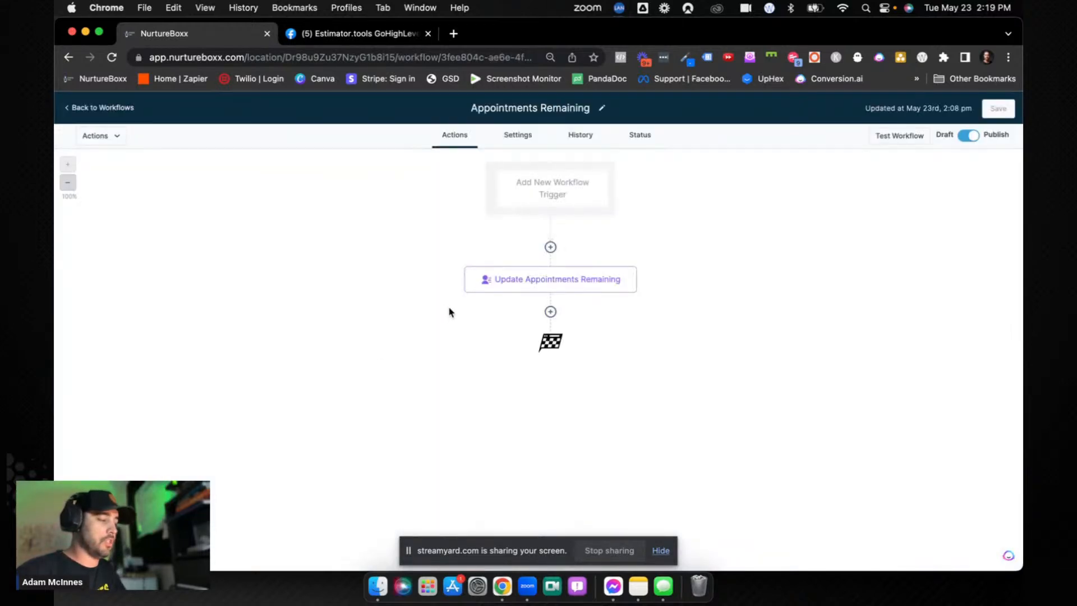
mouse_move(598, 187)
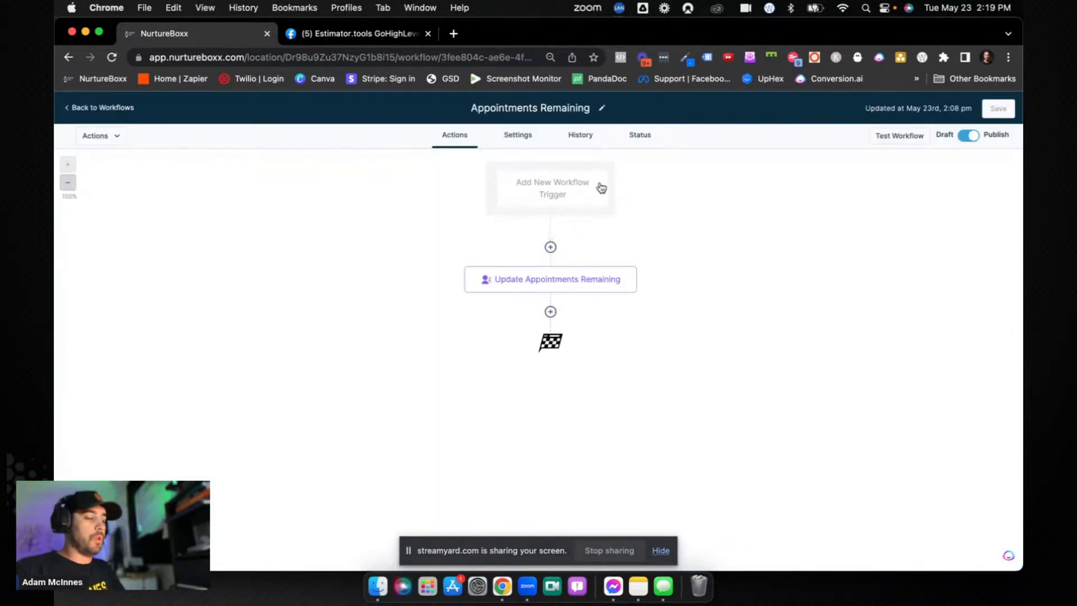
mouse_move(540, 177)
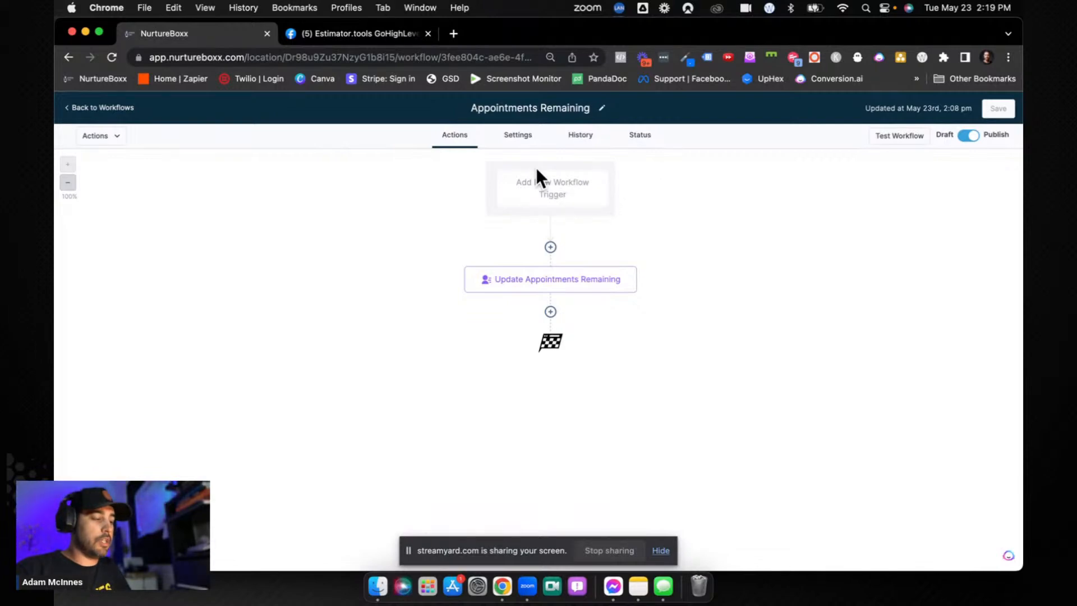
mouse_move(549, 185)
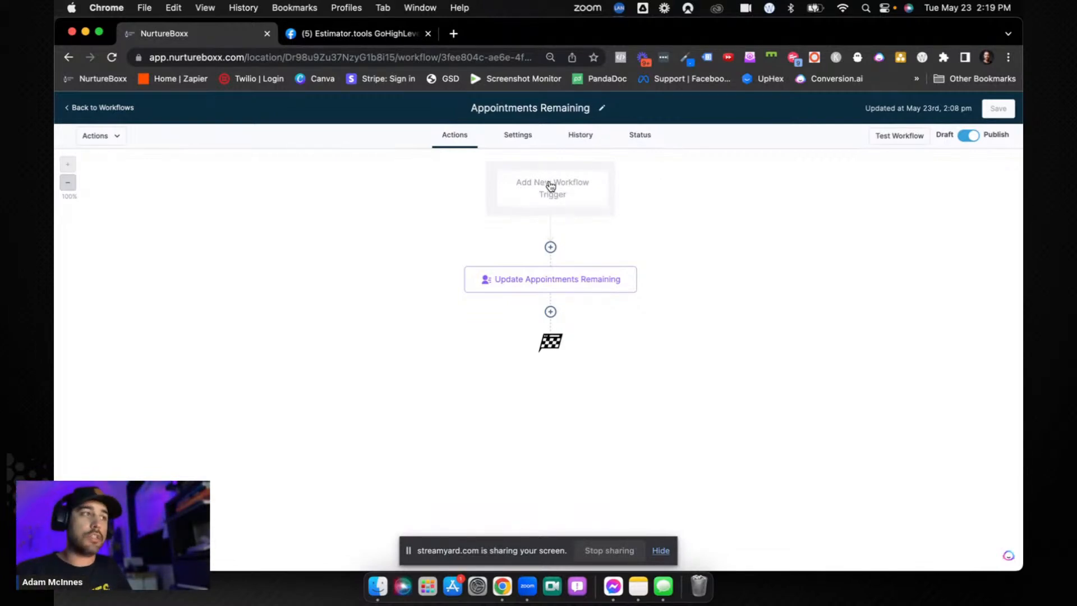
mouse_move(651, 199)
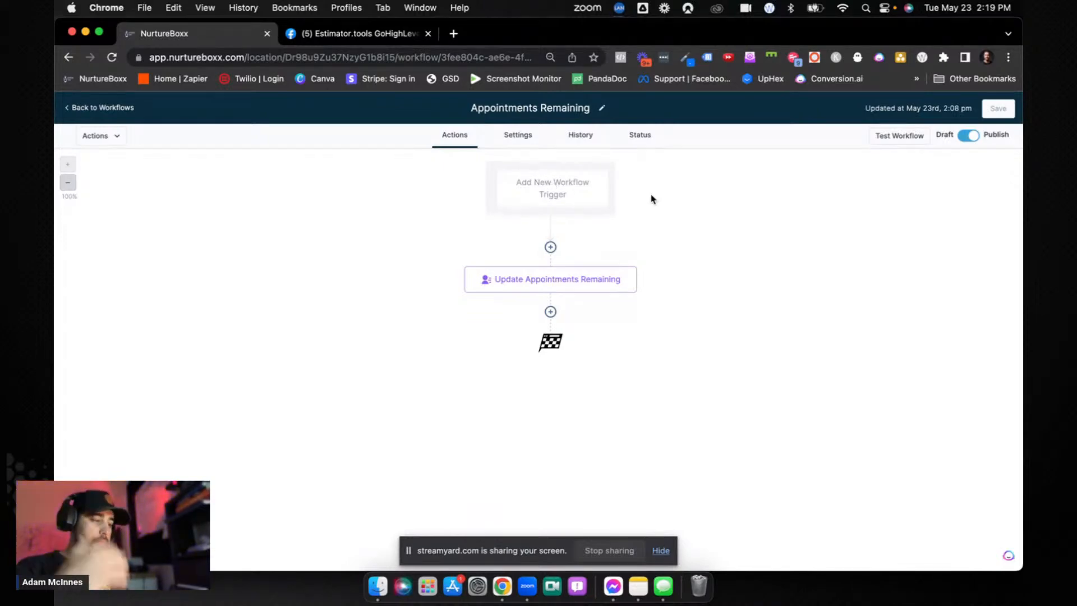
mouse_move(552, 182)
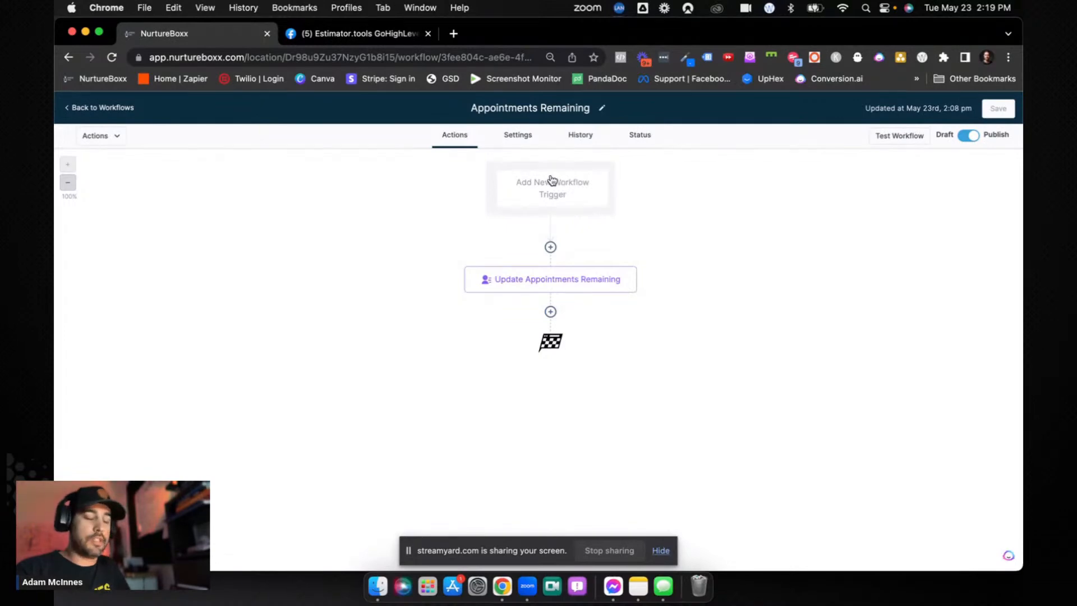
Step: Review the Update Appointments Remaining action setting the Appointments Remaining field to 10
click(550, 279)
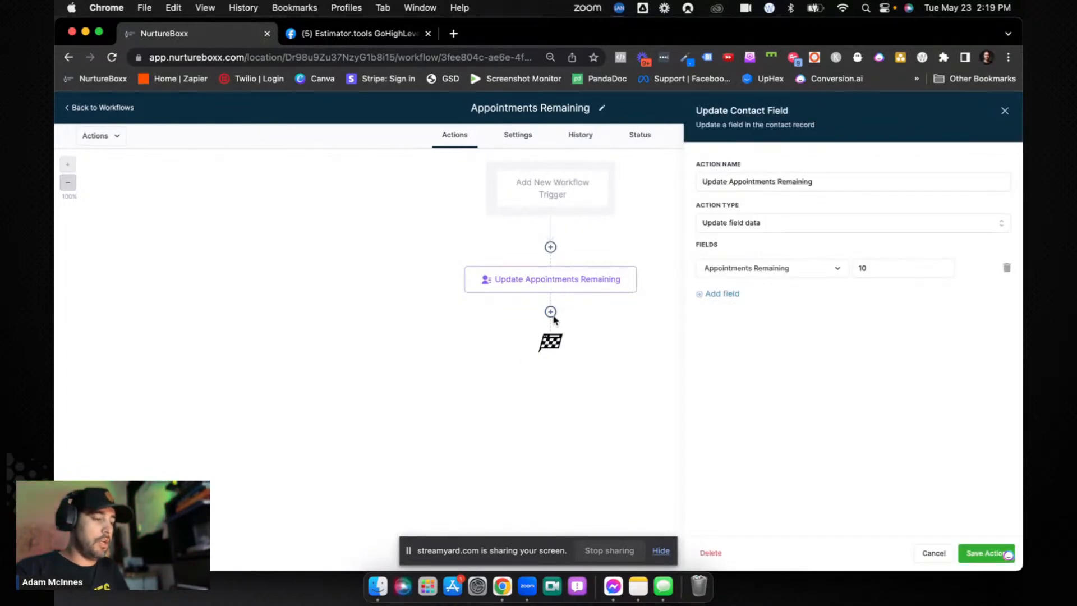
mouse_move(719, 176)
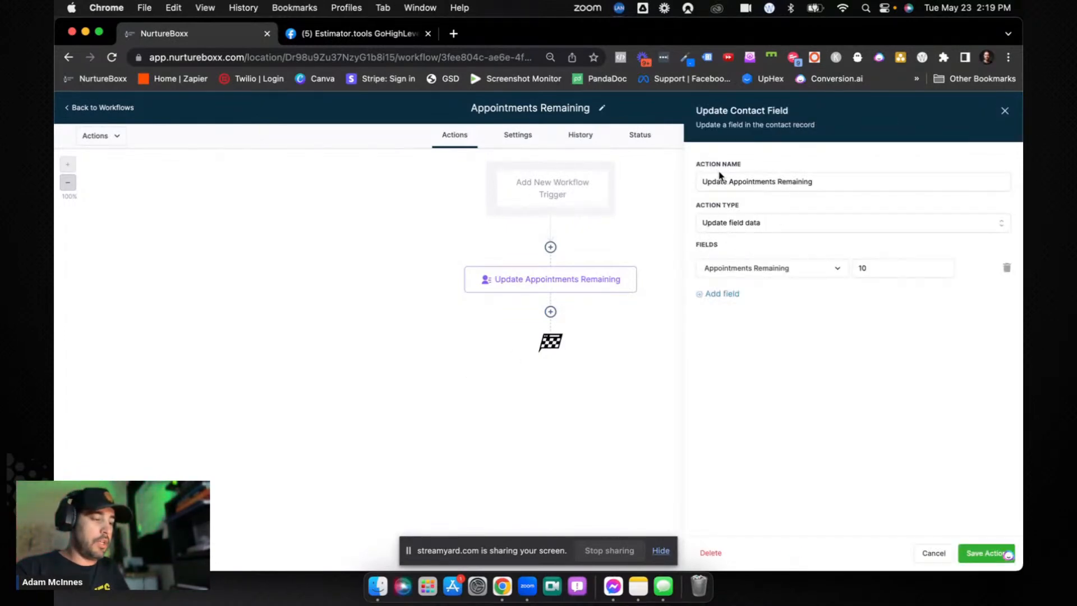
mouse_move(863, 255)
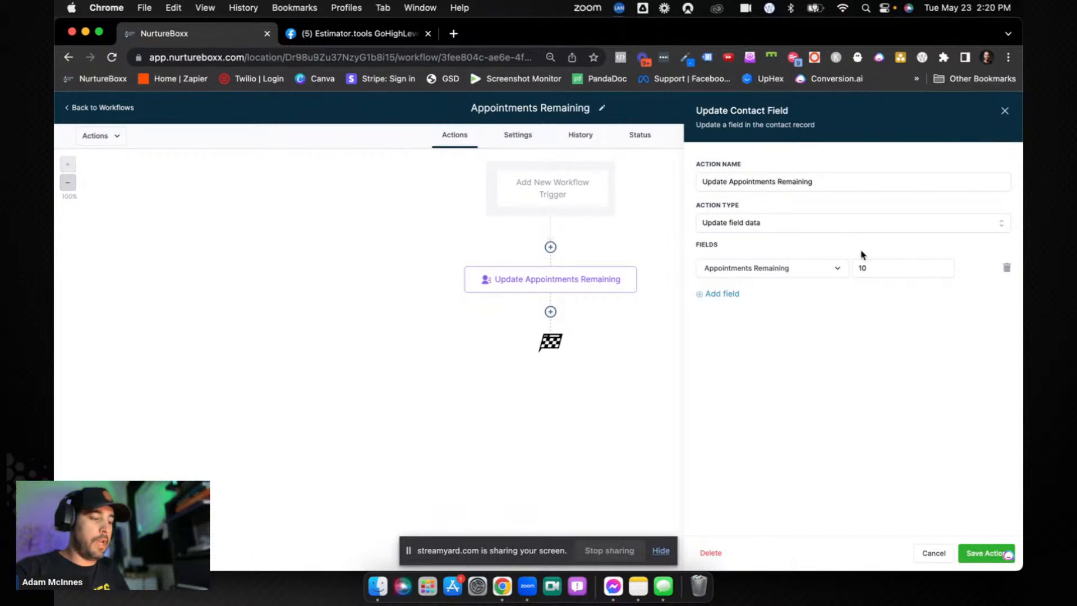
click(901, 268)
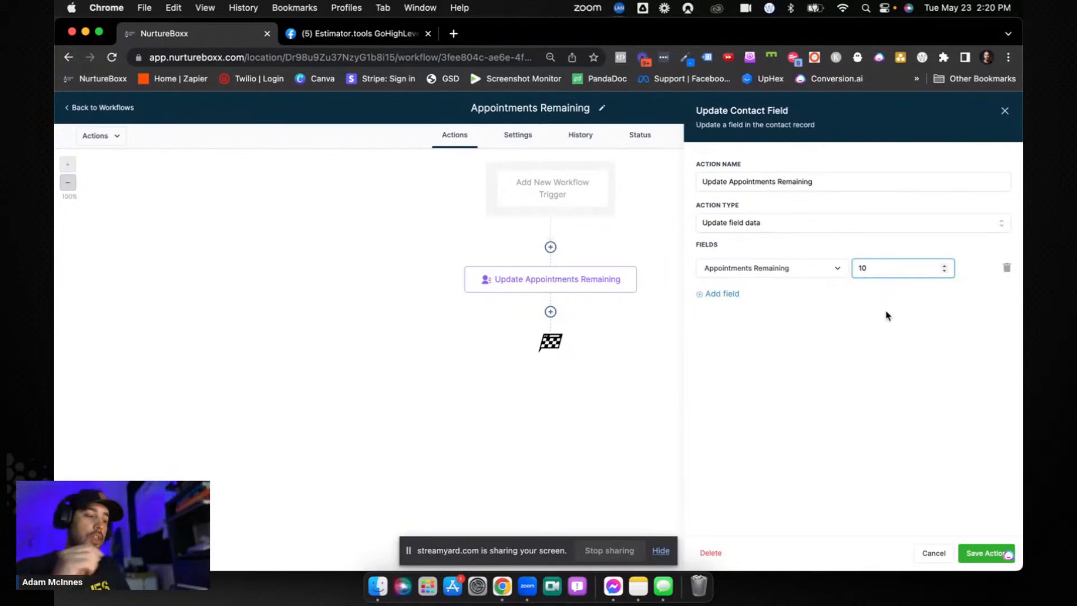
mouse_move(862, 373)
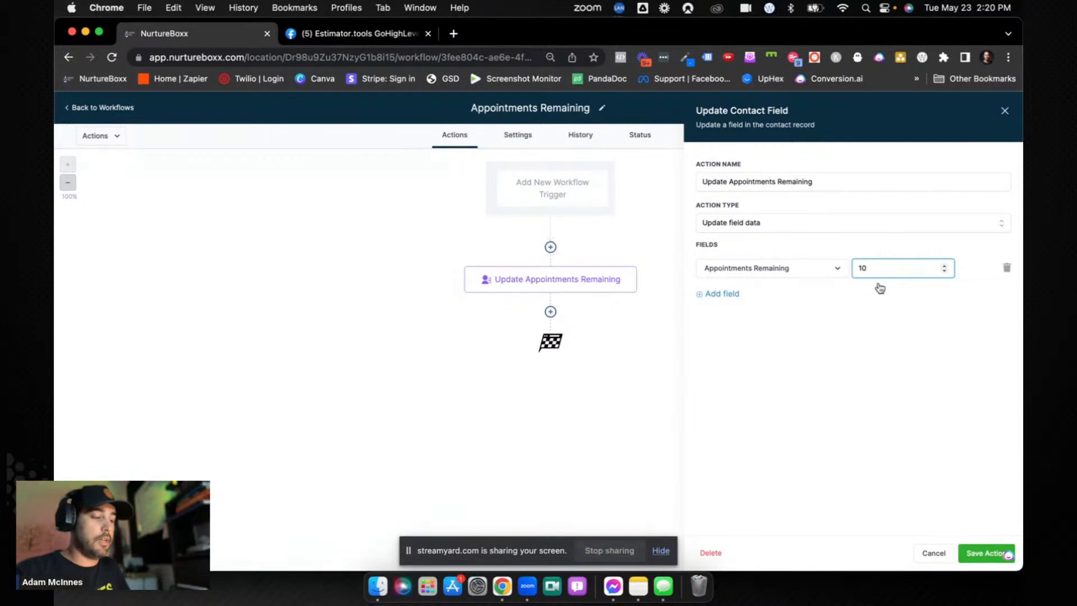
mouse_move(638, 209)
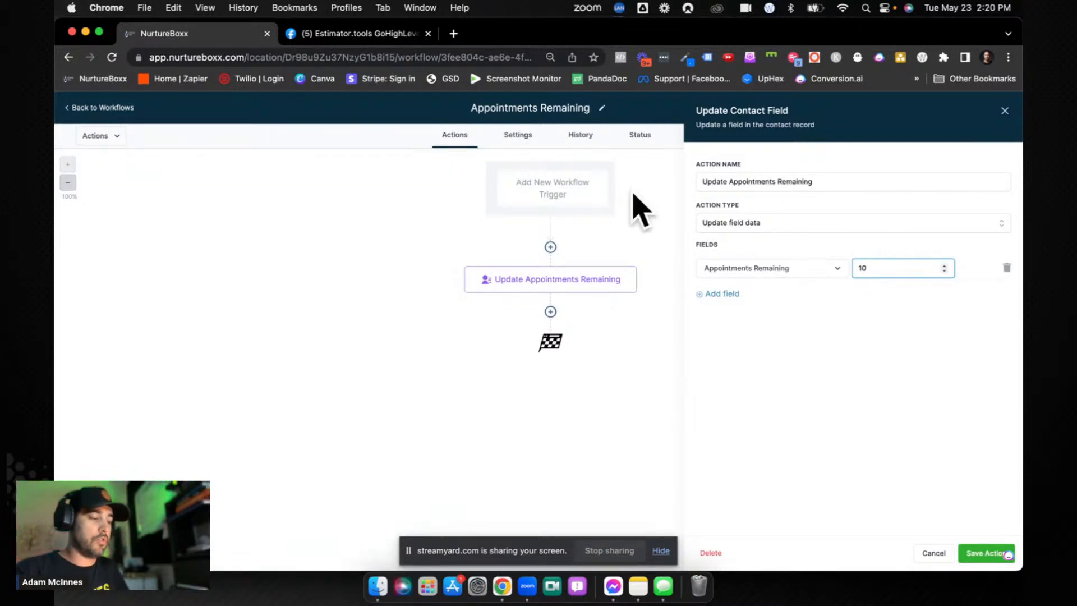
mouse_move(913, 295)
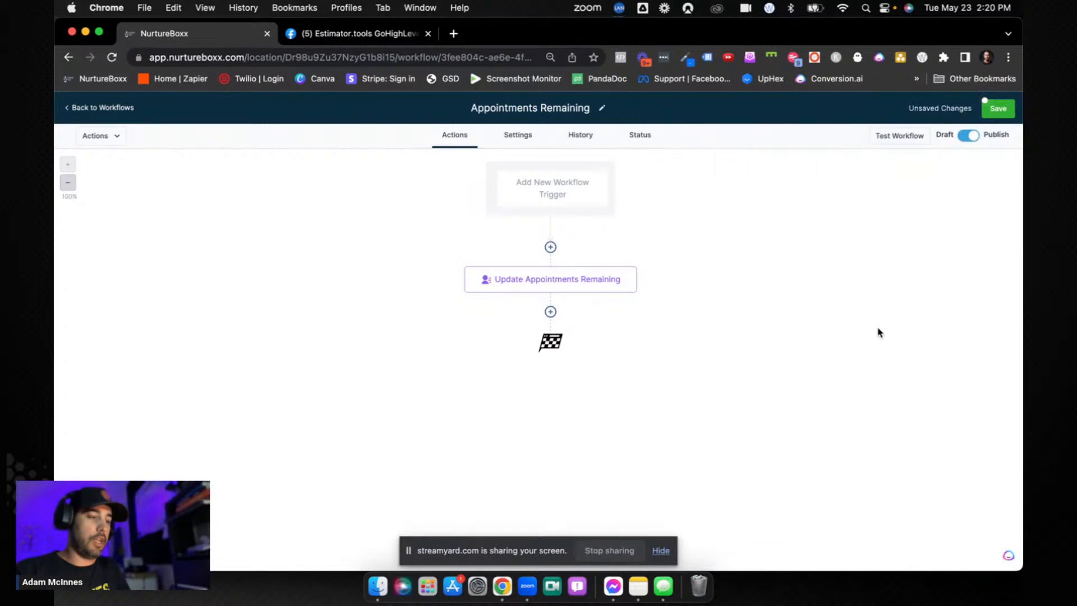
Step: Run a test of the Appointments Remaining workflow on a chosen contact and save the workflow
click(899, 135)
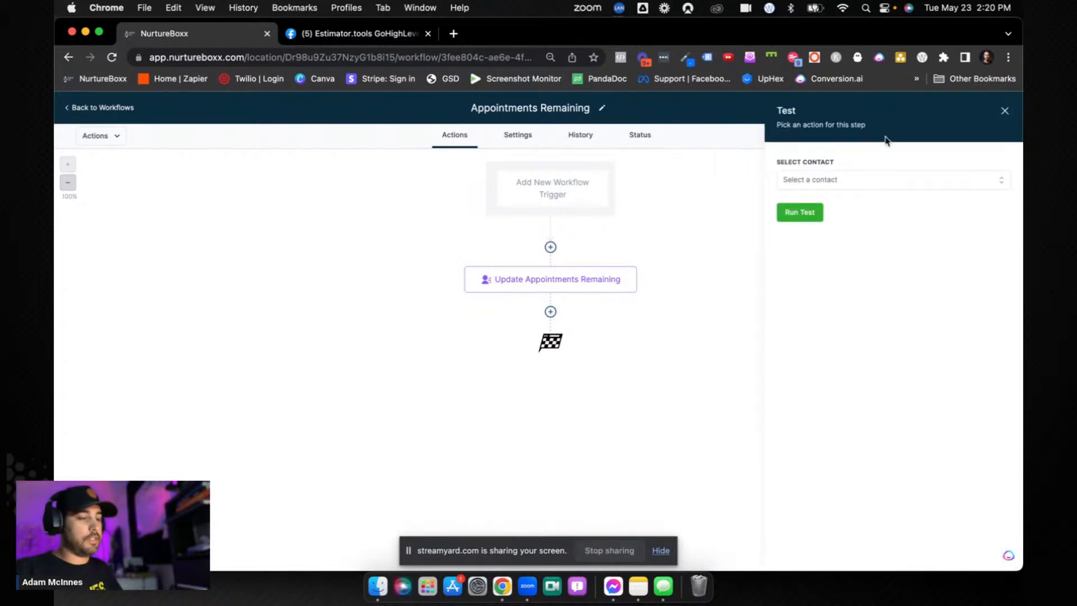
click(891, 180)
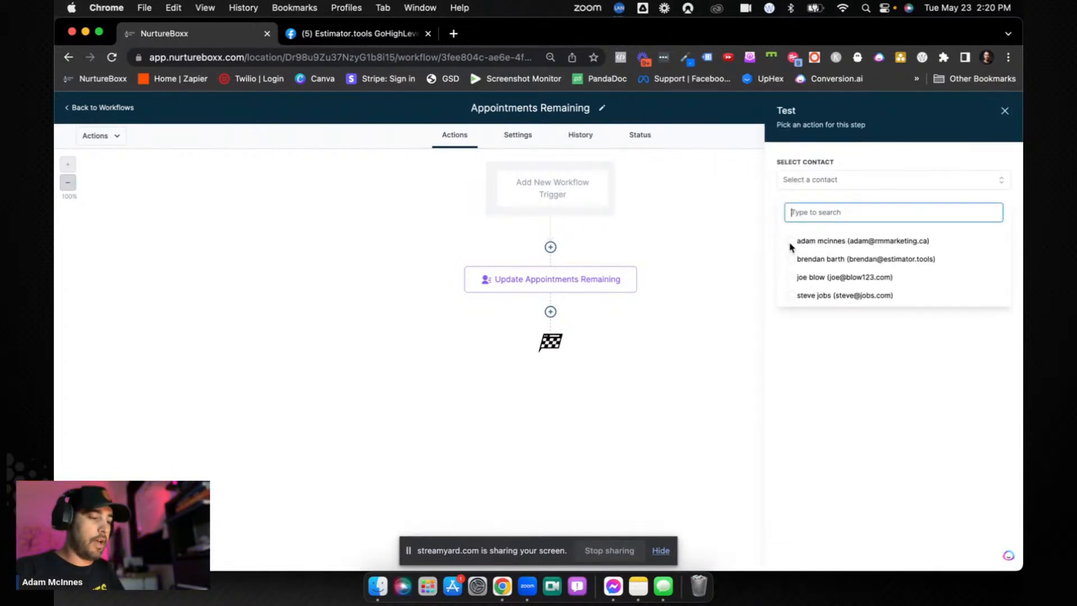
click(861, 240)
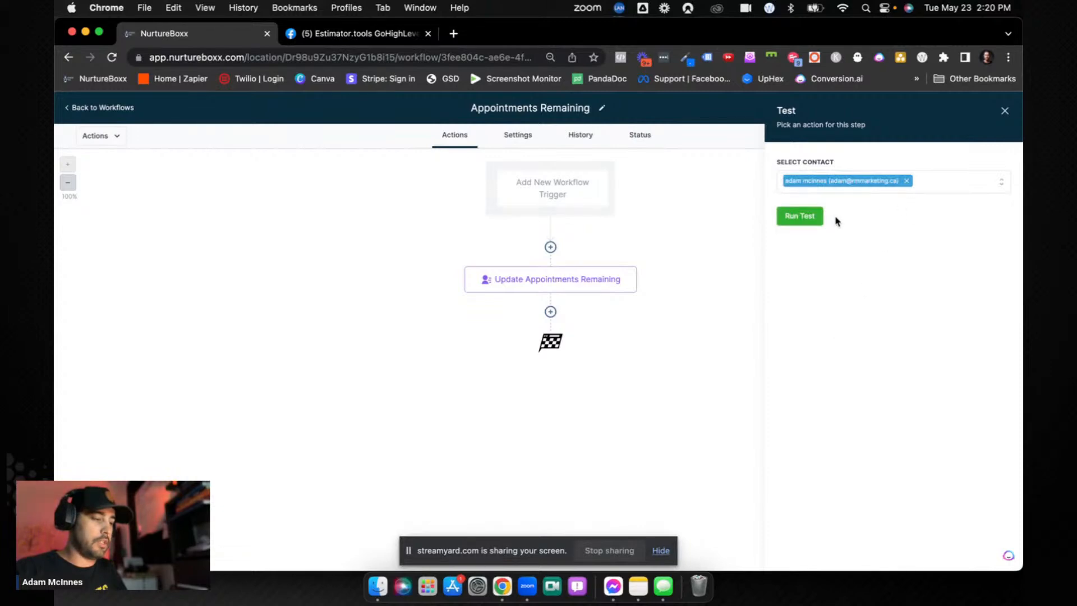
click(1003, 111)
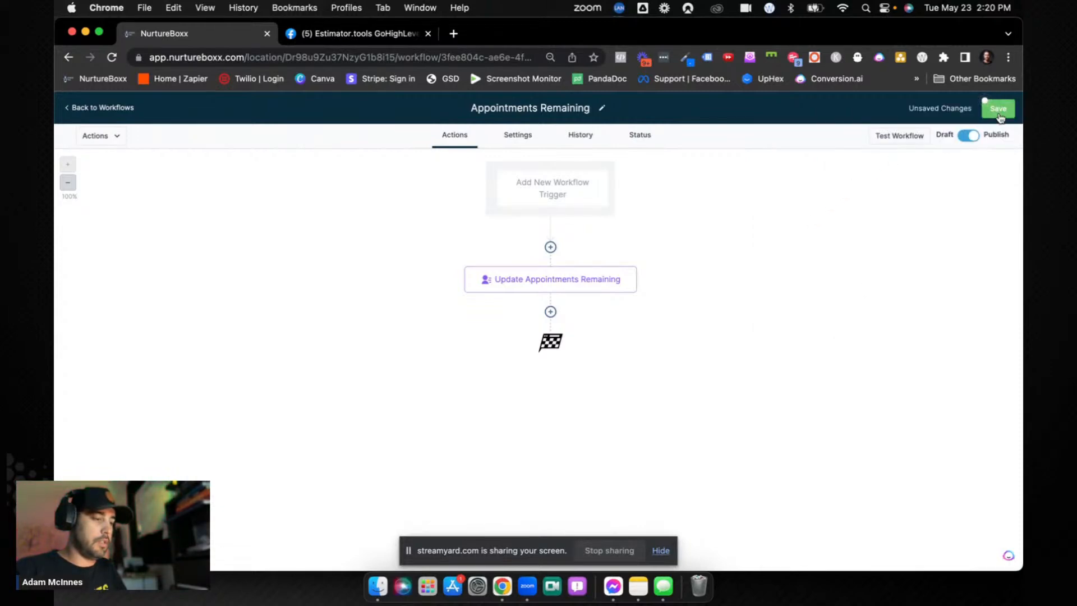
click(639, 134)
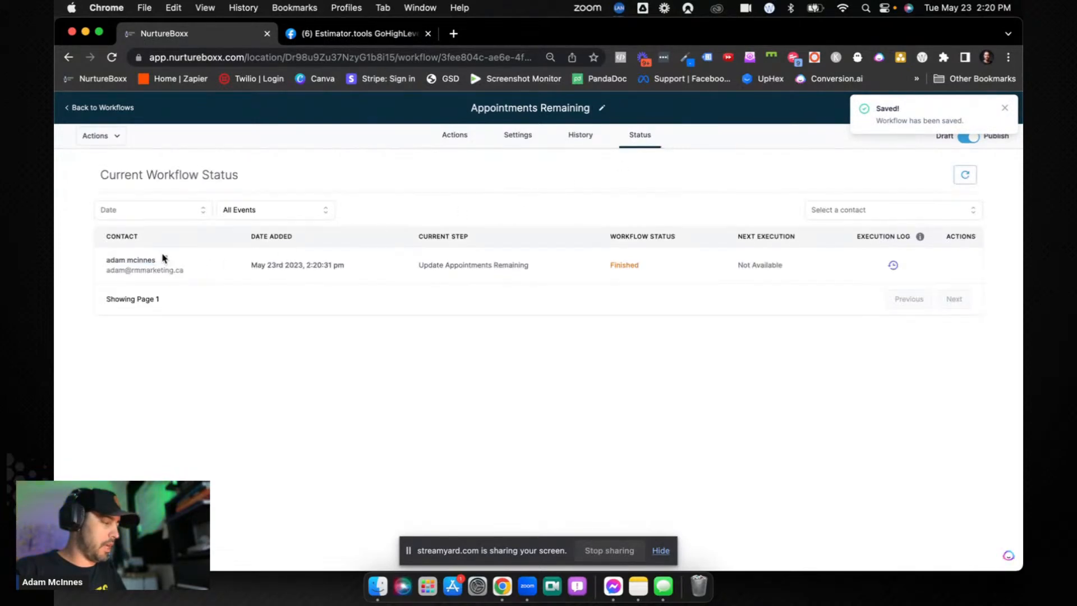
Step: Check the tested contact's record, then return to the workflow list for Appointments Booked
click(130, 259)
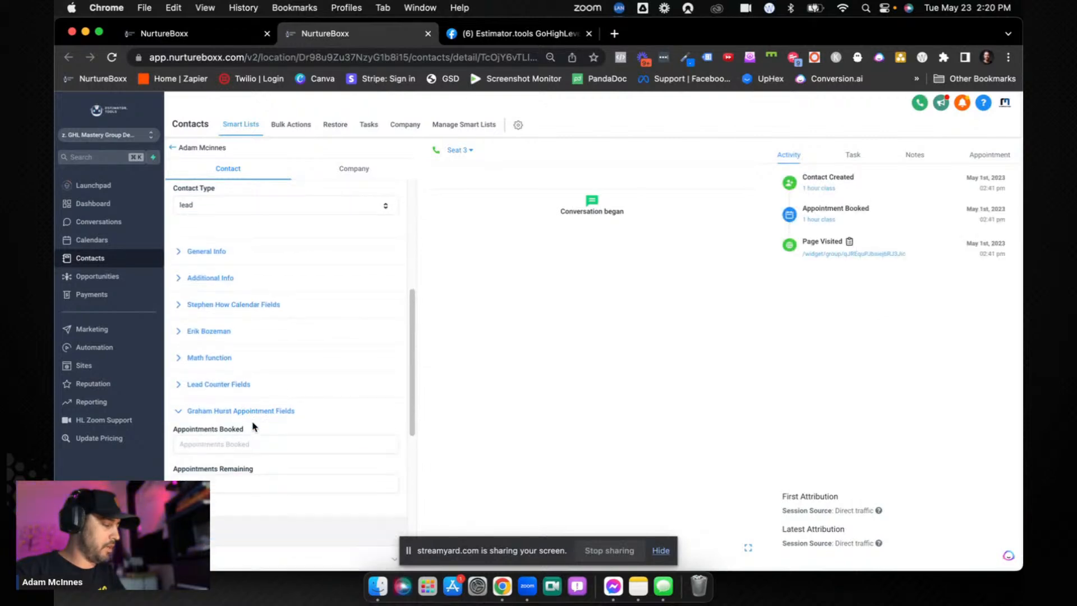
scroll(up, 3)
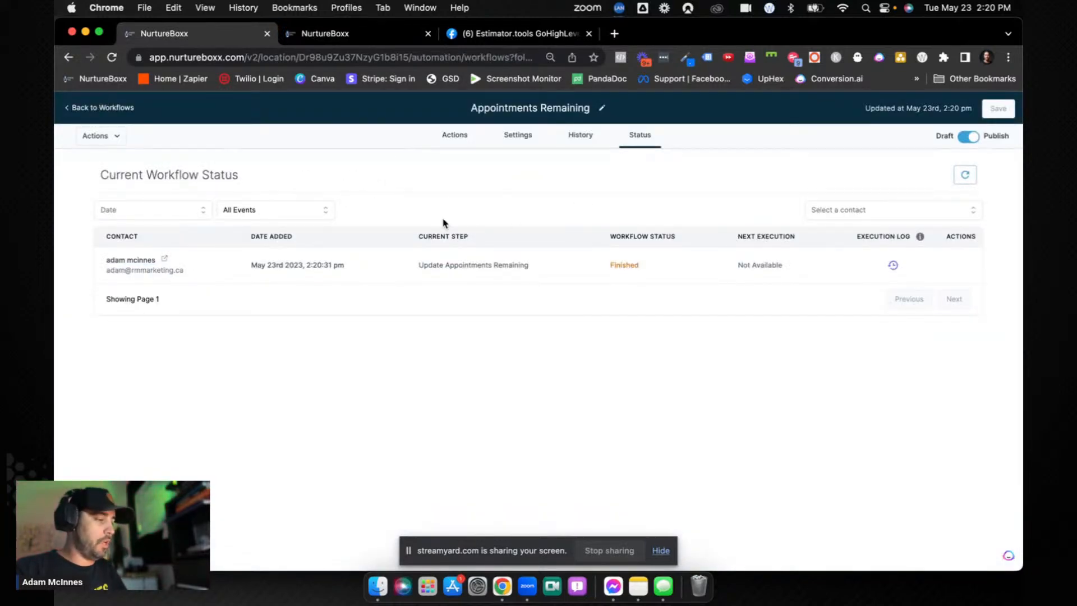
click(102, 108)
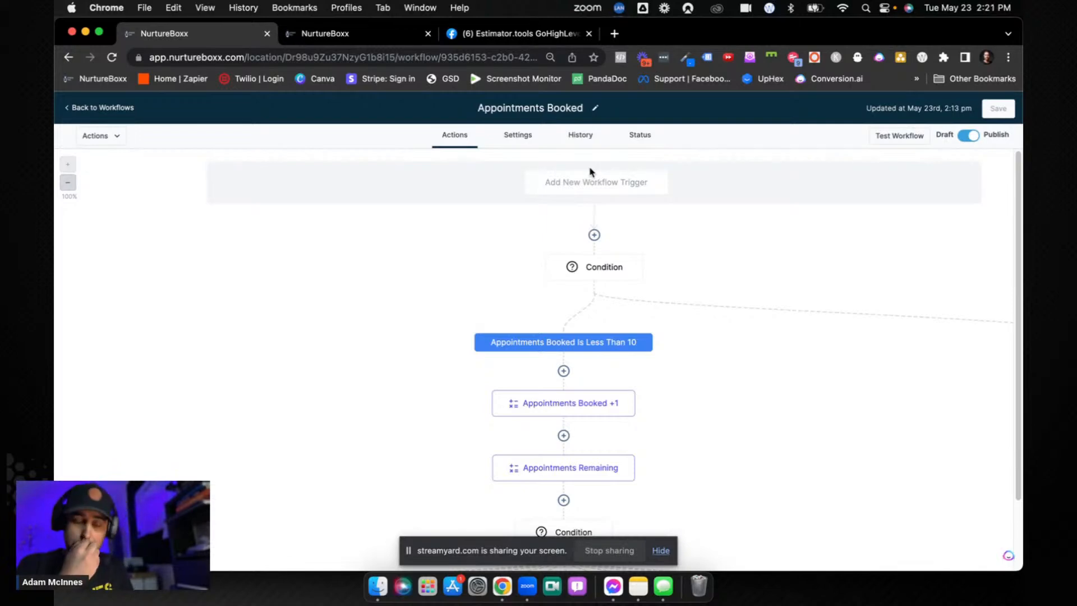
Step: Add an Appointment Status trigger to the Appointments Booked workflow
click(594, 182)
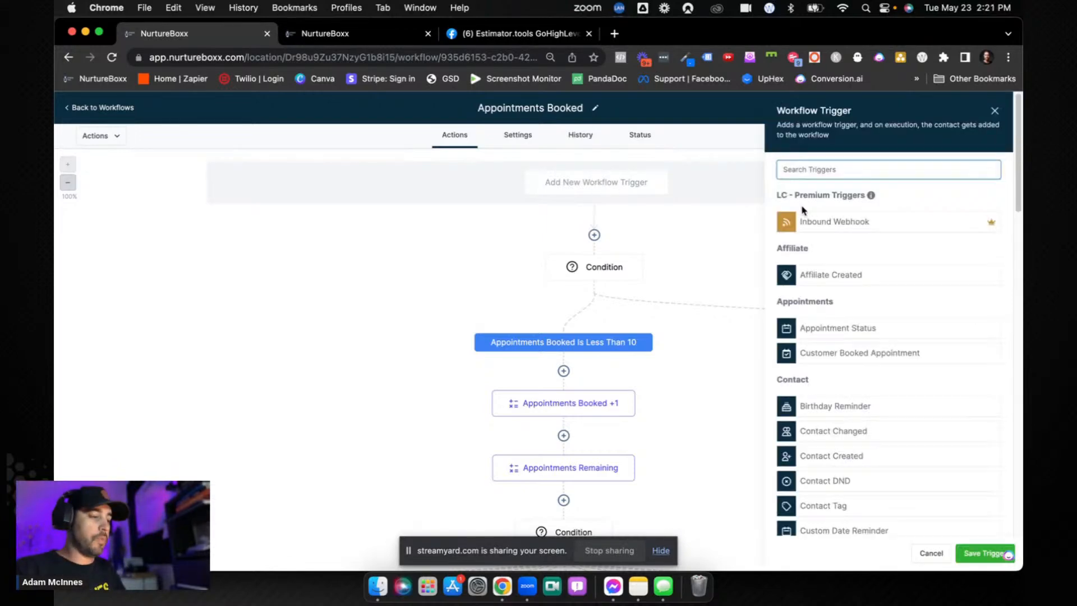
mouse_move(847, 253)
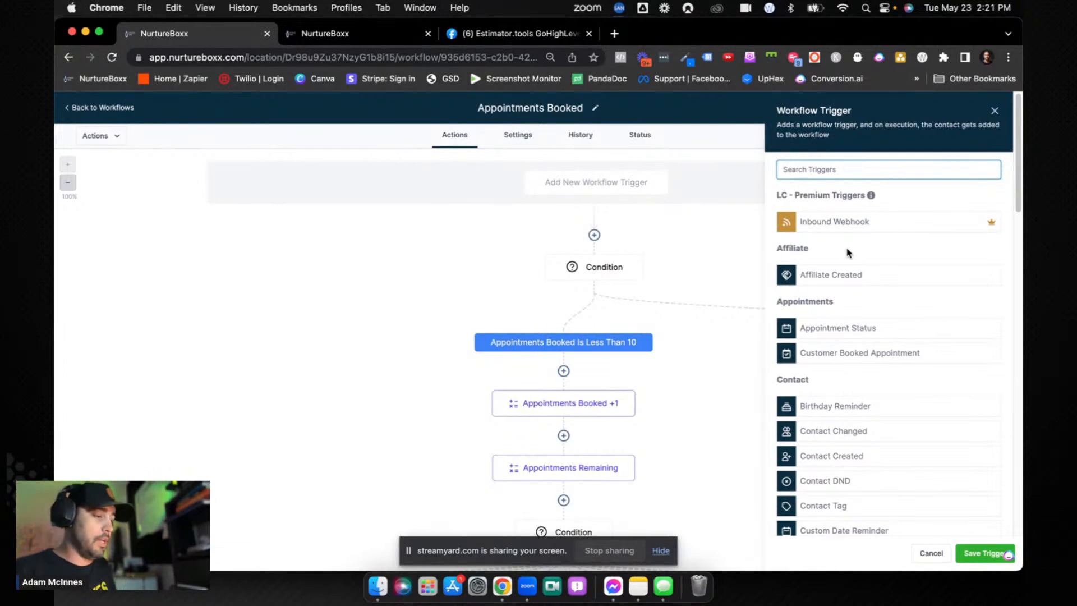
text(app)
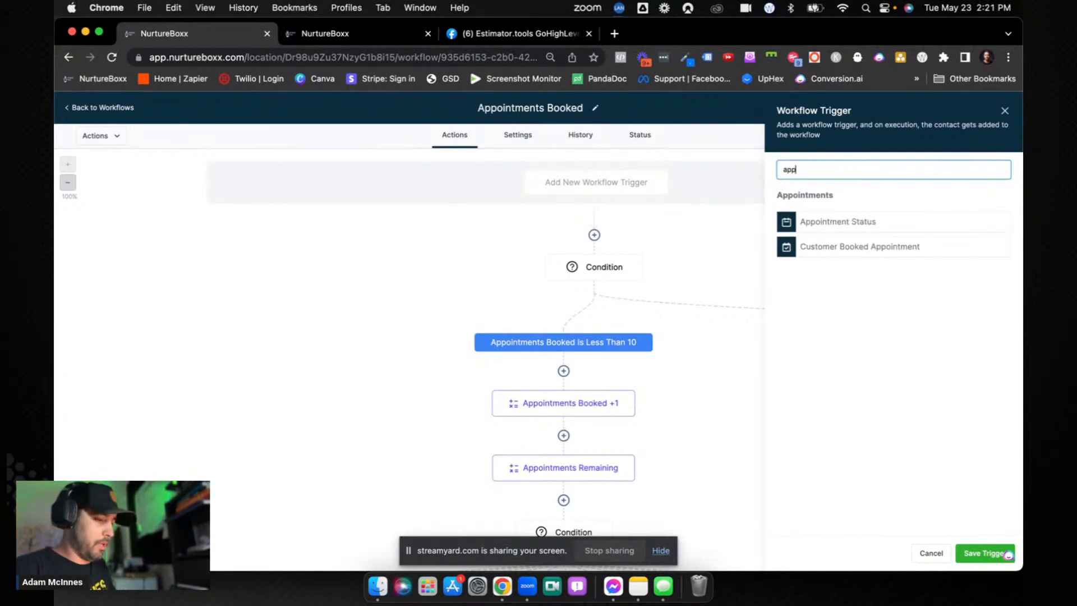
click(837, 221)
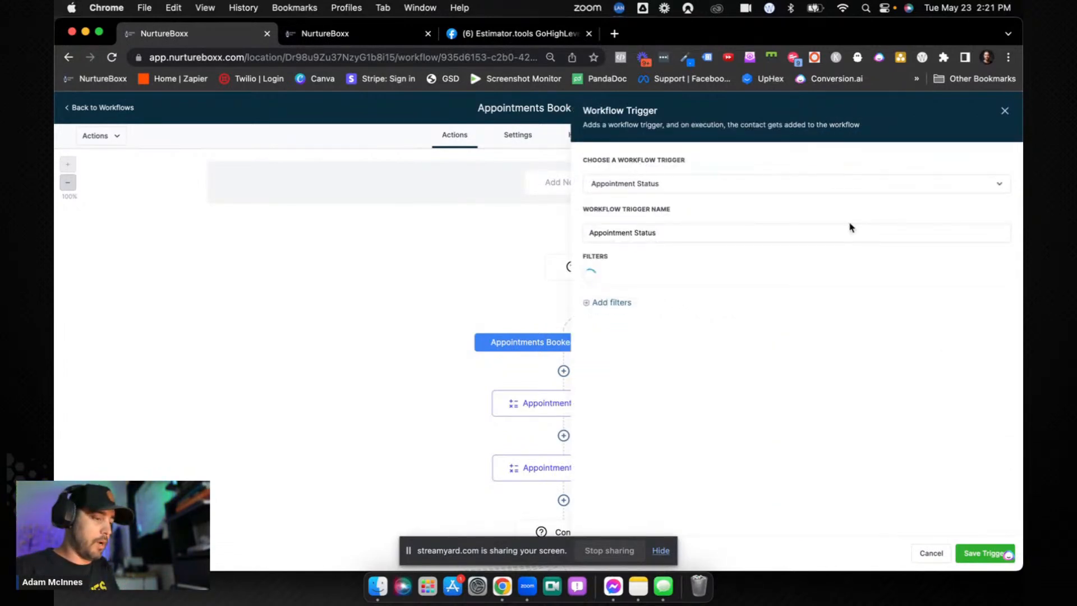
mouse_move(643, 285)
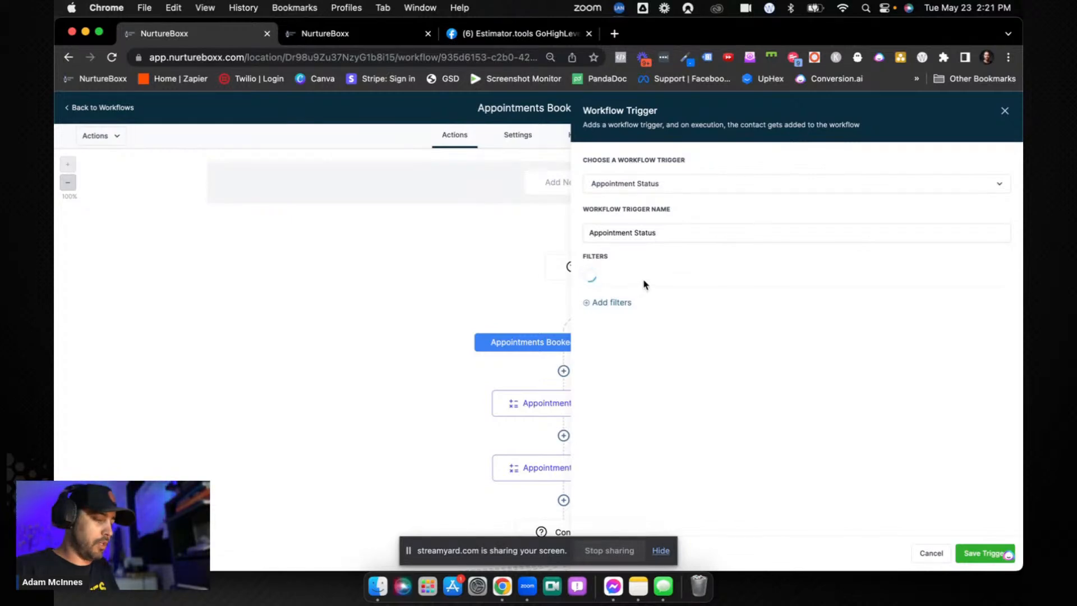
Step: Filter the trigger to the 1 hour class calendar and appointment status new
click(606, 301)
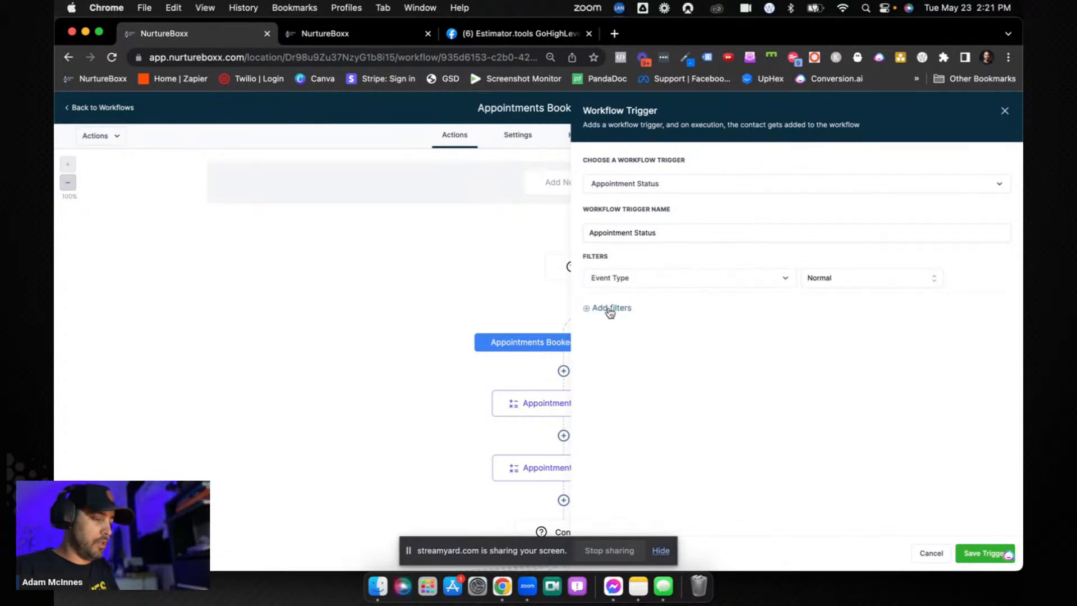
click(610, 307)
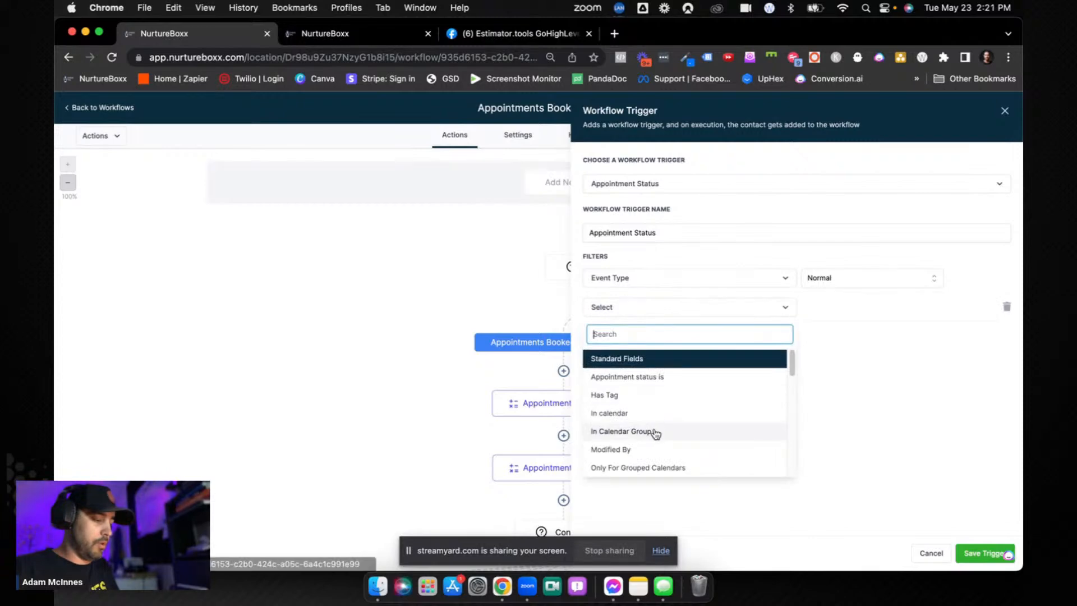
click(608, 413)
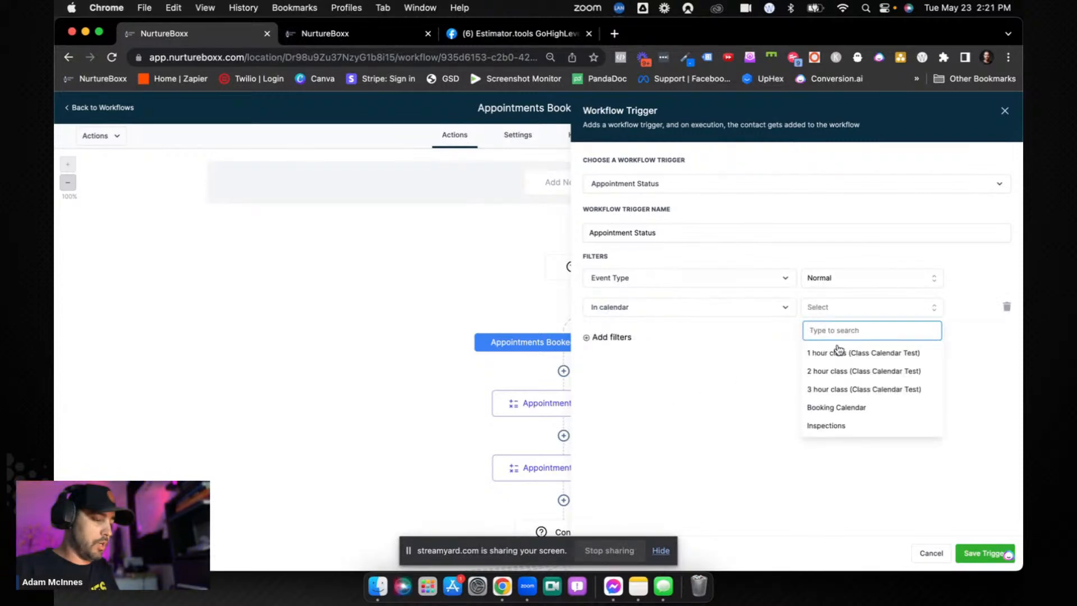
click(862, 352)
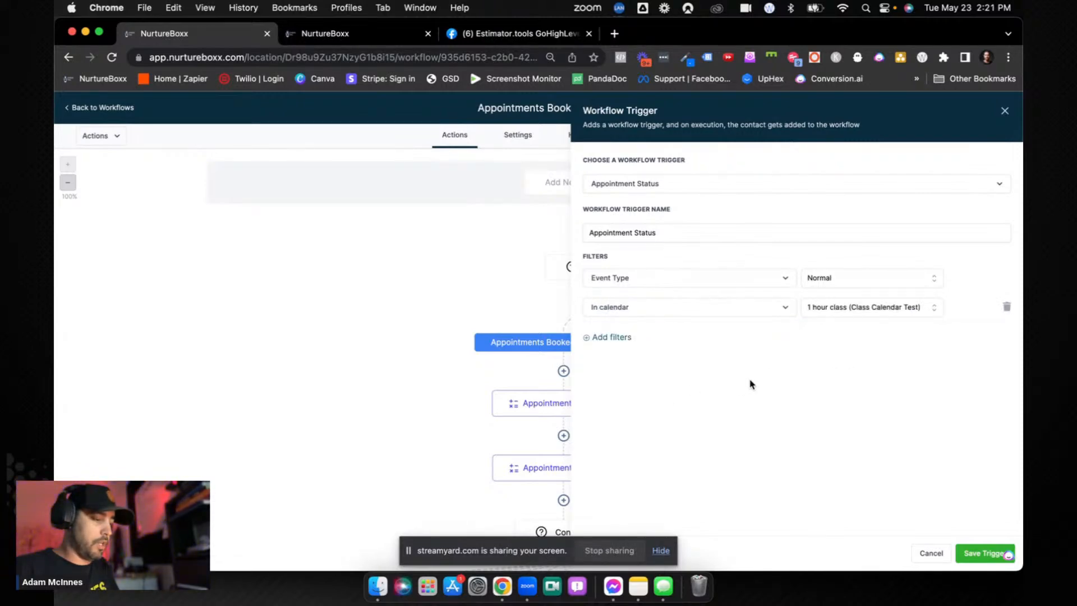
click(605, 336)
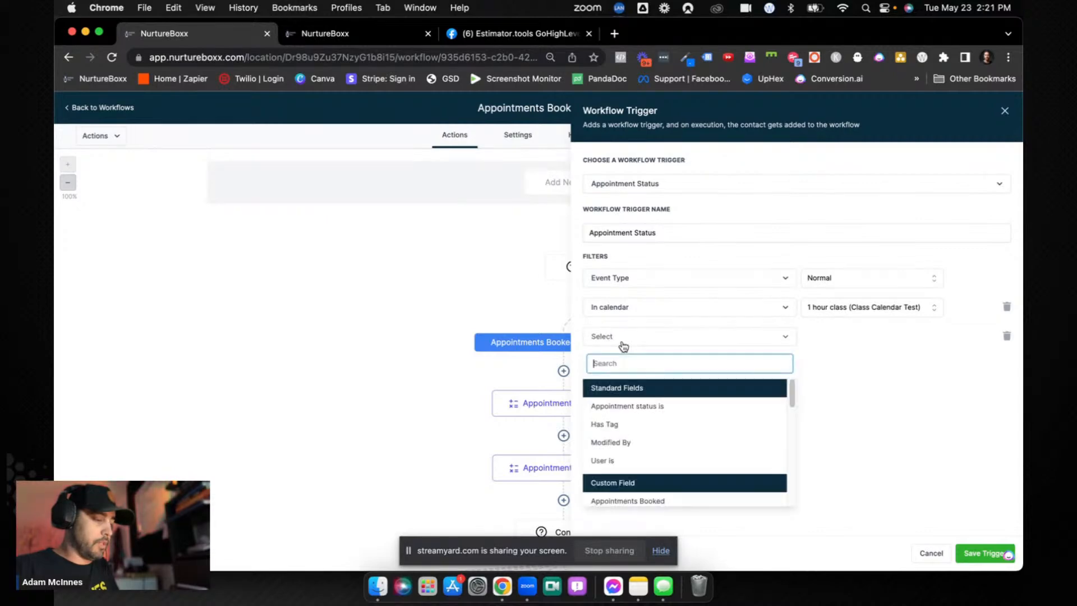
click(626, 406)
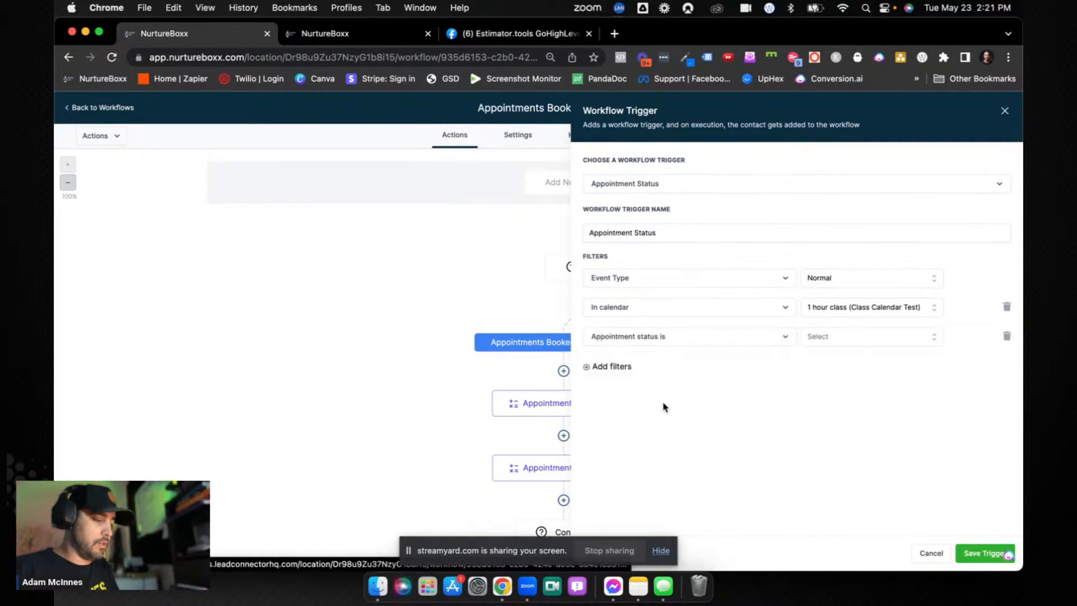
click(865, 335)
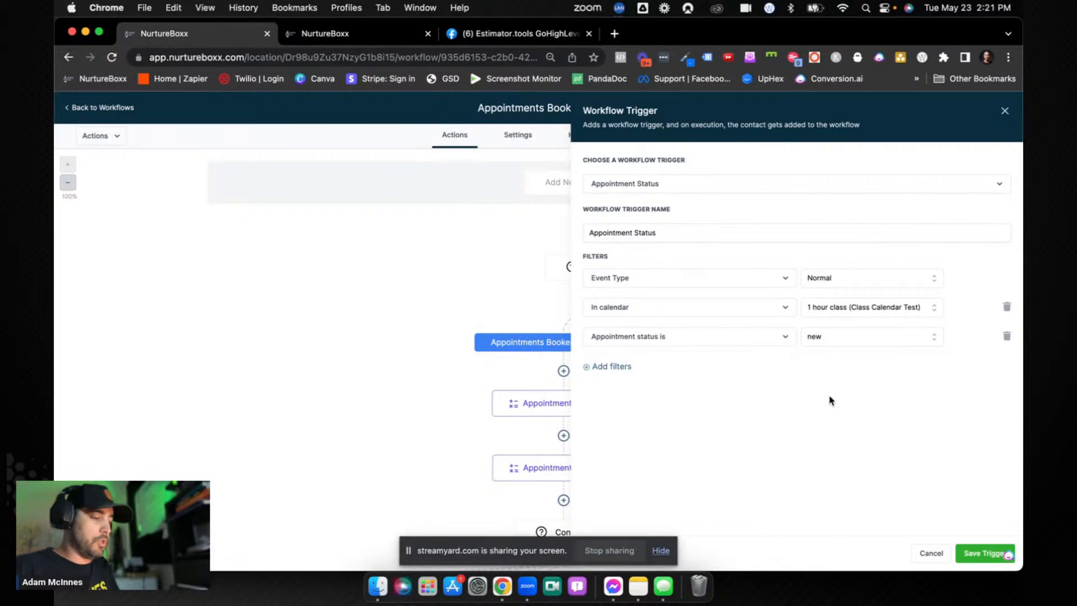
mouse_move(855, 402)
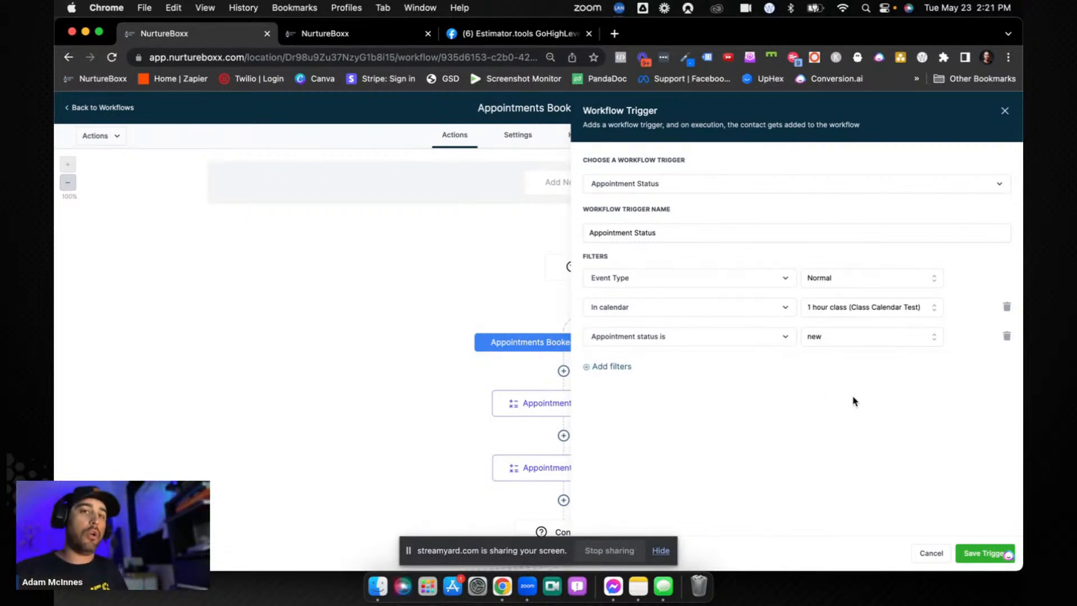
mouse_move(899, 367)
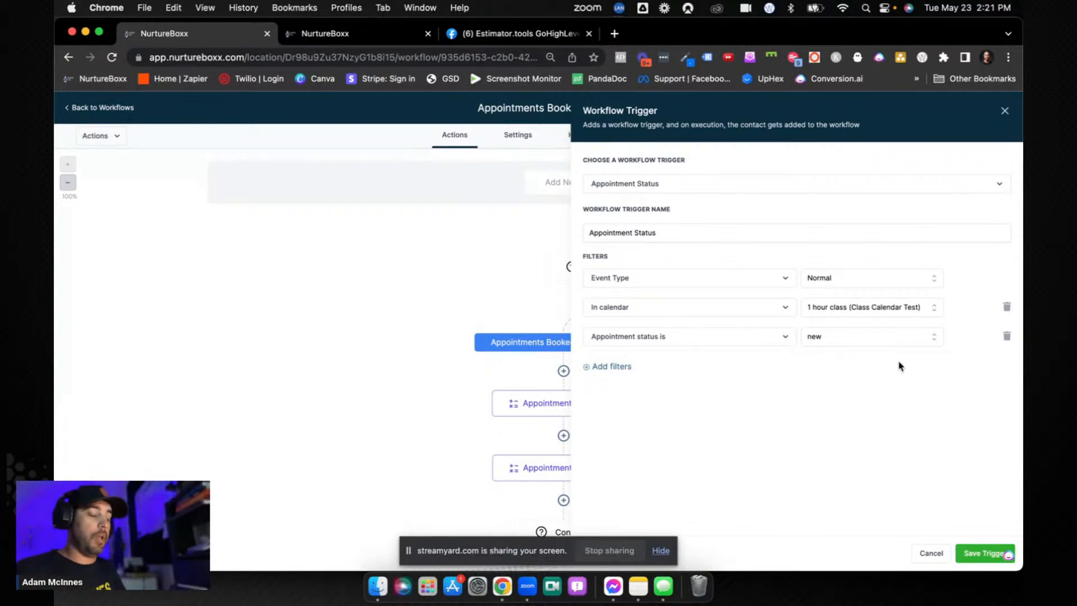
mouse_move(942, 446)
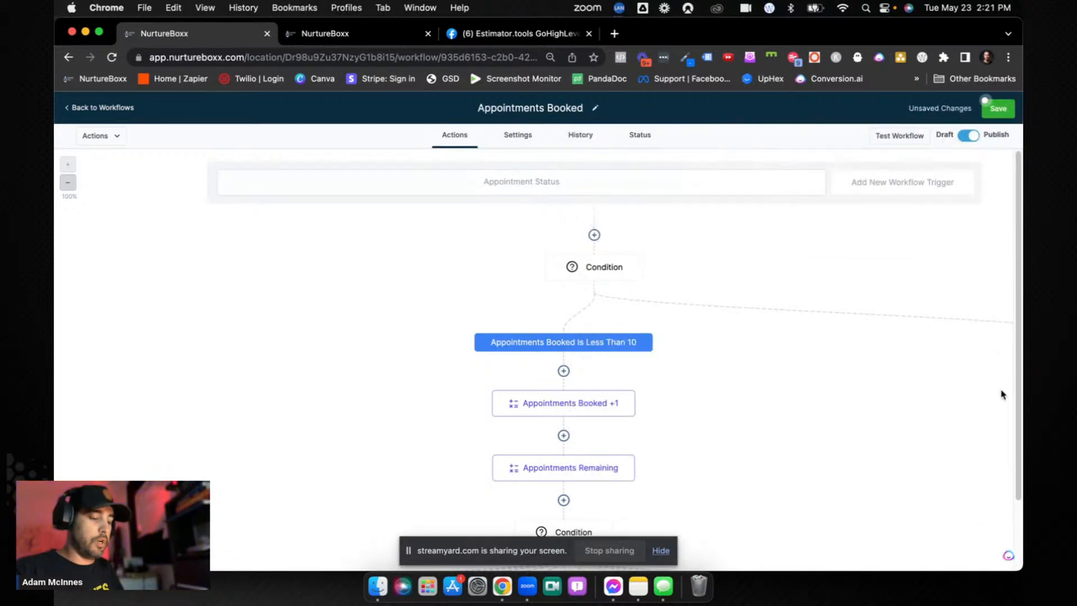
Step: Save the workflow and open the condition's Appointments Booked Is Less Than 10 branch
click(995, 108)
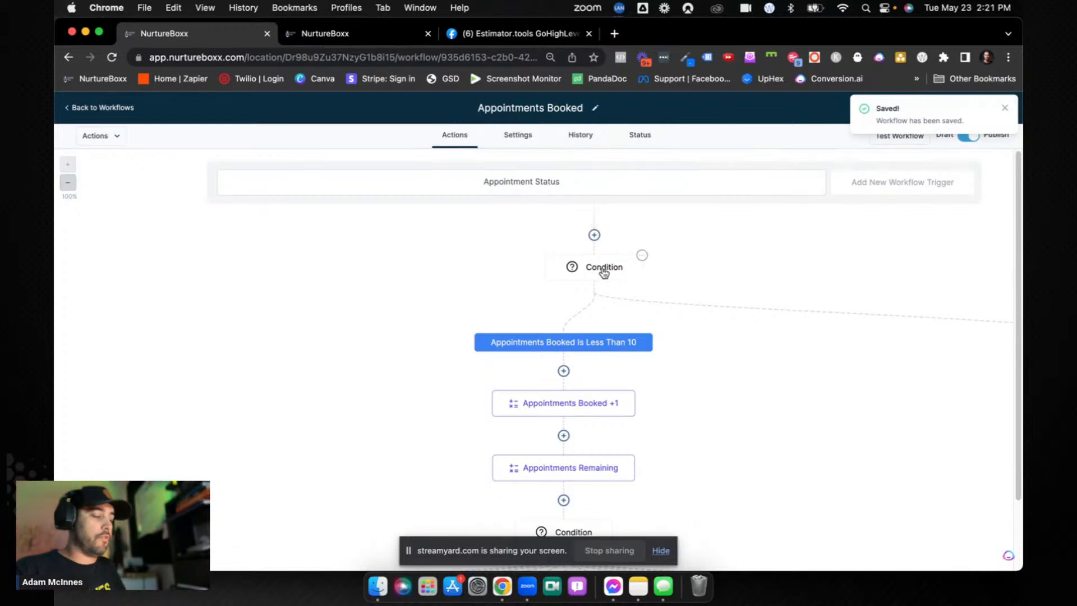
click(602, 267)
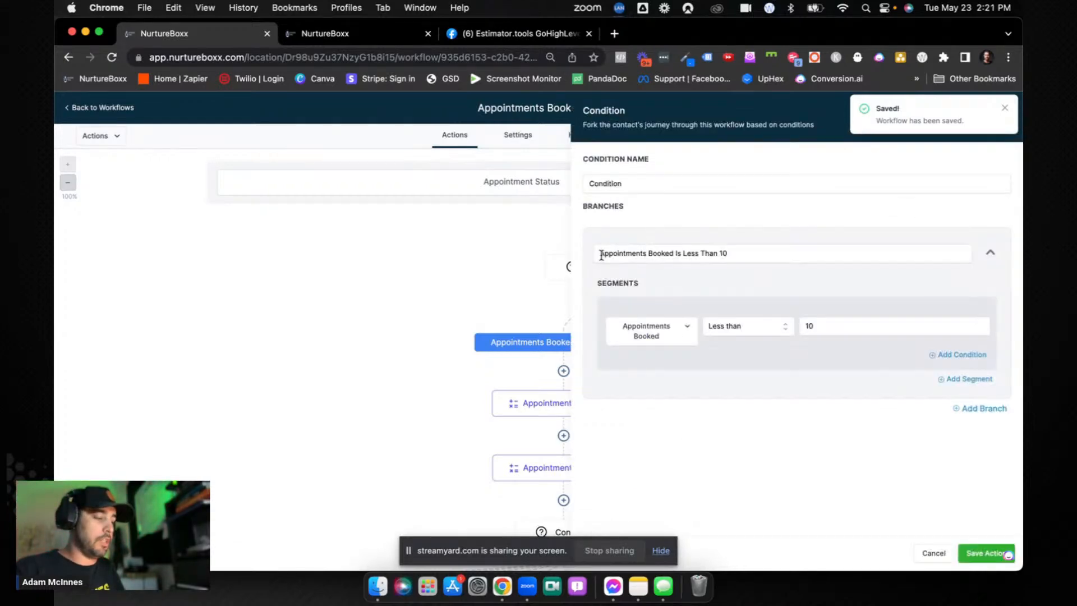
click(782, 252)
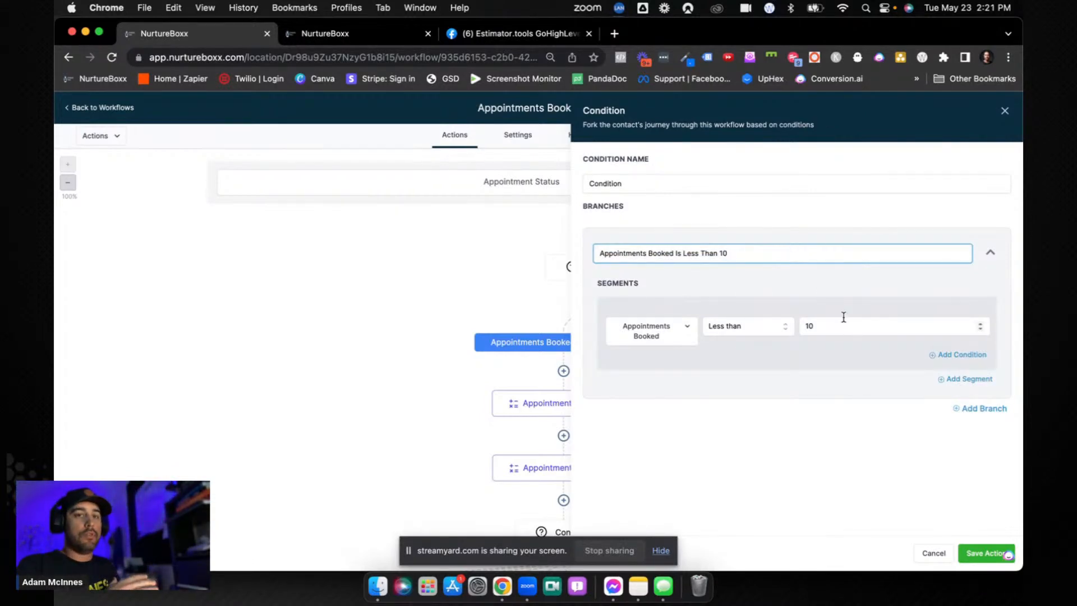
mouse_move(985, 301)
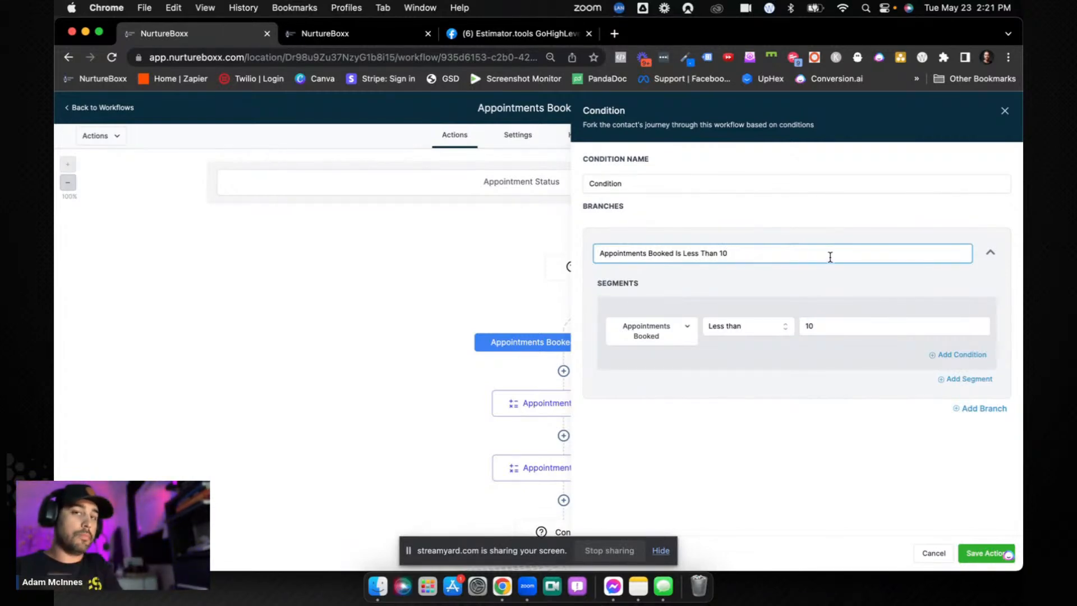
mouse_move(822, 271)
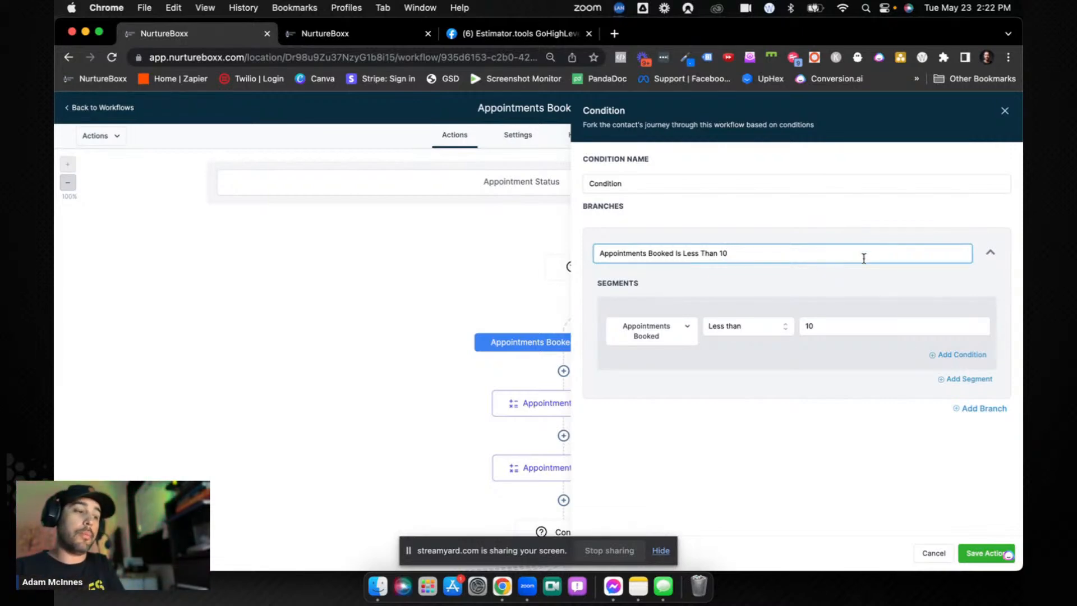
mouse_move(1005, 111)
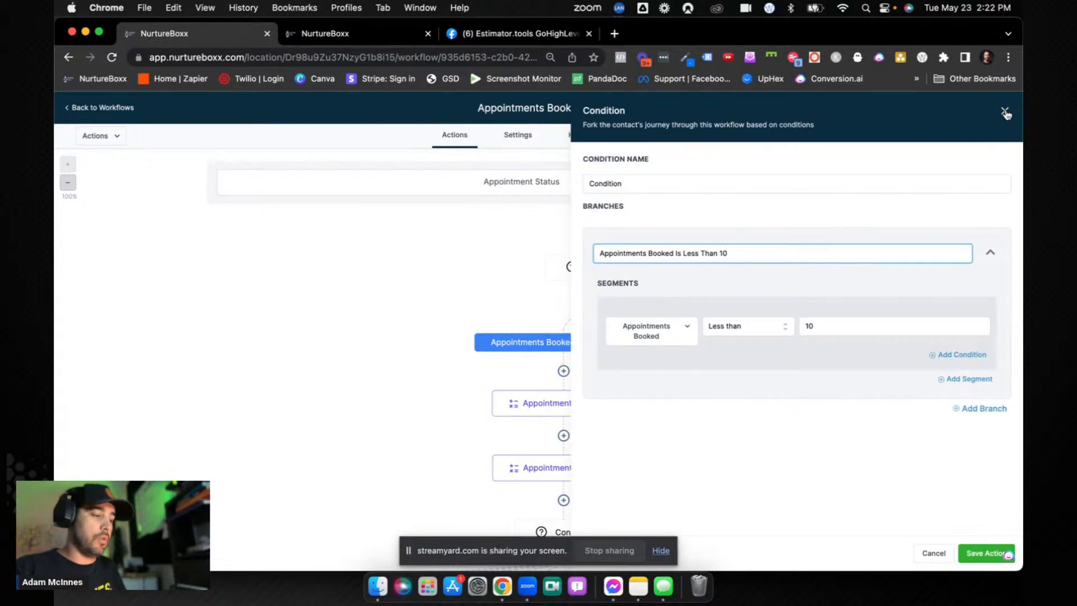
mouse_move(692, 363)
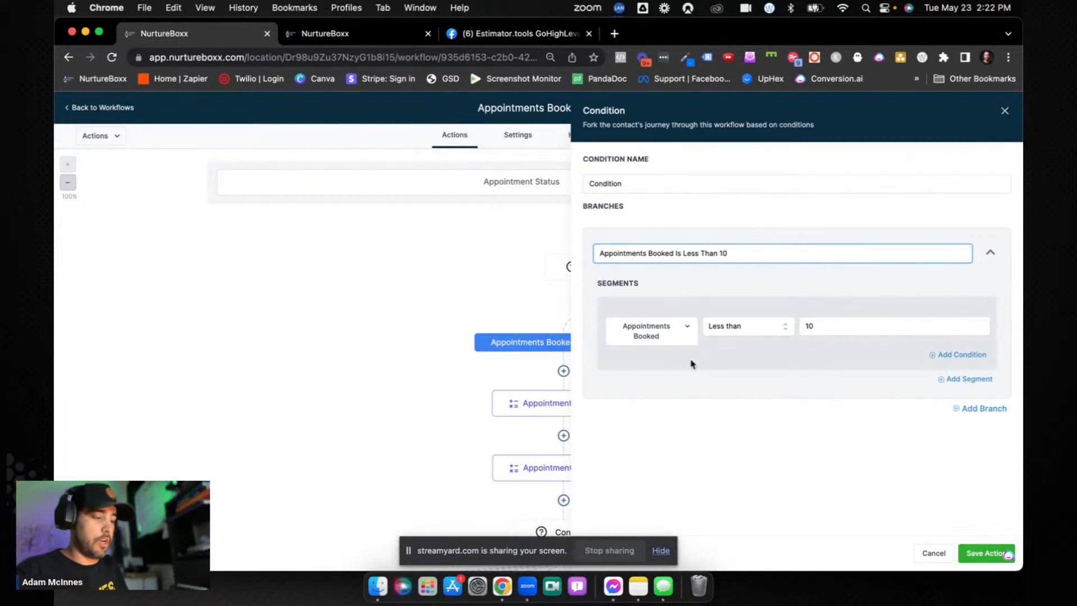
mouse_move(913, 310)
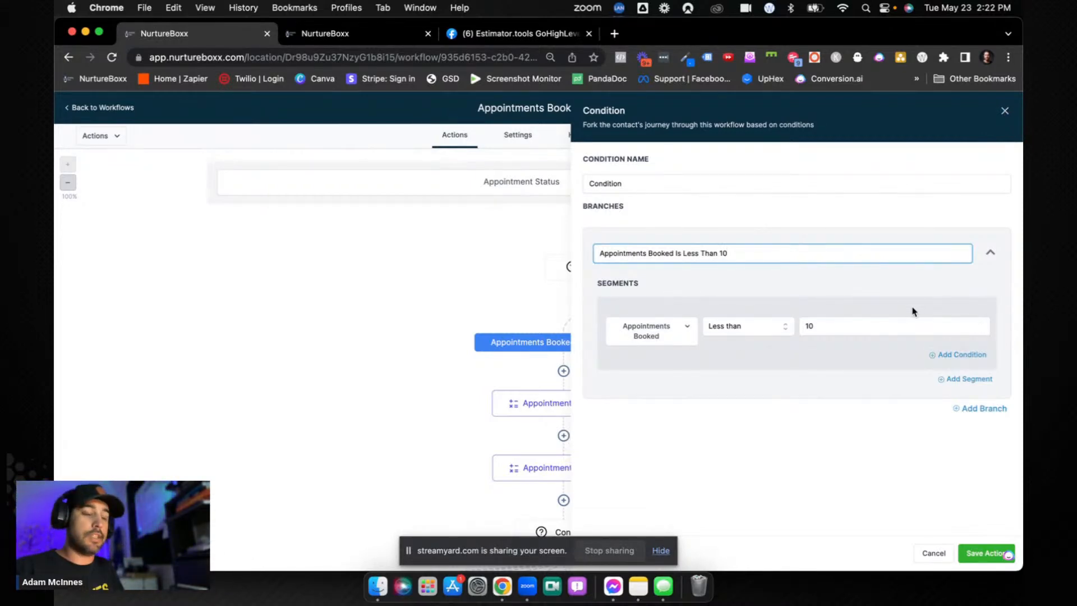
Step: Close the condition details and briefly inspect the Appointments Booked +1 math action
click(986, 552)
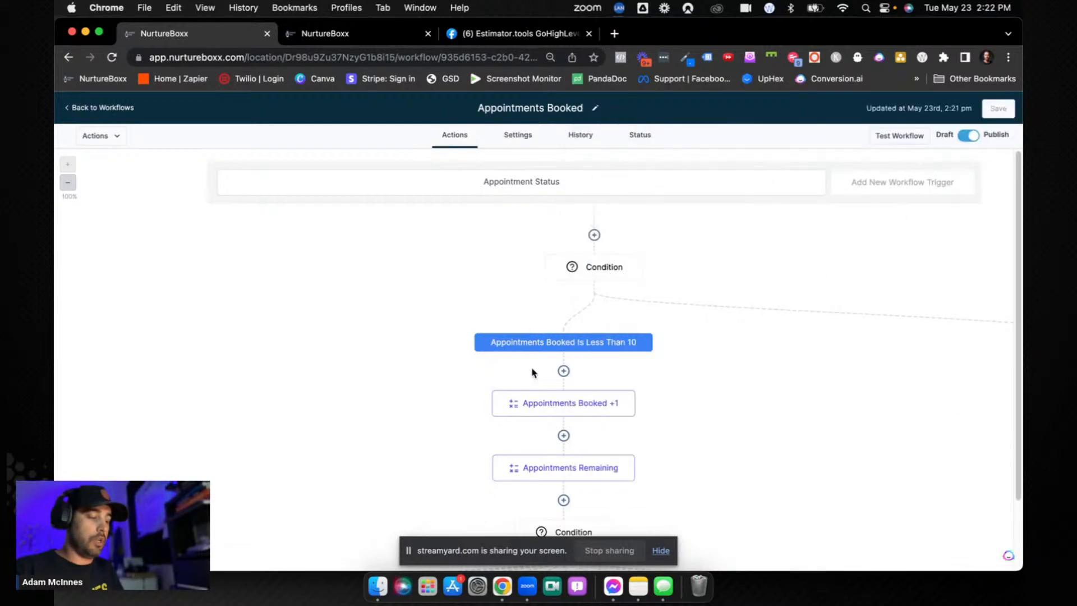
mouse_move(656, 283)
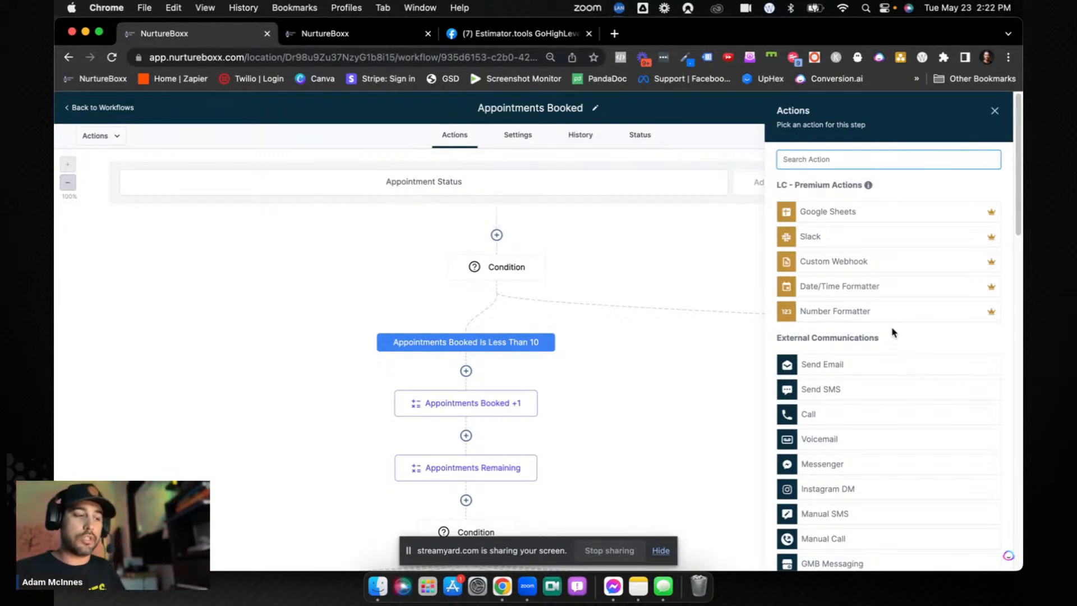
click(993, 111)
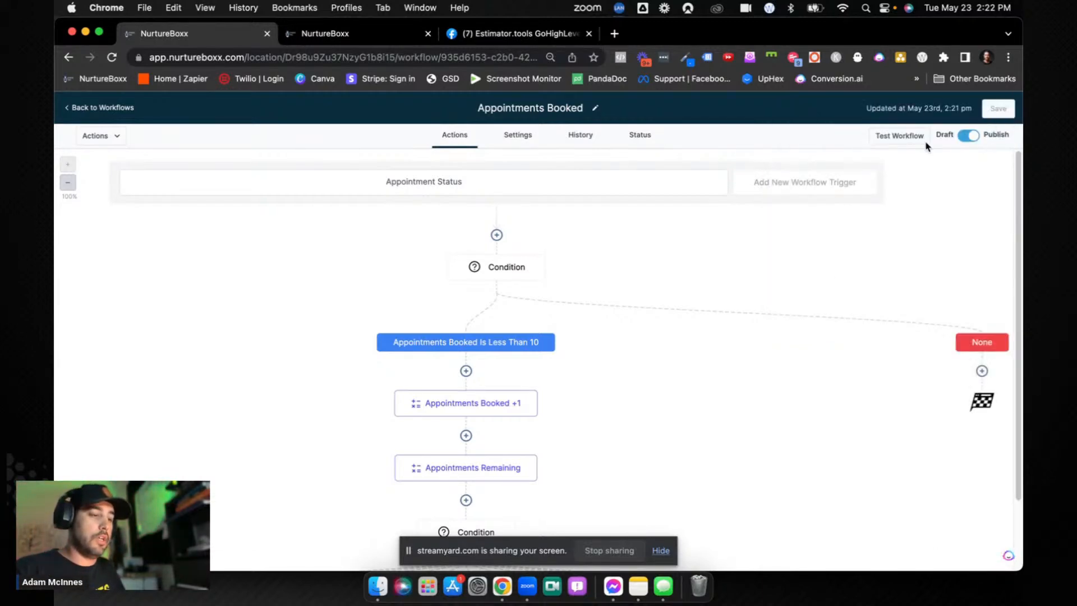
mouse_move(914, 336)
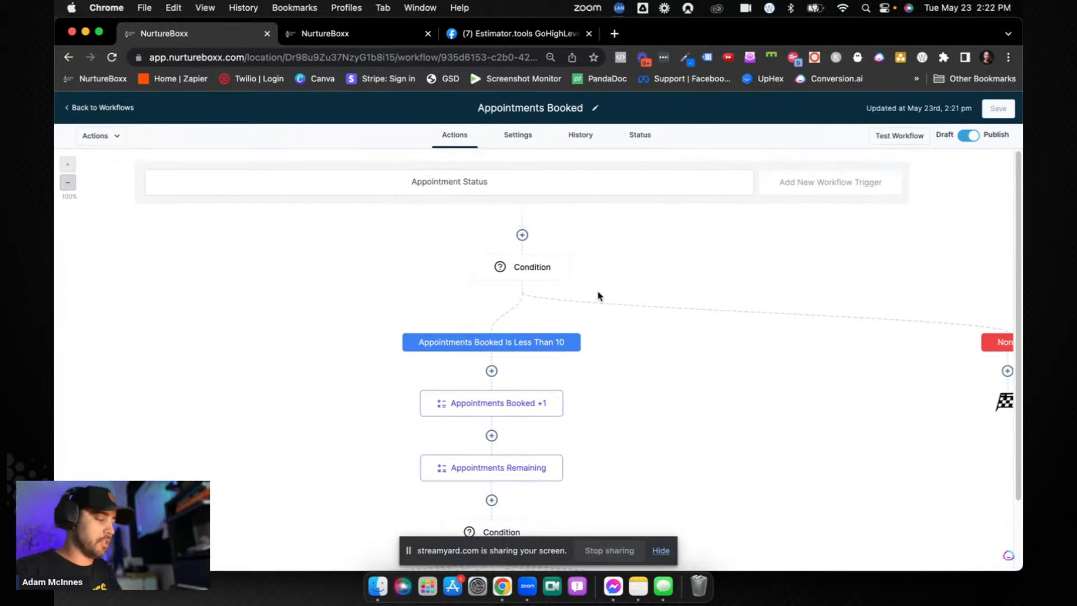
mouse_move(576, 322)
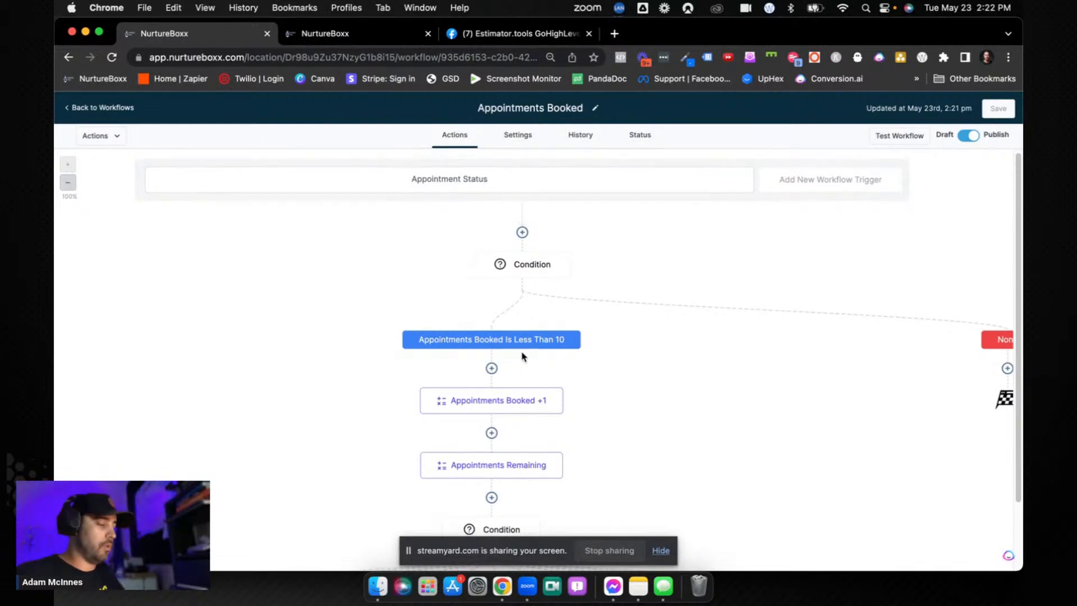
click(491, 401)
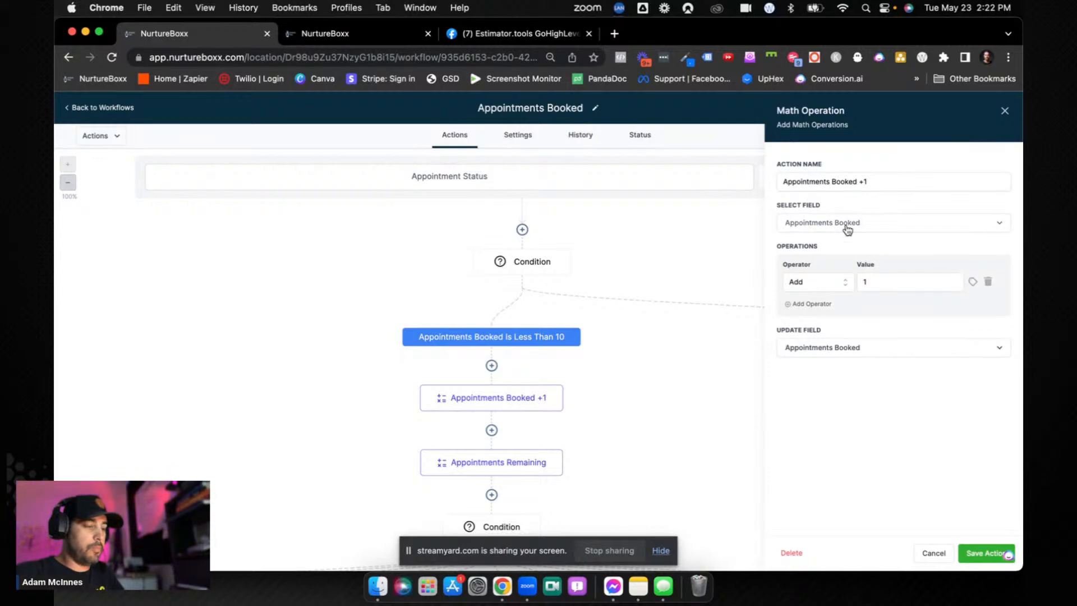
click(985, 553)
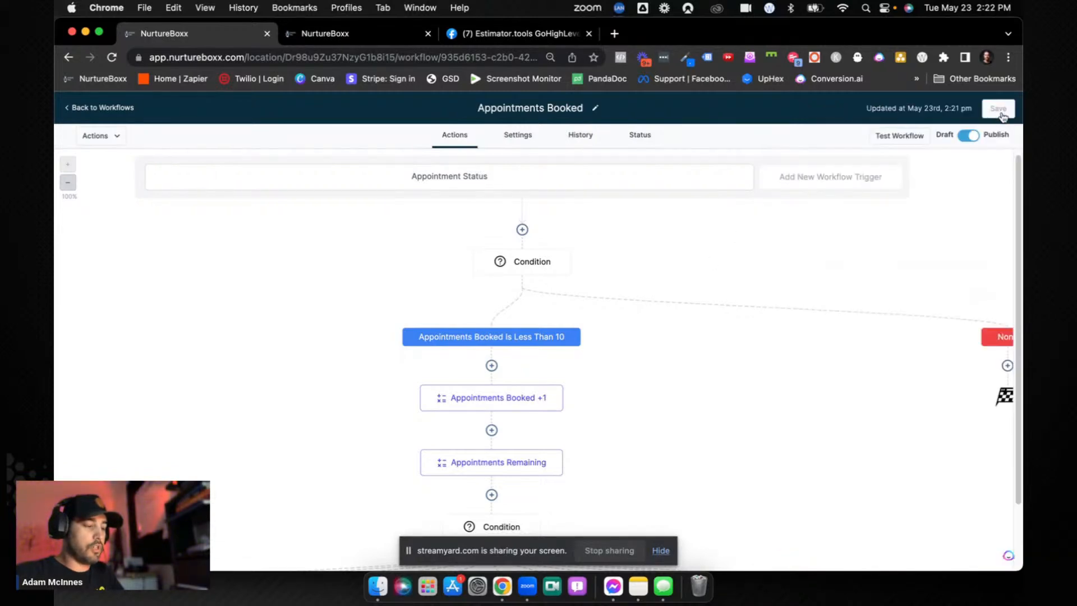
Step: Add a Math Operation under the Less Than 10 branch that adds 1 to Appointments Booked
click(492, 364)
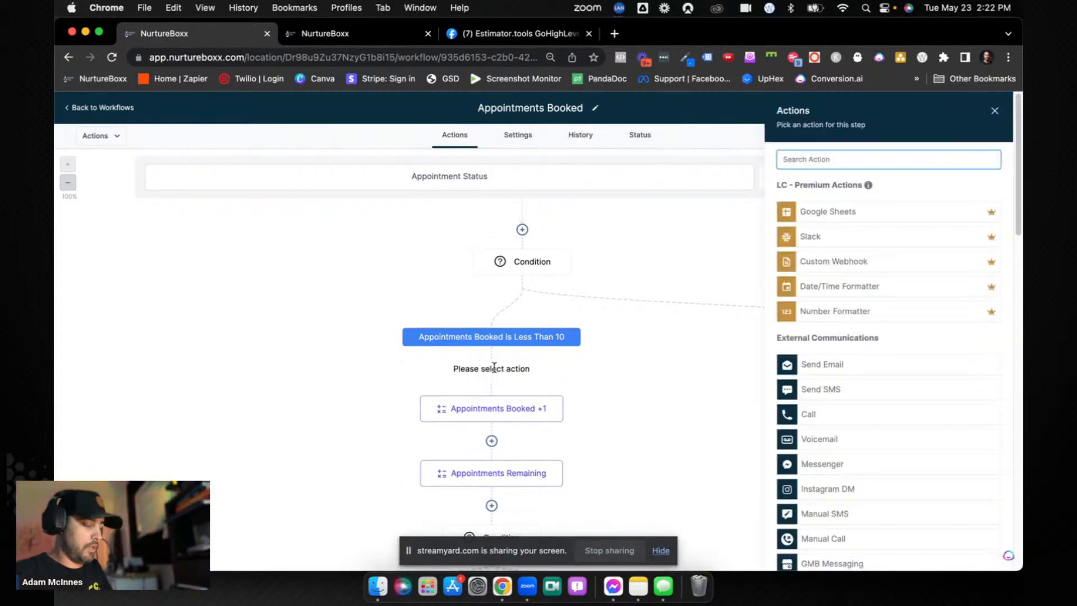
text(math)
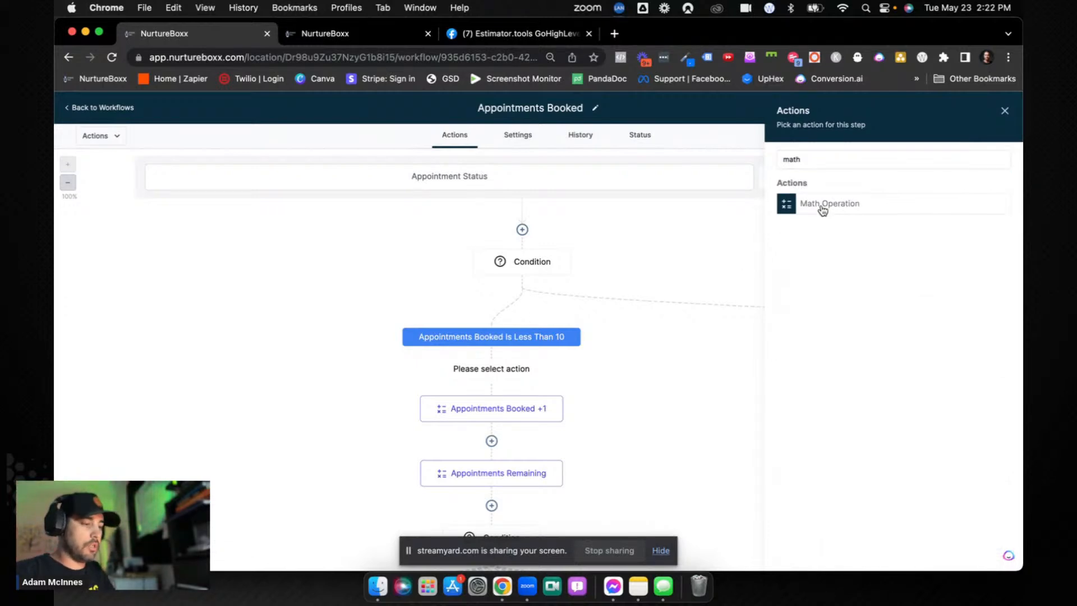
click(827, 203)
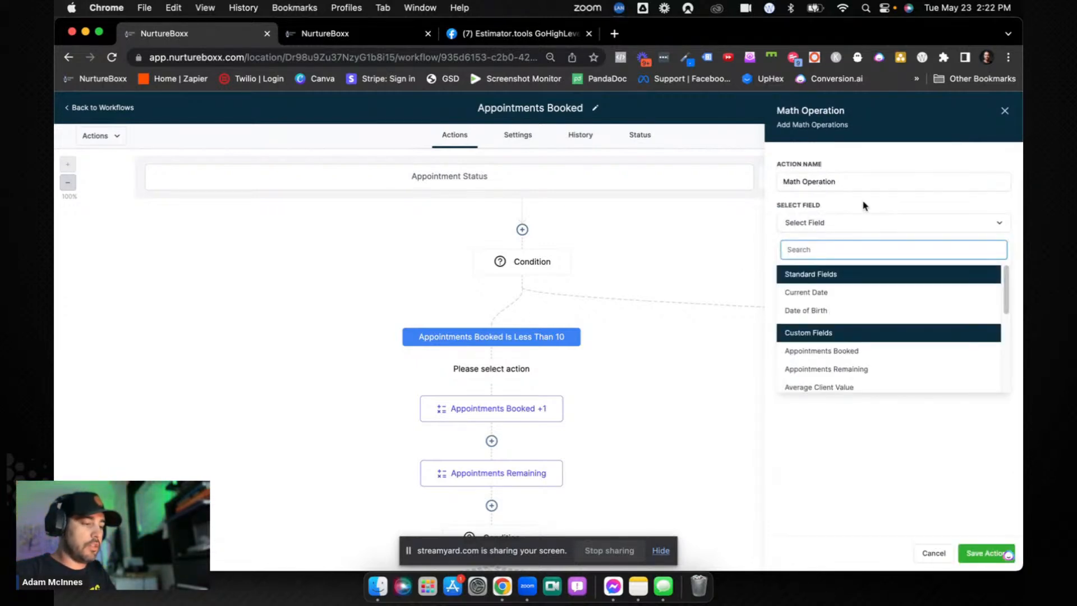
mouse_move(821, 351)
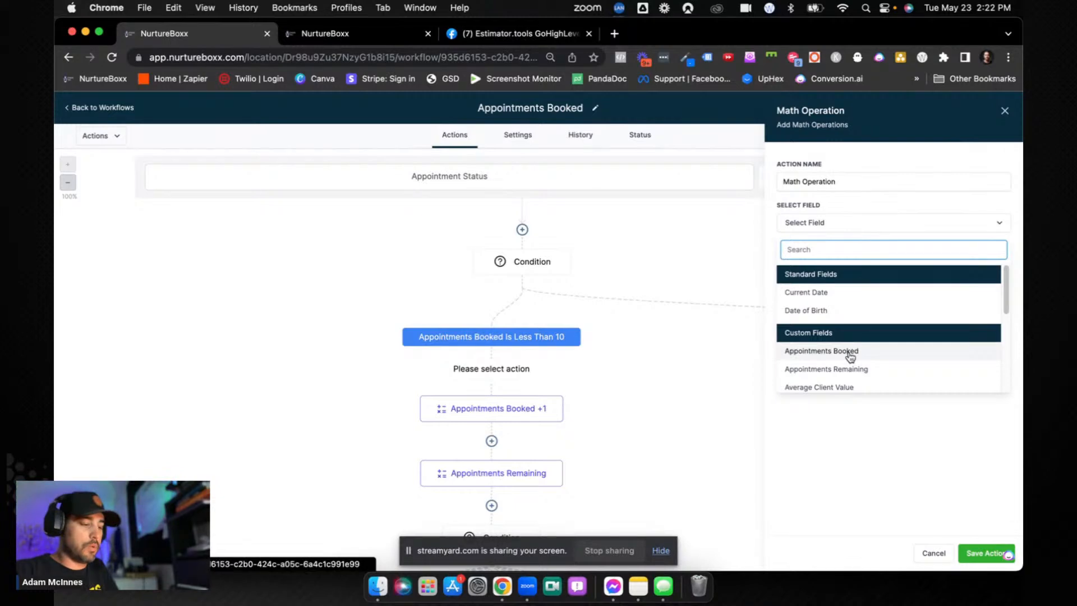
click(821, 350)
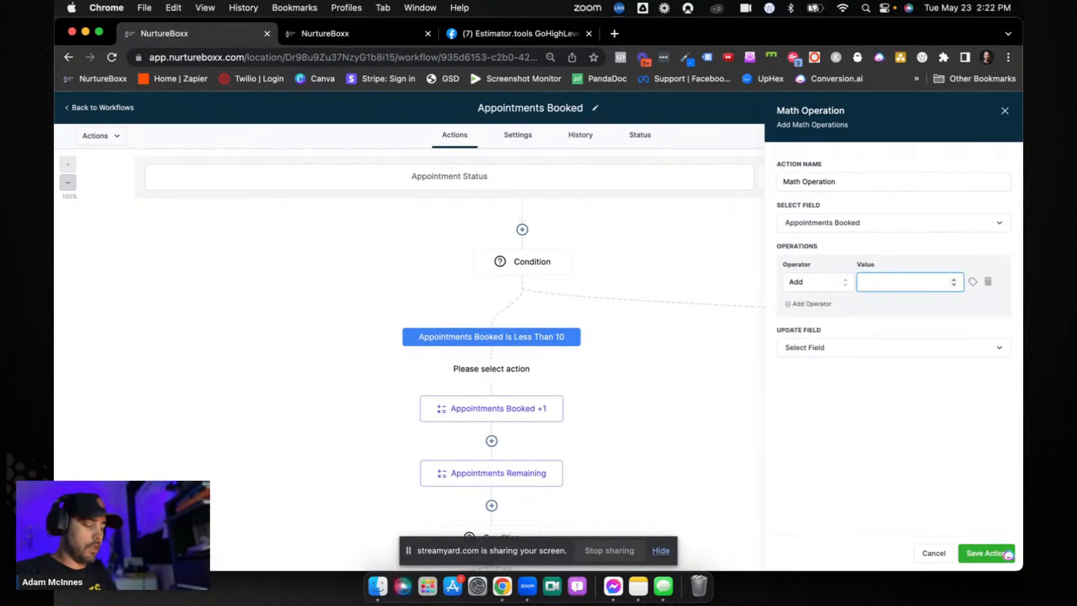
text(1)
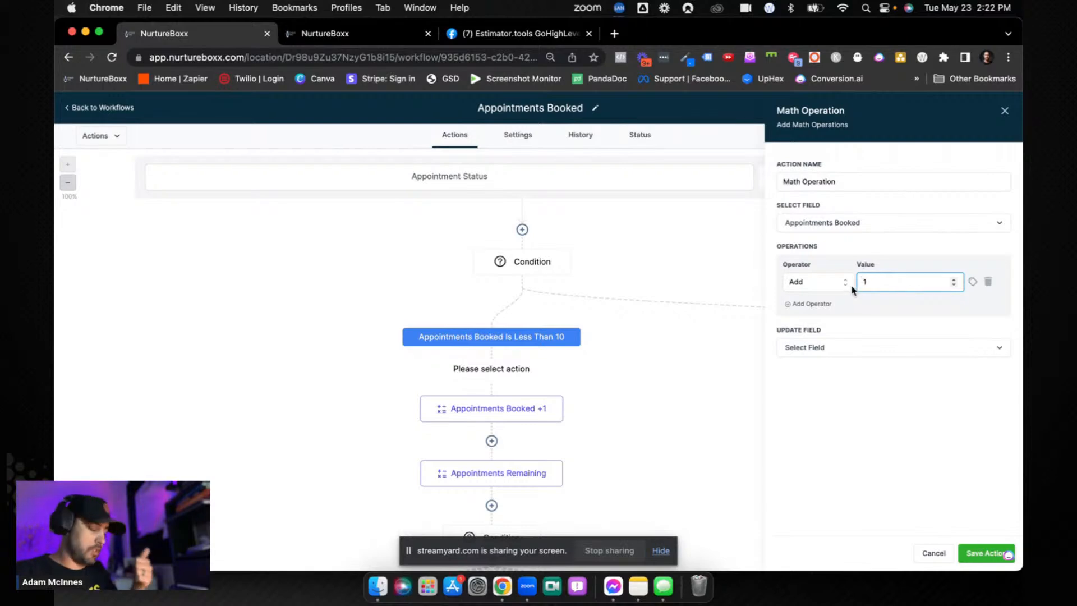
mouse_move(877, 323)
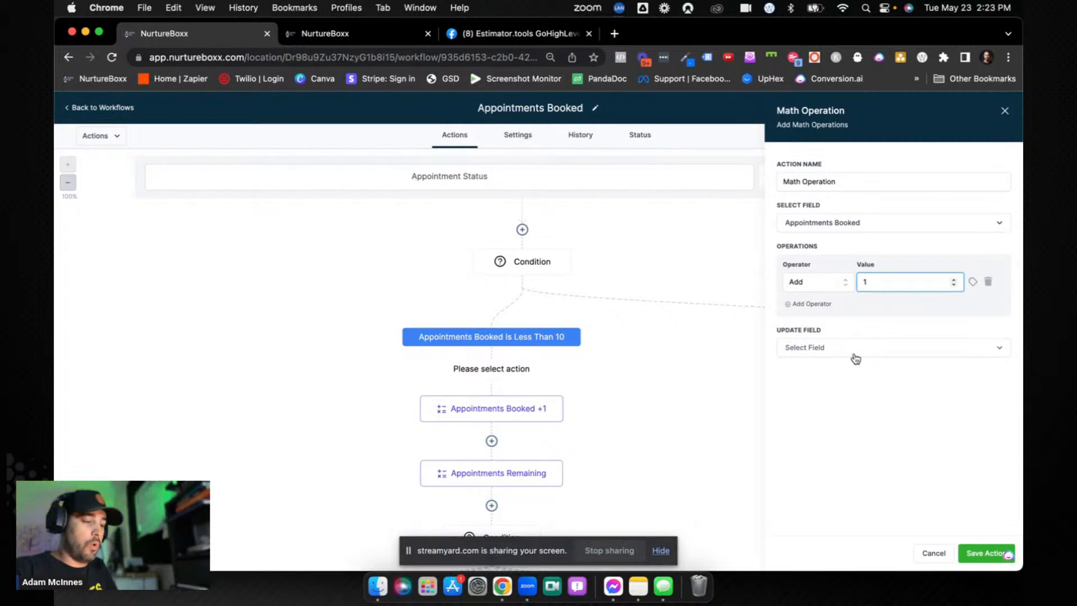
Step: Store the math result back into the Appointments Booked field
click(891, 347)
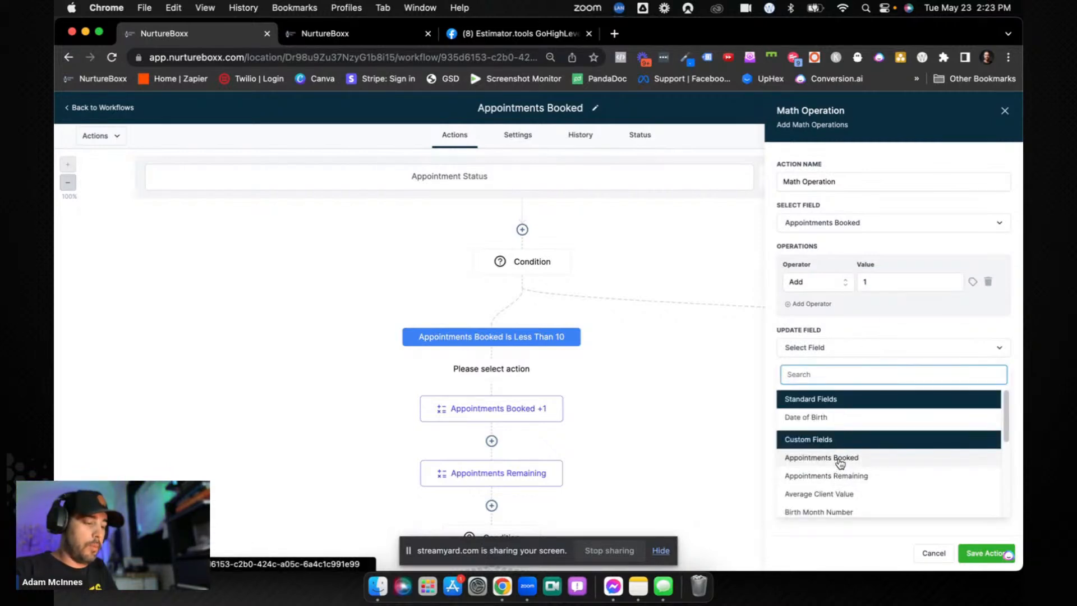
click(821, 458)
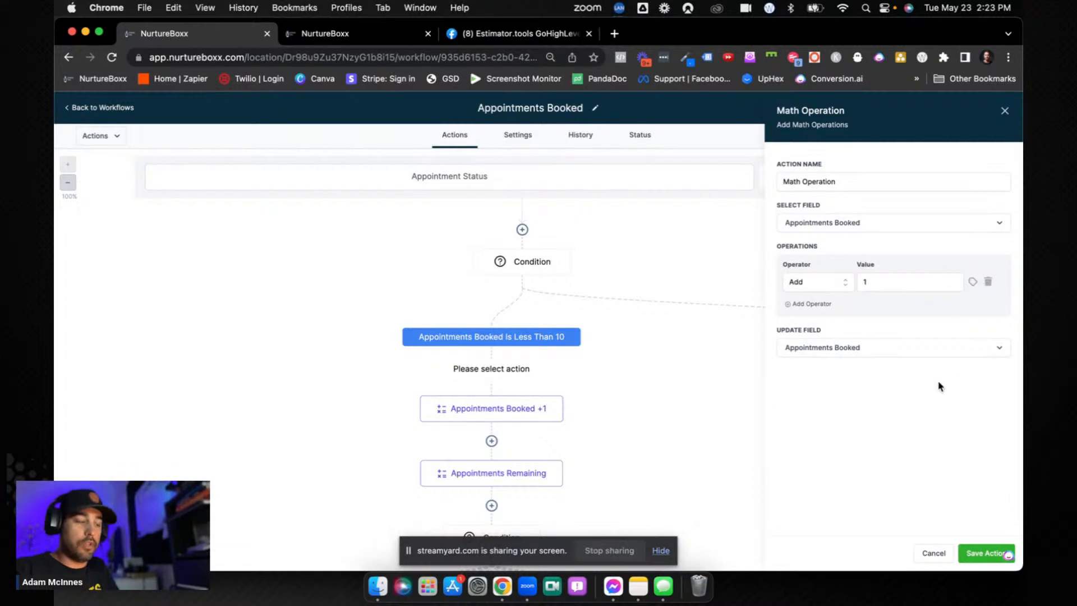
click(323, 32)
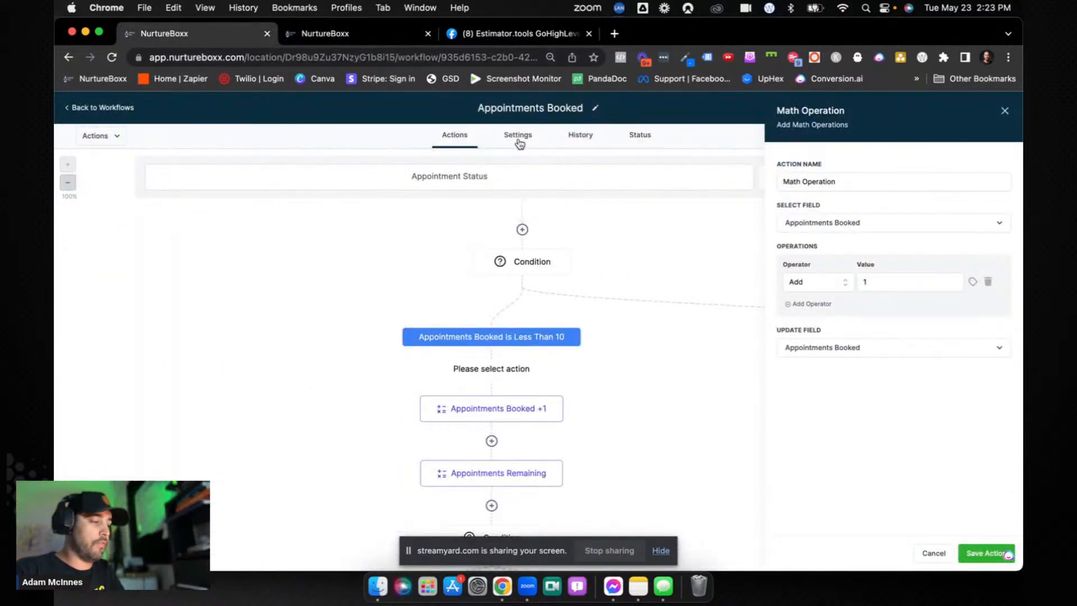
Step: Visit the workflow Settings view and return to the Actions diagram, discarding the unsaved math step
click(517, 135)
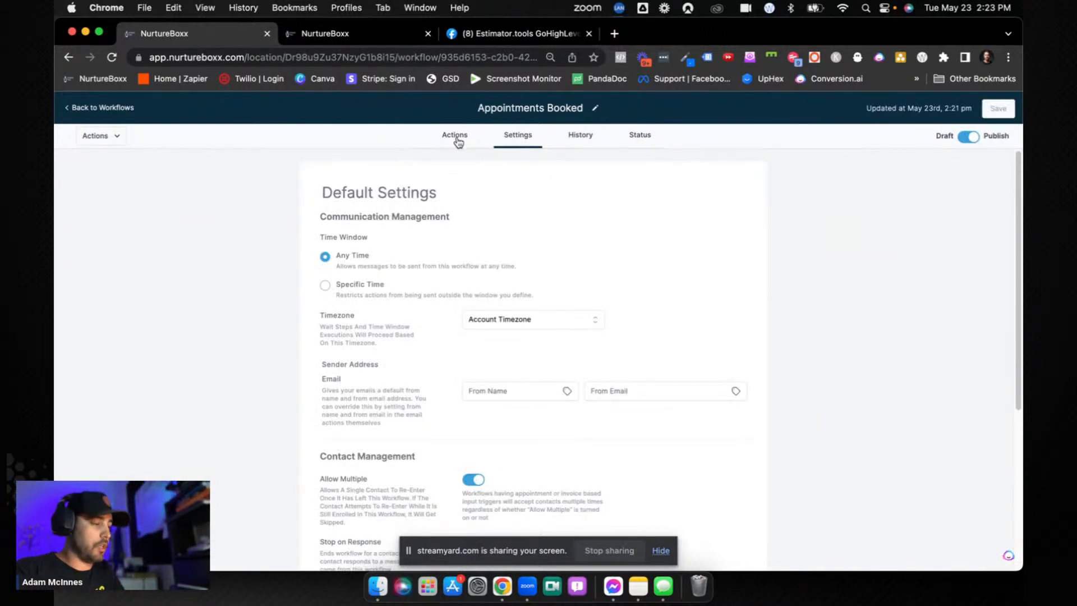
click(454, 134)
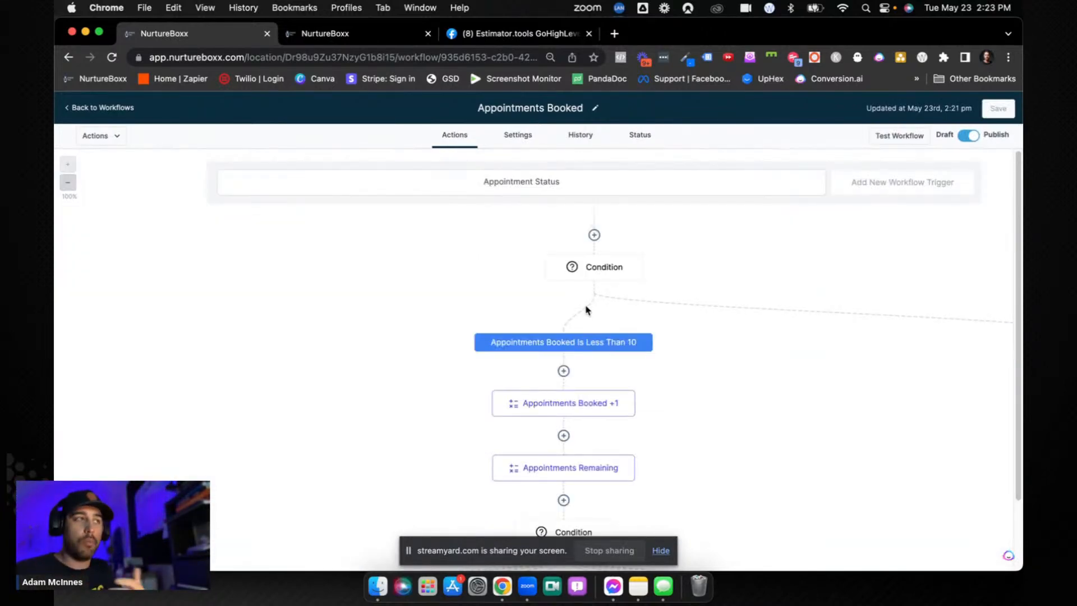
mouse_move(649, 267)
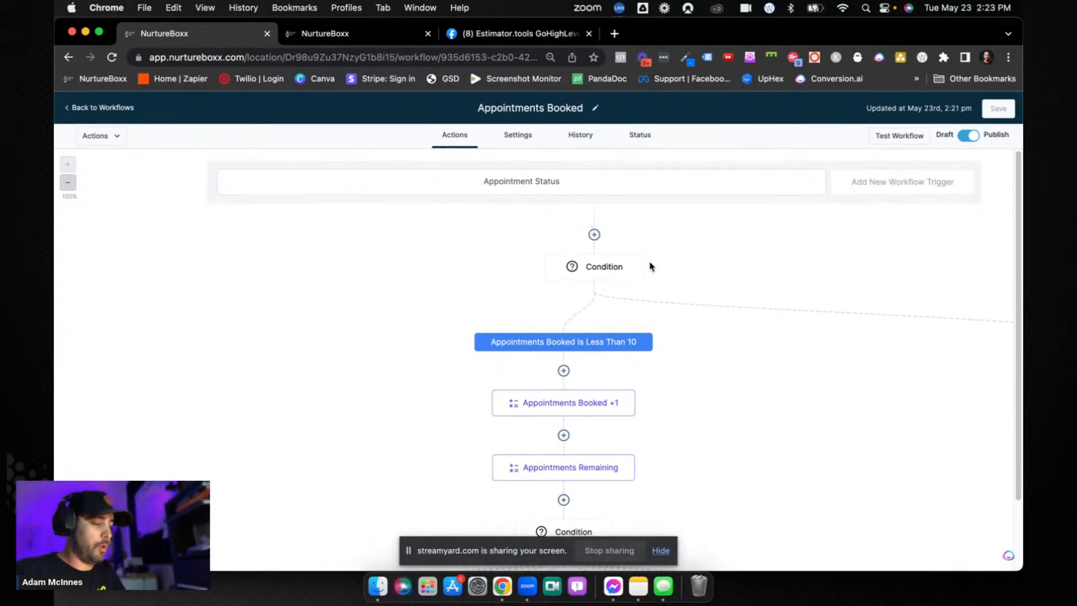
scroll(down, 3)
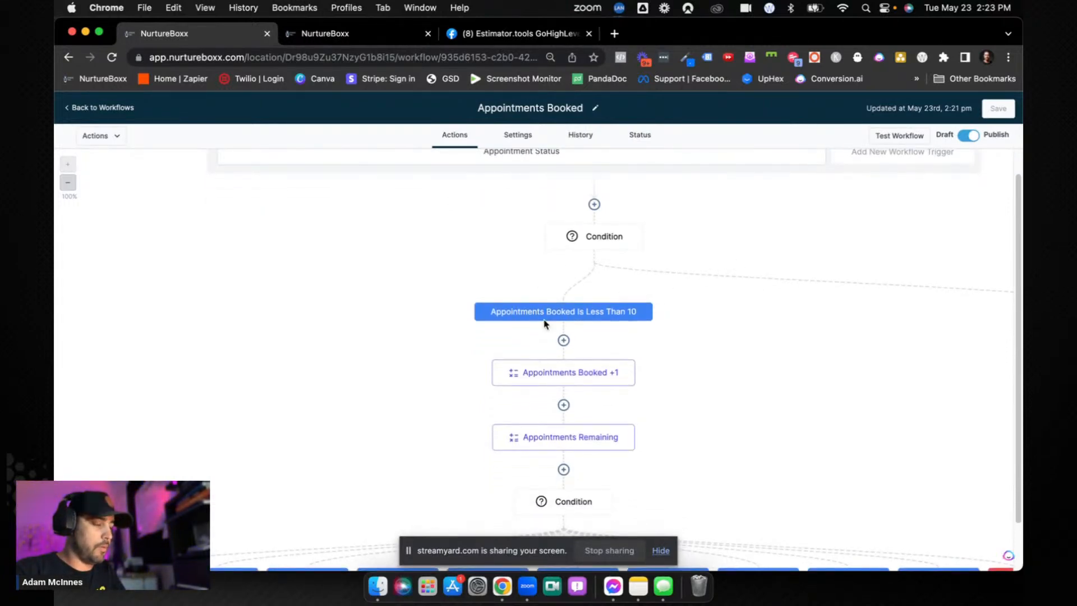
mouse_move(583, 376)
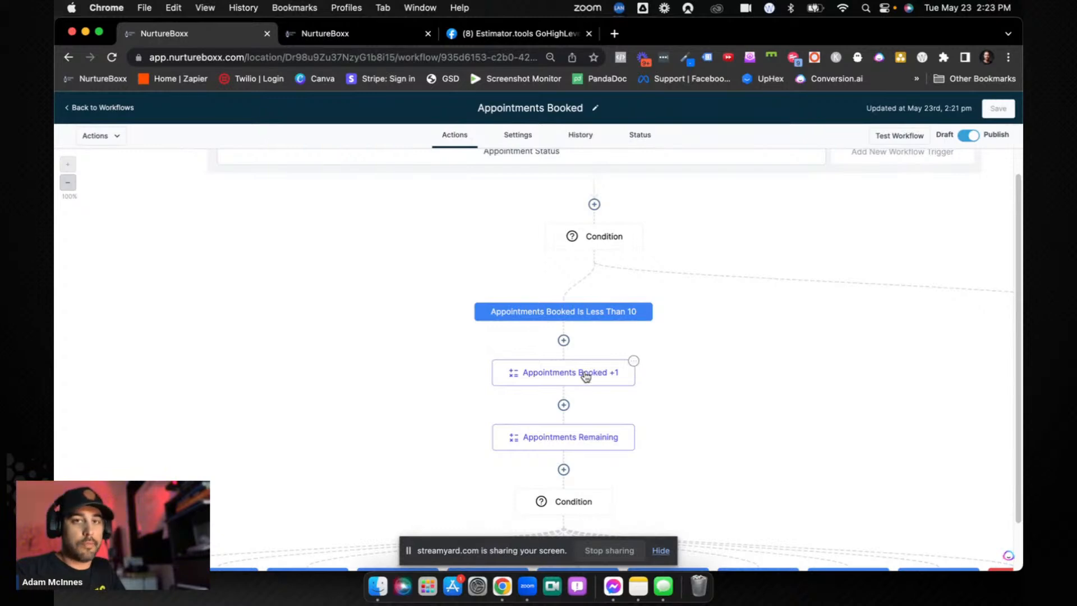
Step: Open the Appointments Remaining math action that subtracts appointments_booked from Appointments Remaining
click(562, 436)
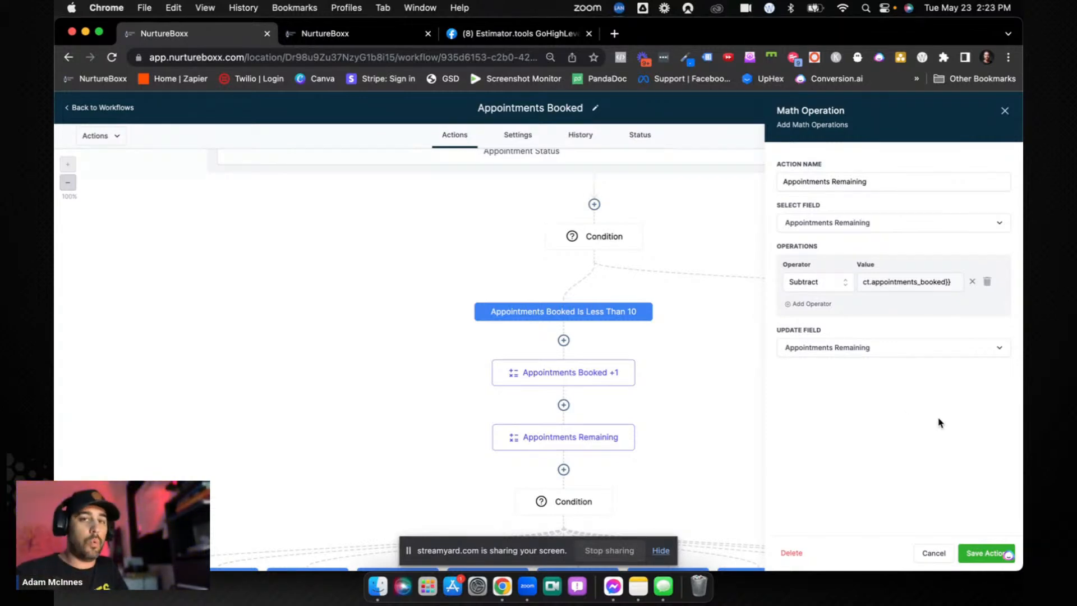
mouse_move(951, 452)
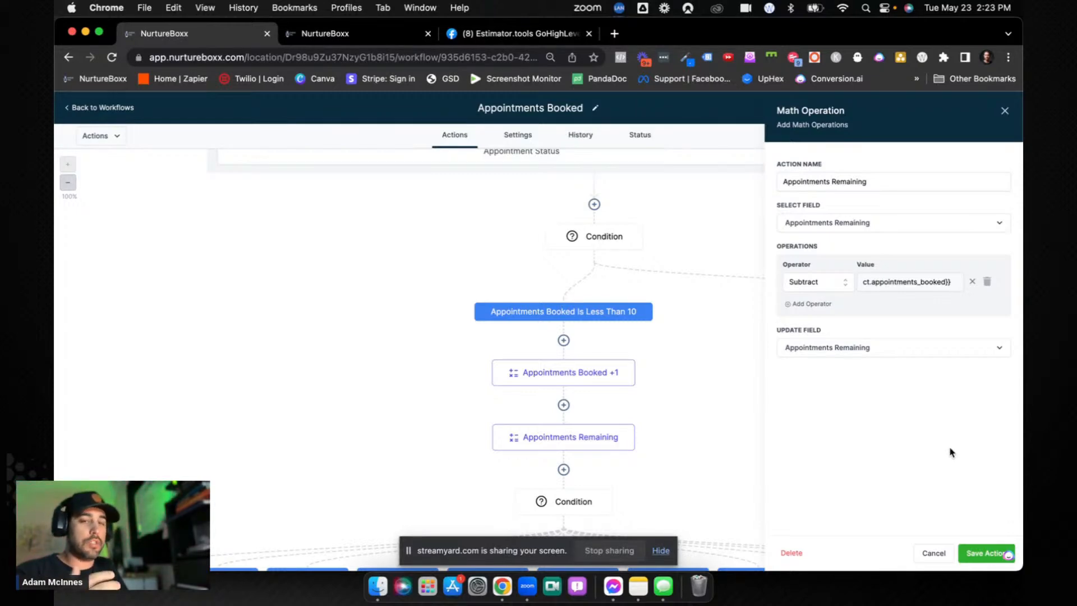
mouse_move(889, 439)
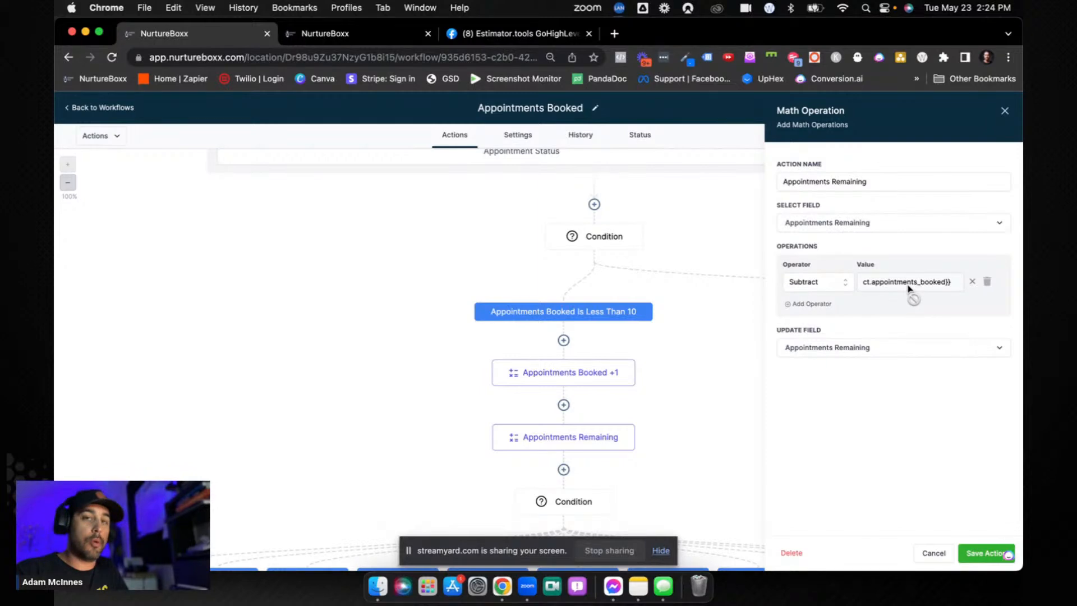
mouse_move(897, 380)
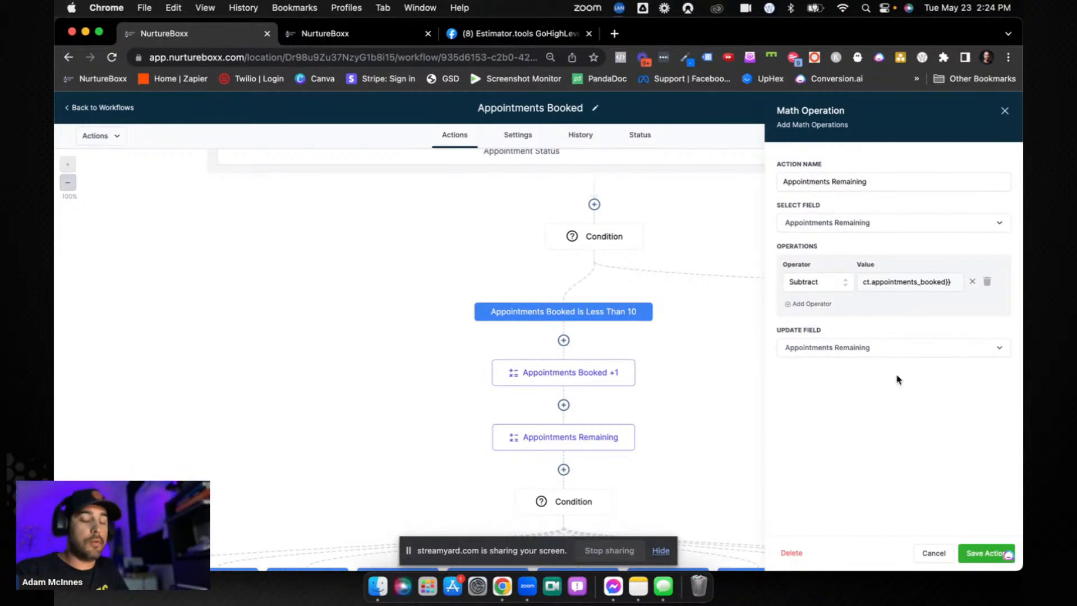
mouse_move(889, 426)
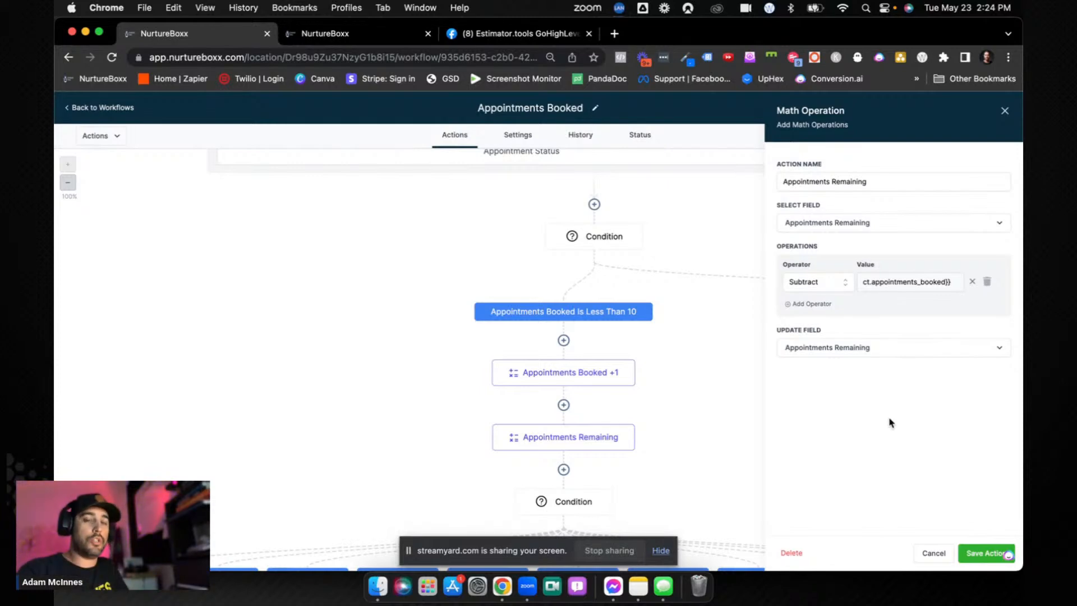
mouse_move(815, 366)
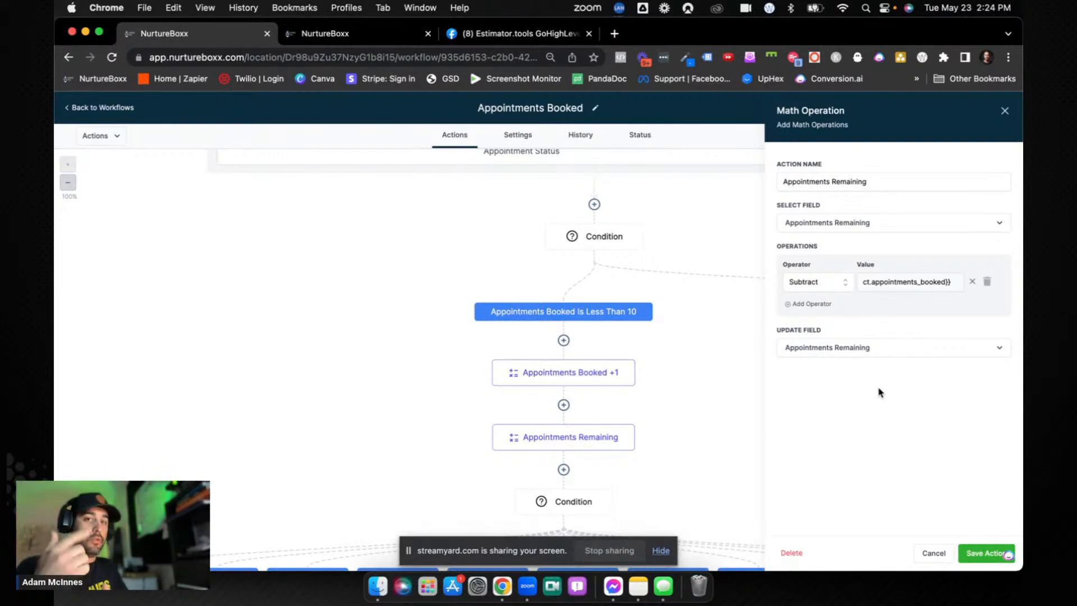
mouse_move(845, 332)
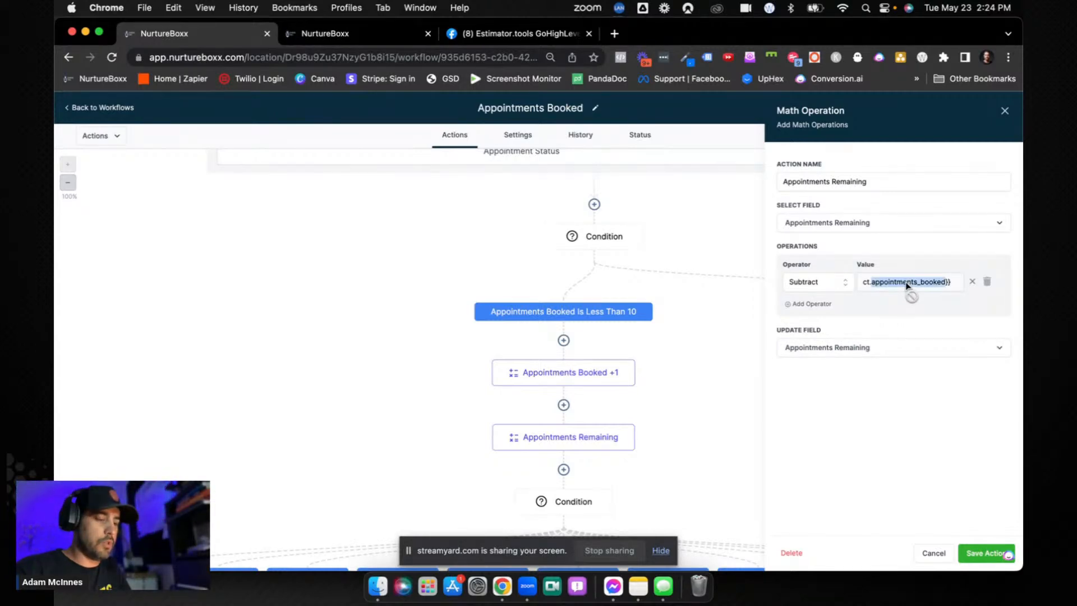
Step: Set the Appointments Remaining math action to subtract 1 and save it
triple_click(906, 281)
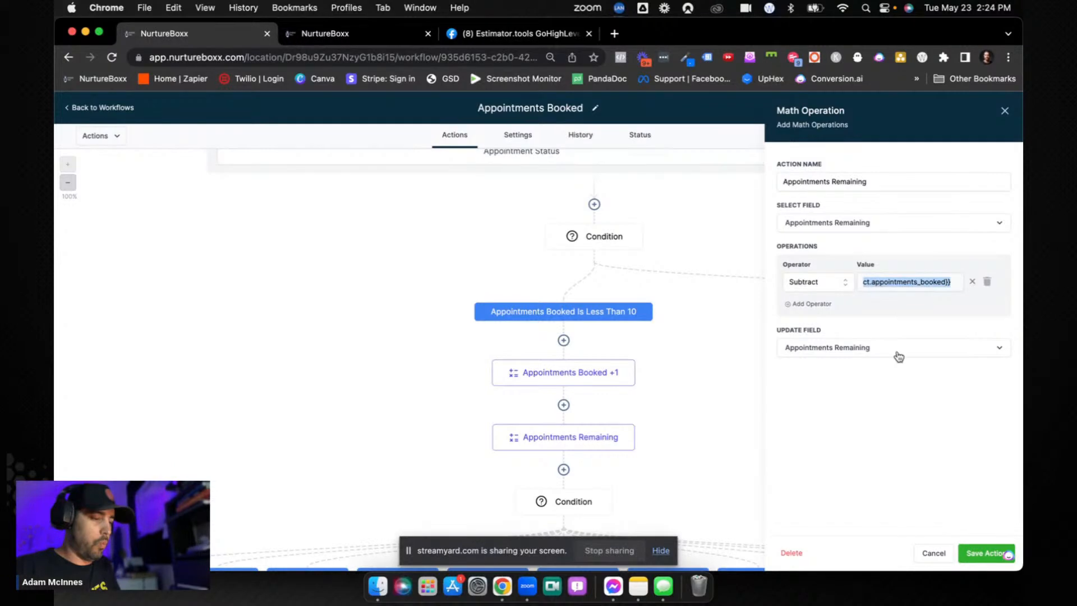
mouse_move(906, 310)
text(1)
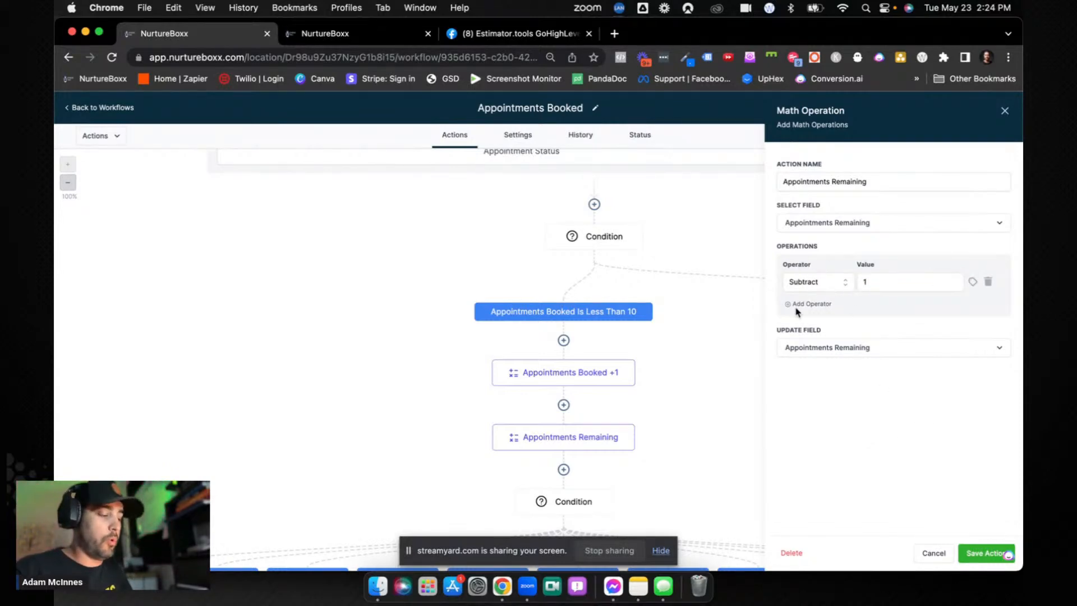
mouse_move(525, 386)
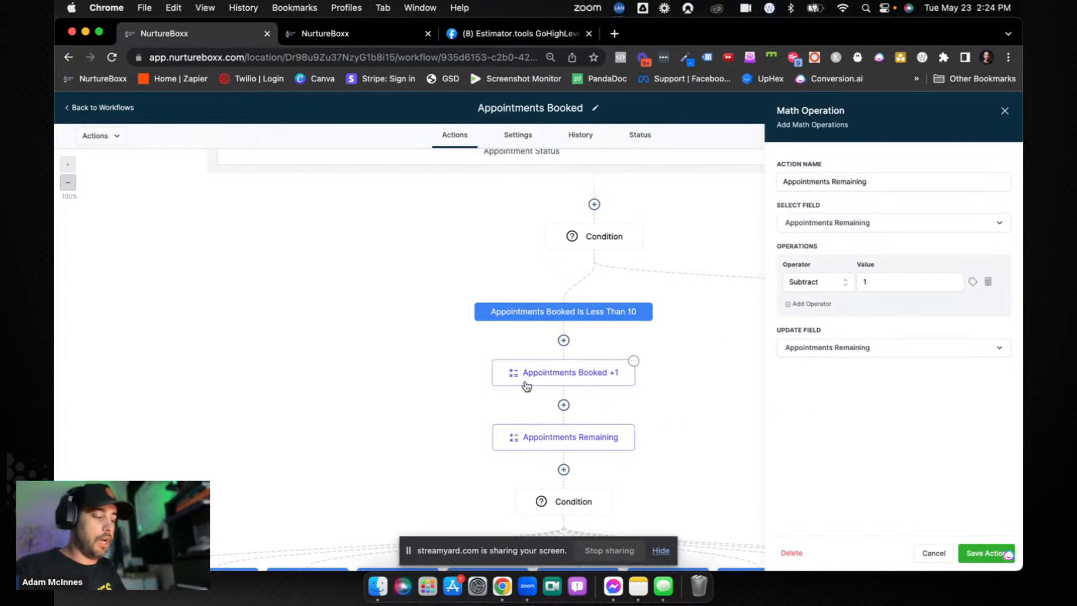
mouse_move(863, 406)
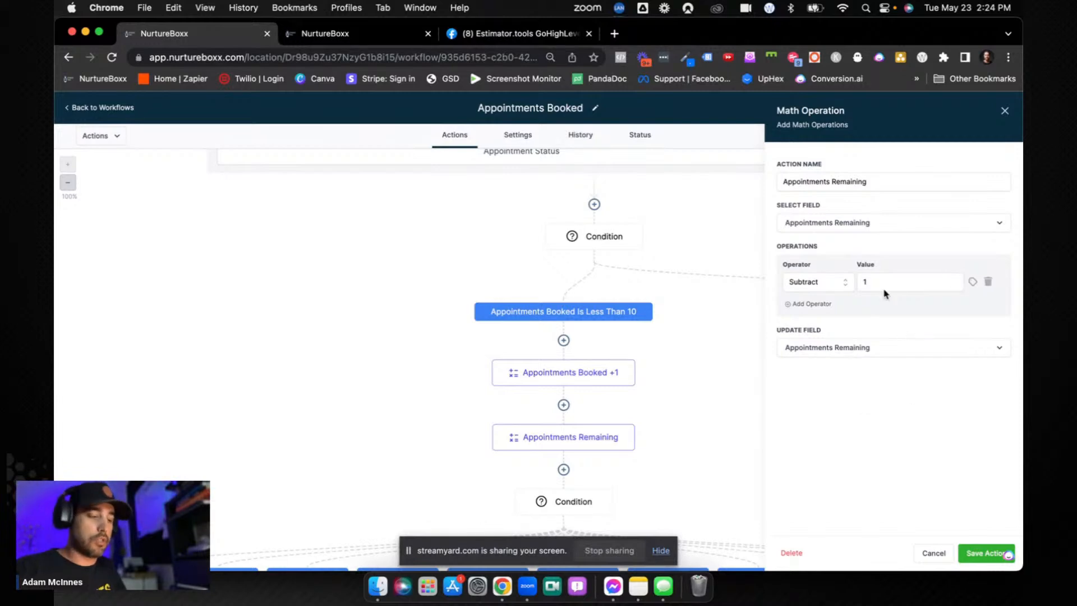
mouse_move(863, 340)
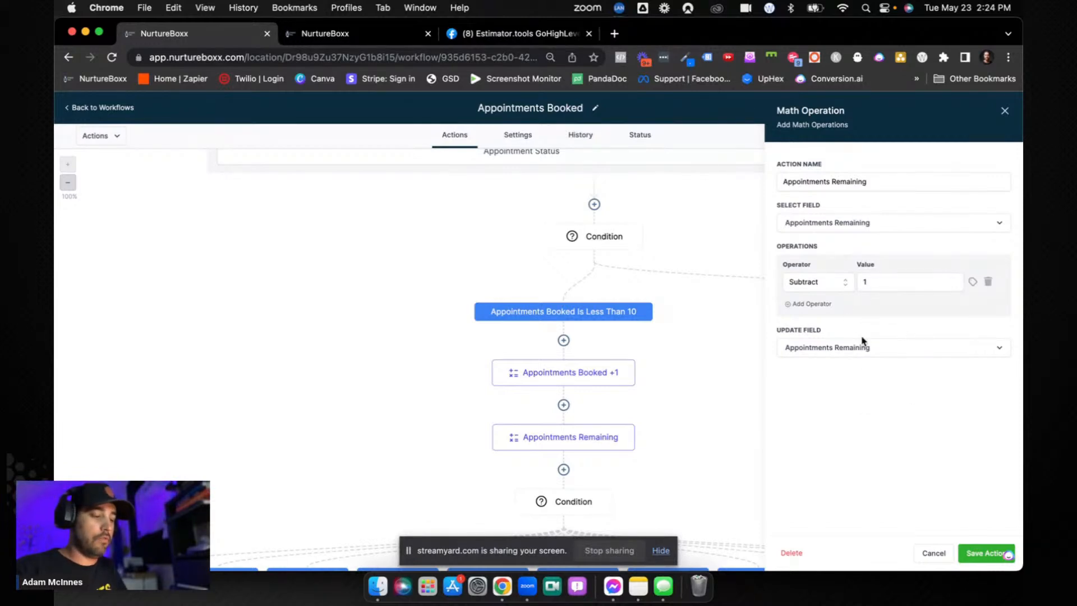
mouse_move(861, 394)
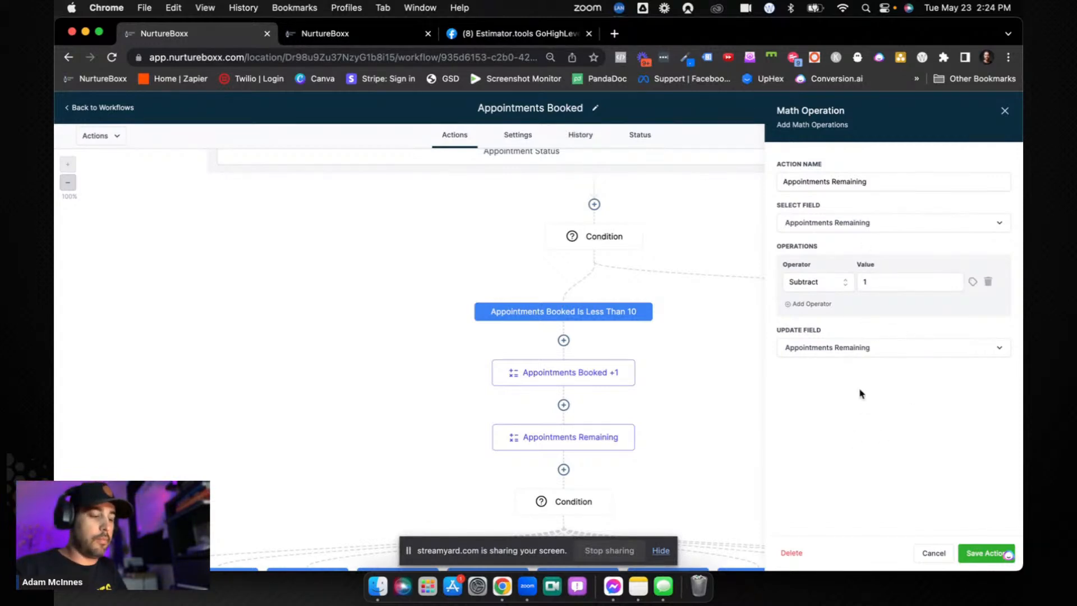
mouse_move(922, 332)
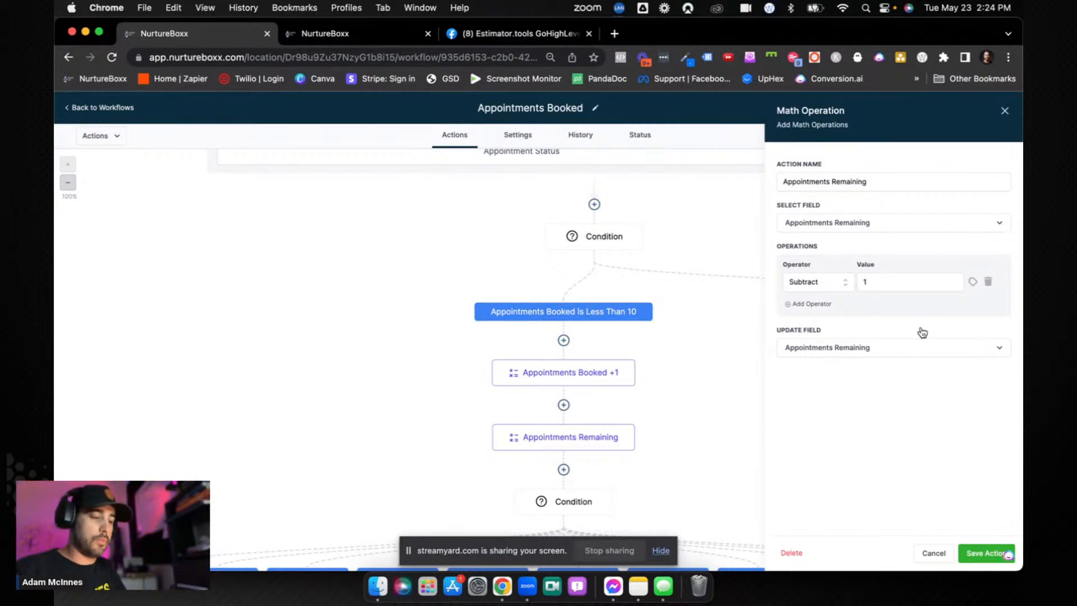
mouse_move(951, 471)
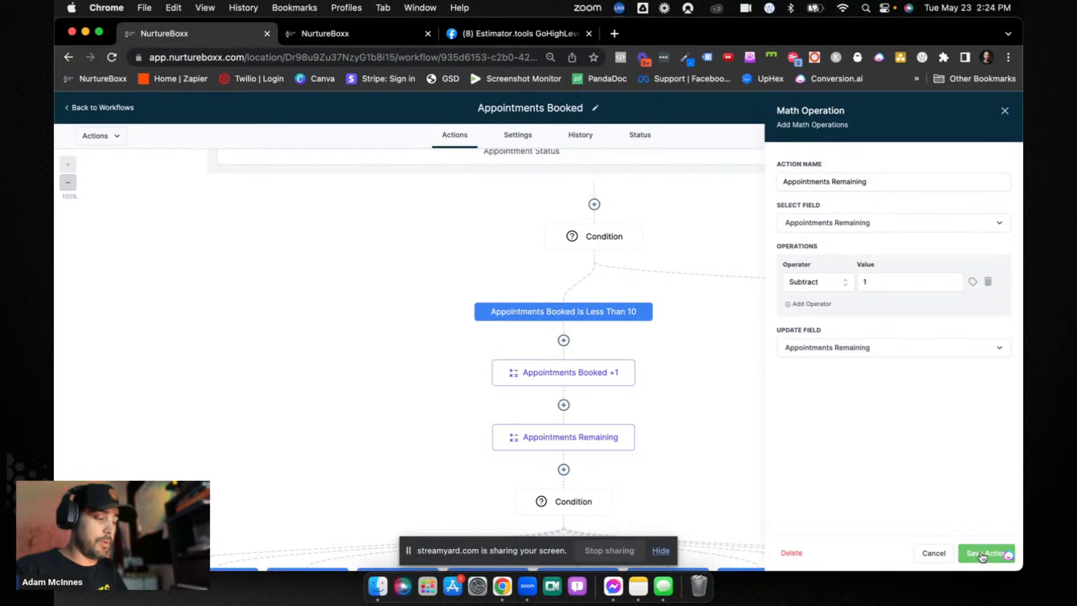
click(986, 553)
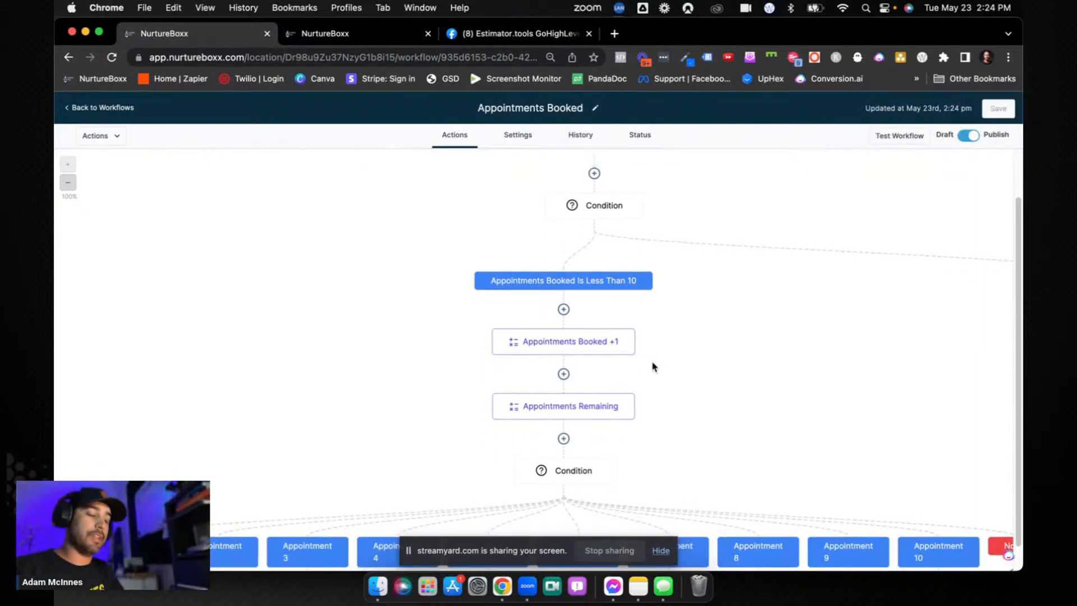
scroll(down, 3)
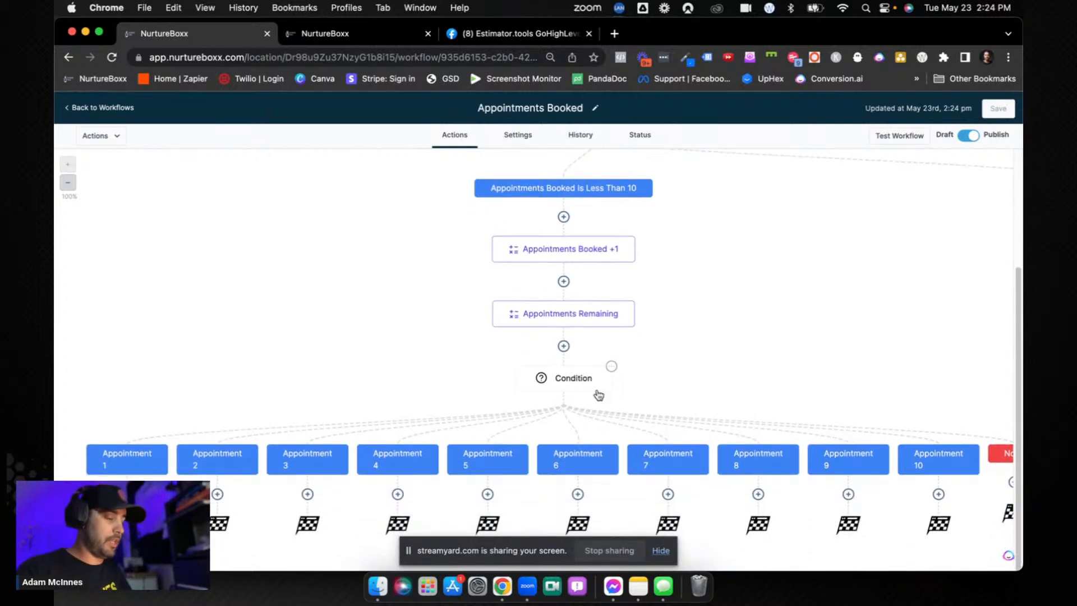
click(572, 378)
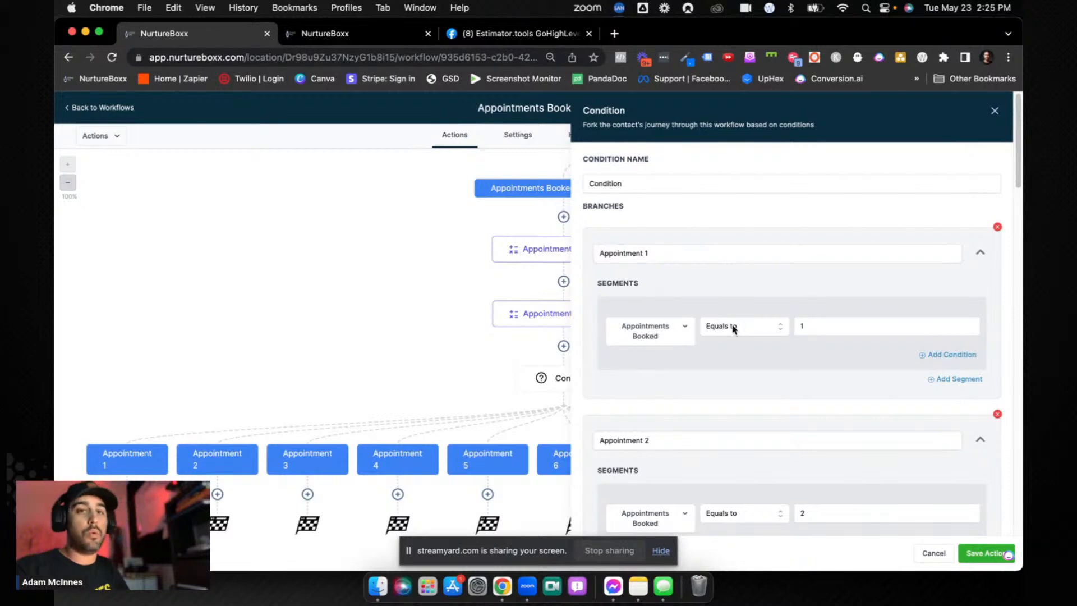
mouse_move(767, 329)
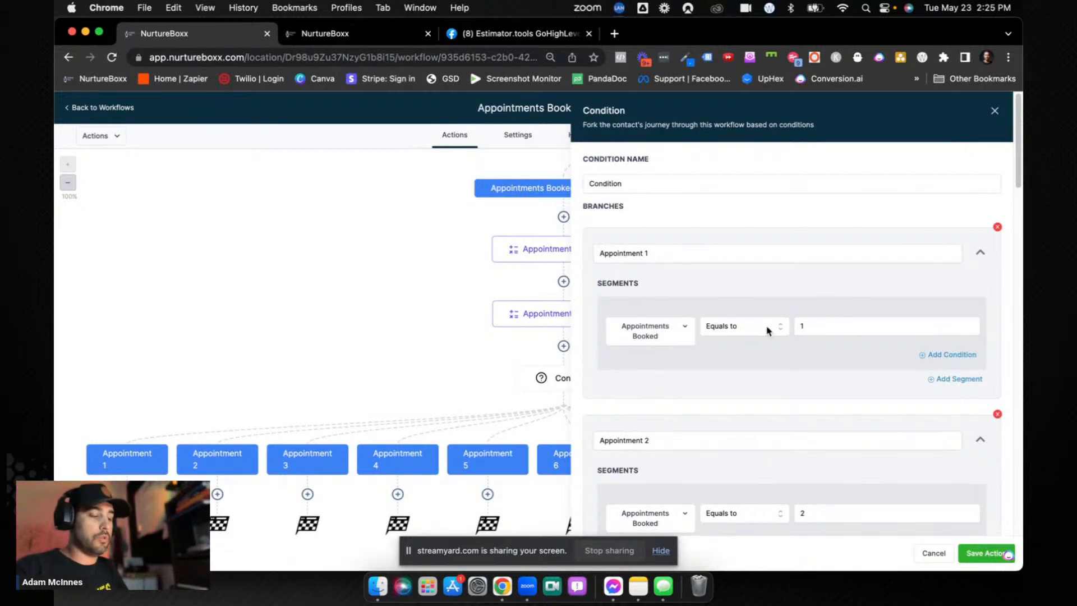
scroll(down, 3)
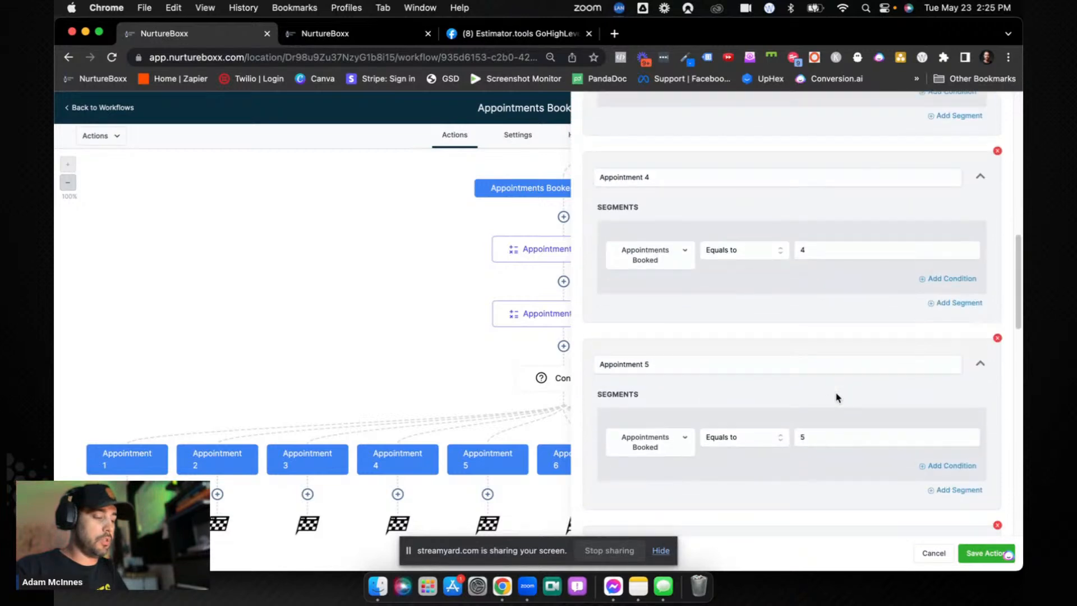
scroll(down, 3)
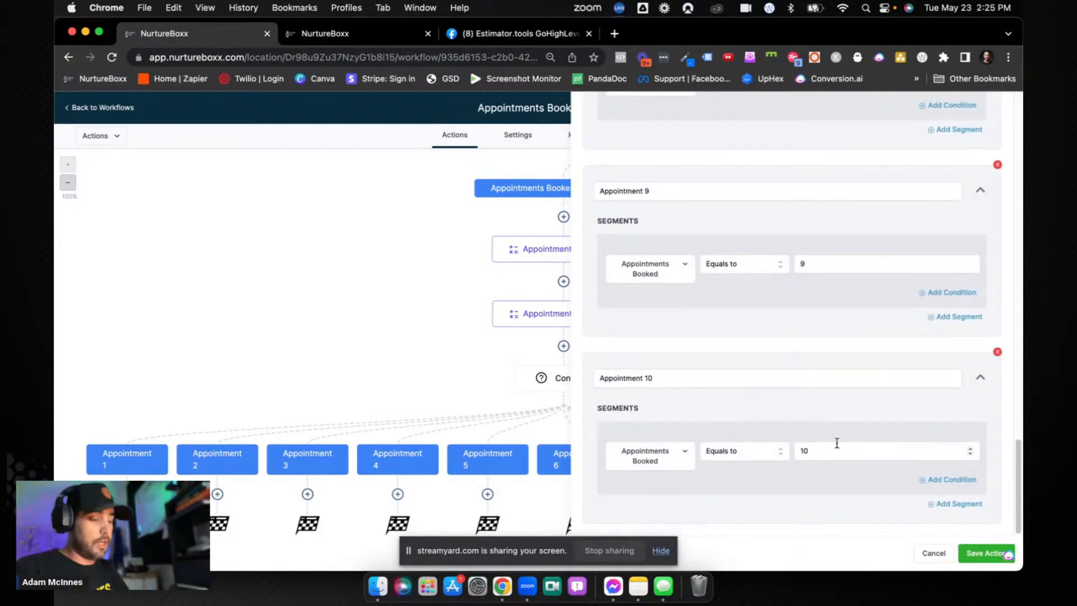
mouse_move(839, 426)
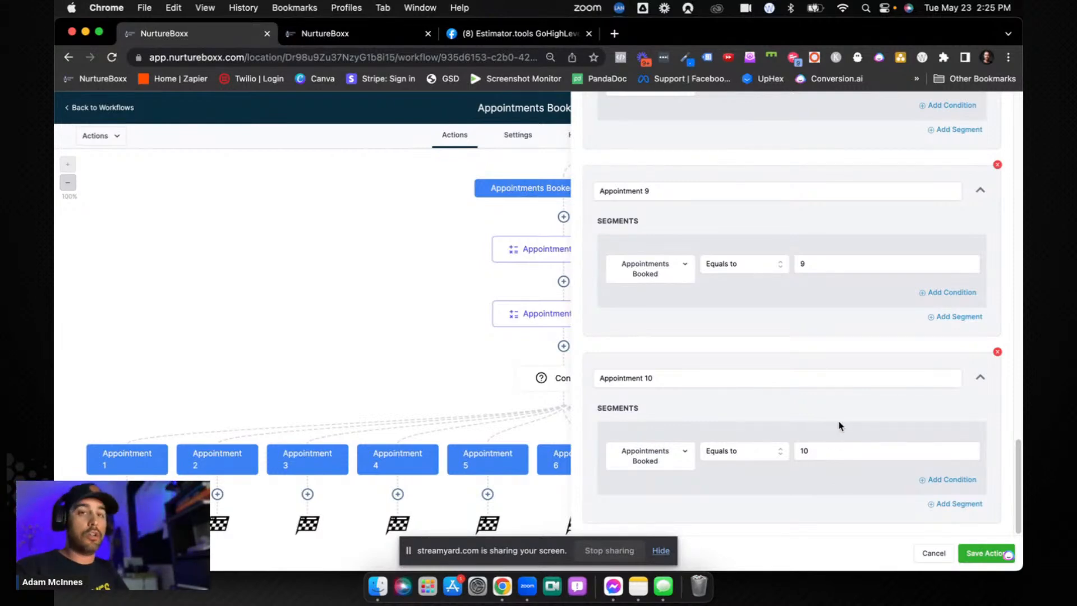
scroll(up, 3)
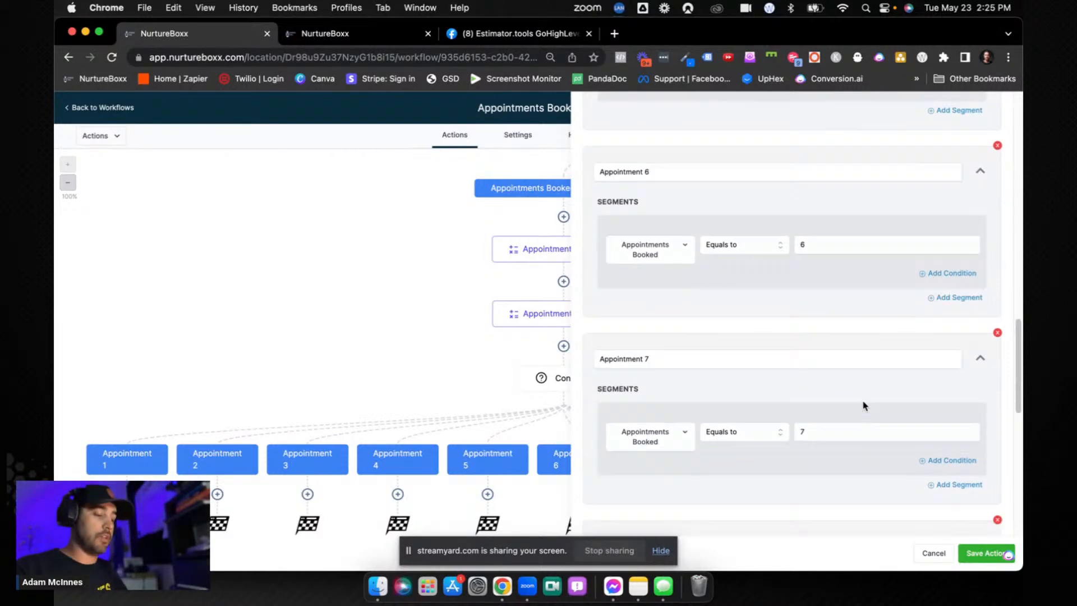
click(984, 553)
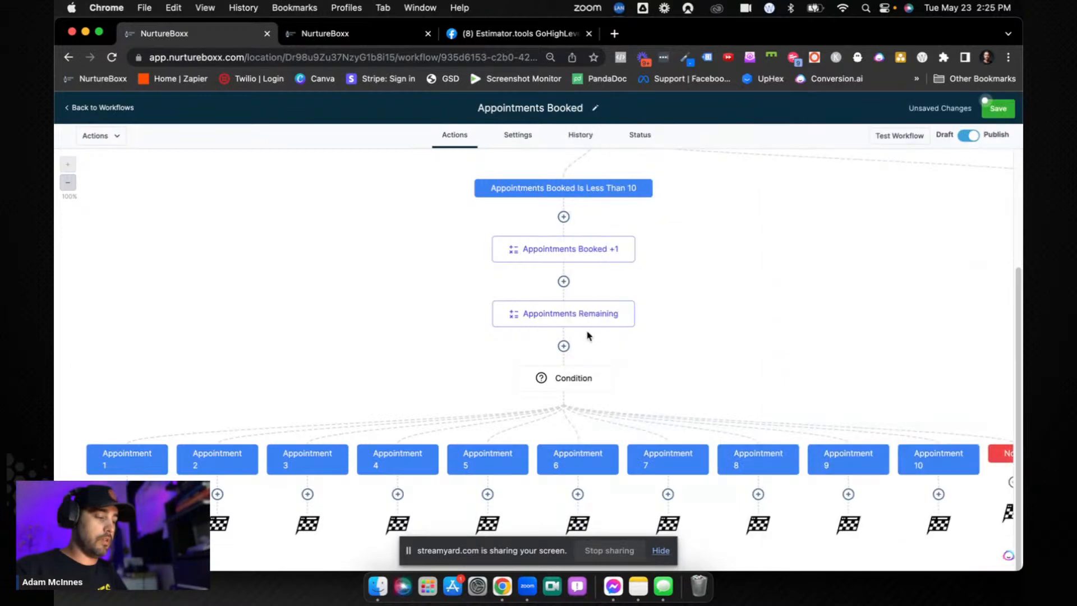
click(562, 249)
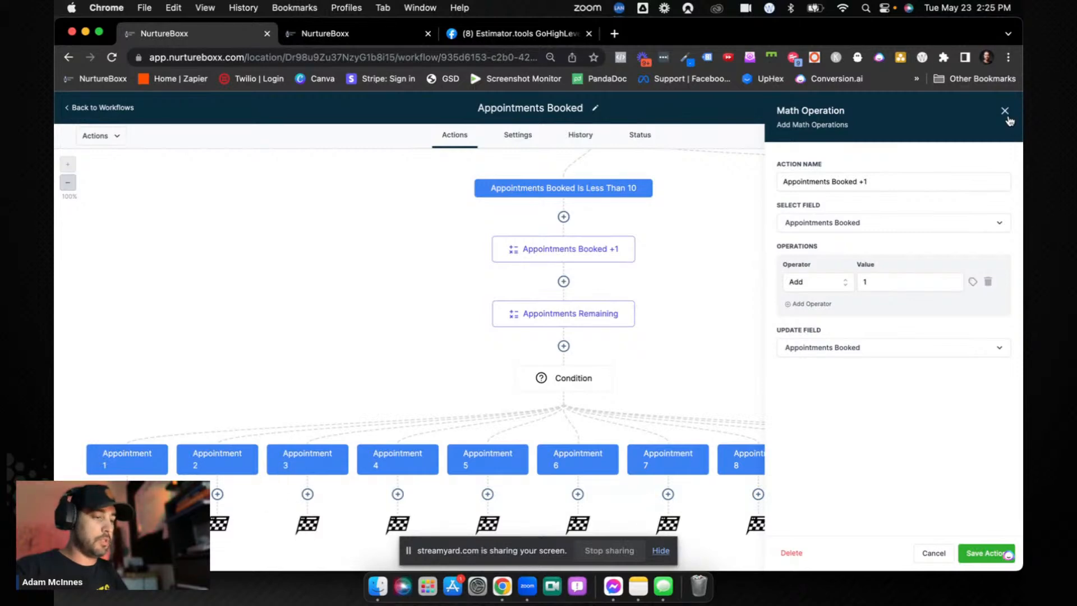
click(1004, 111)
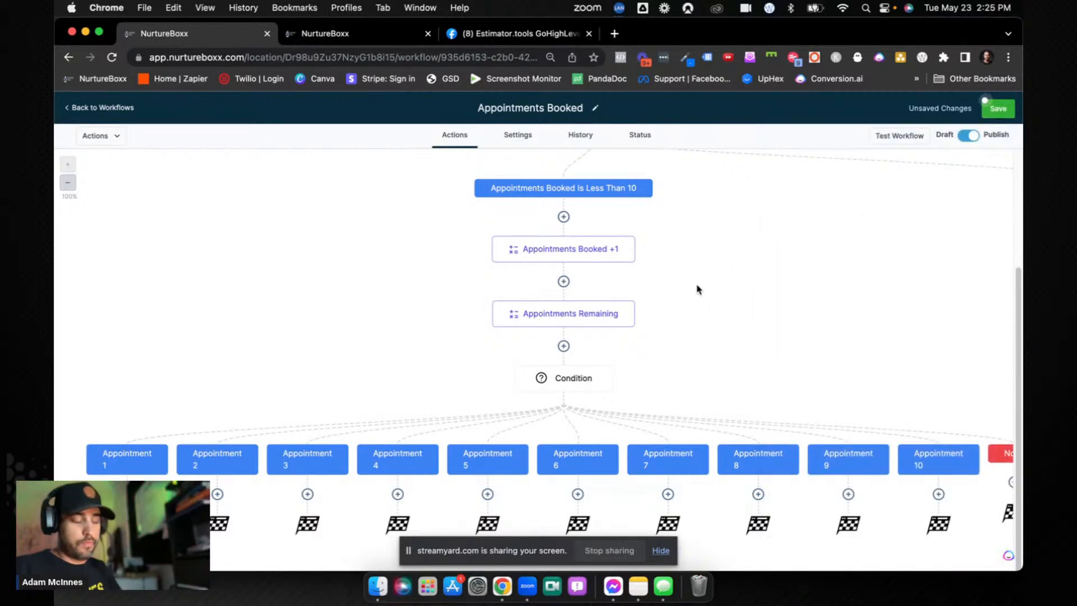
mouse_move(725, 294)
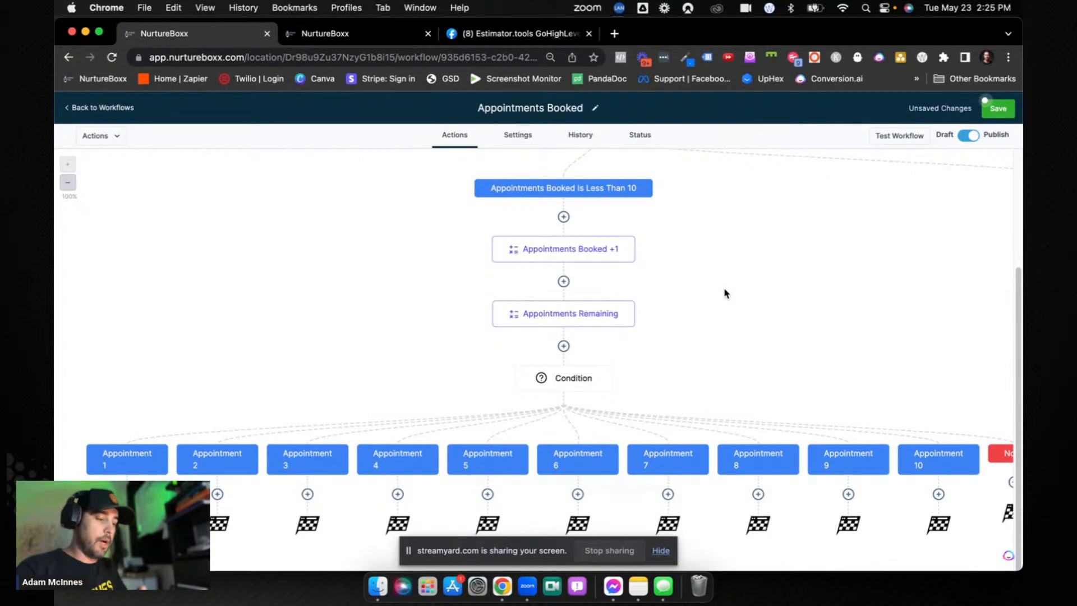
mouse_move(676, 317)
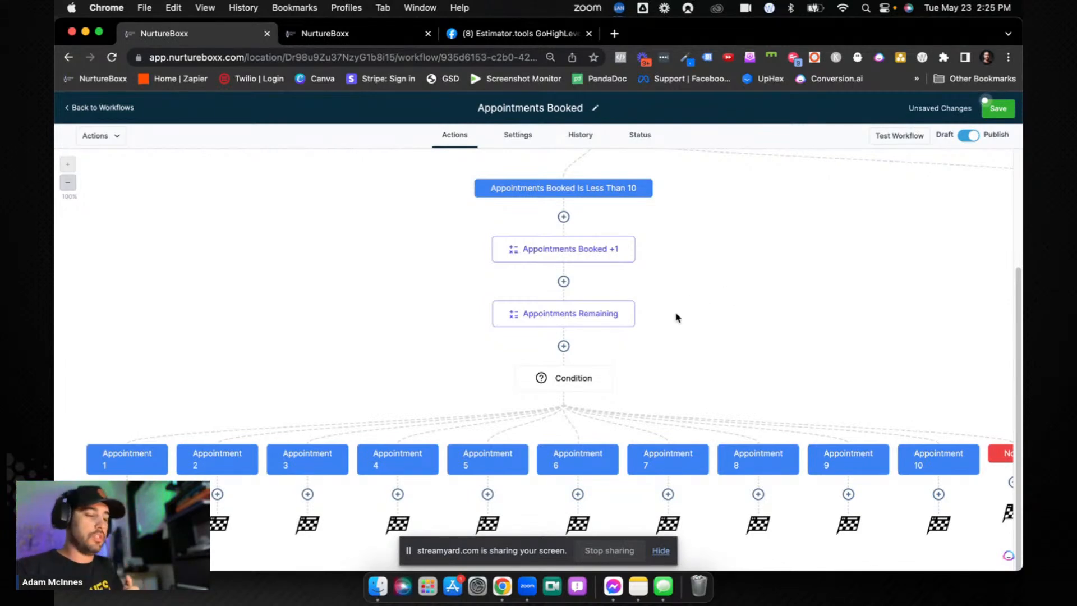
mouse_move(716, 369)
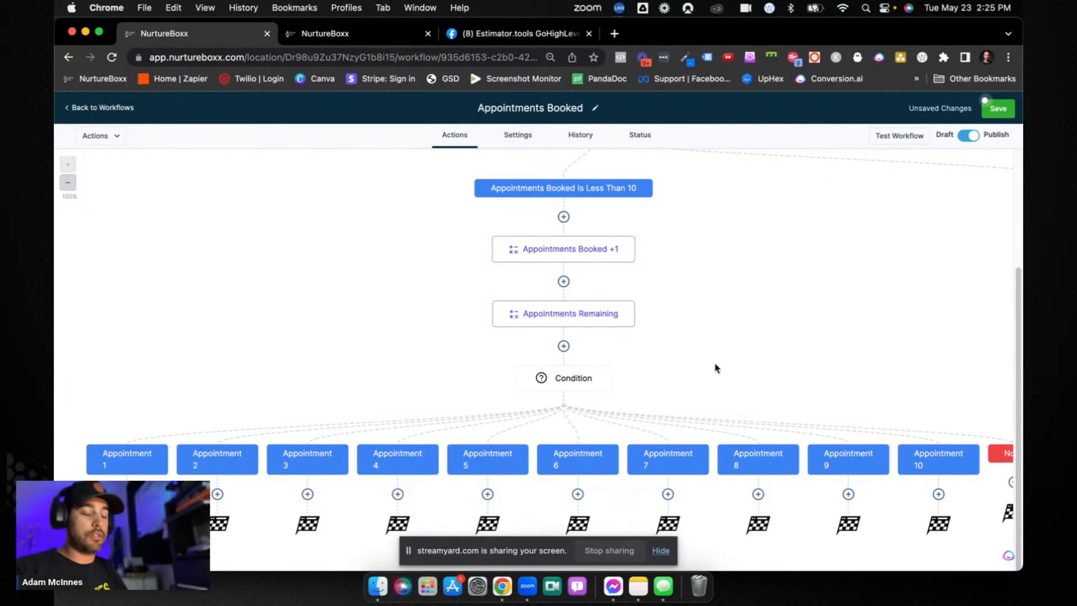
mouse_move(926, 447)
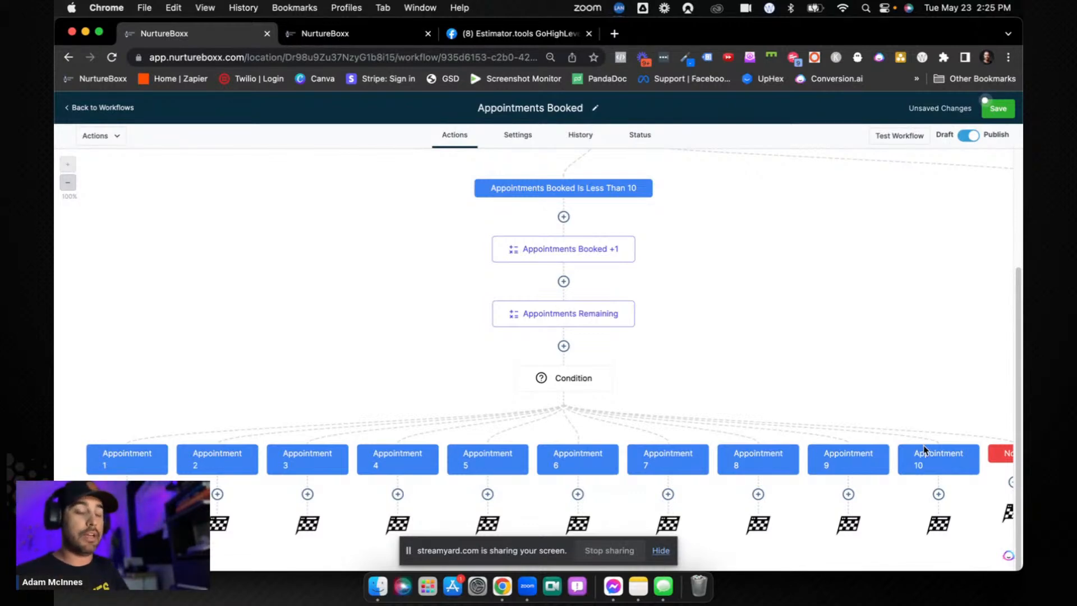
mouse_move(935, 427)
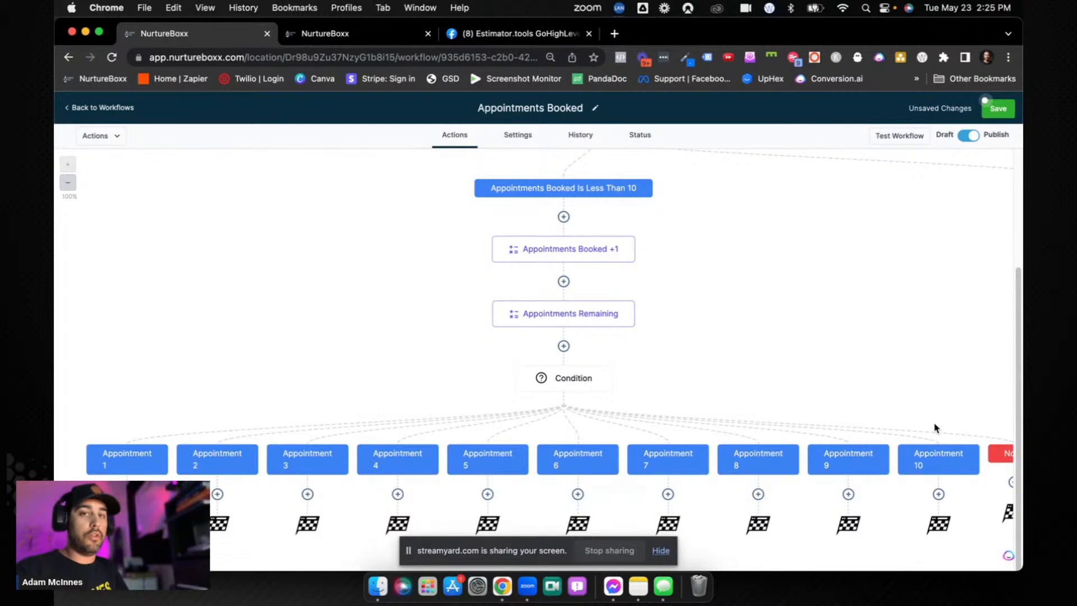
mouse_move(760, 356)
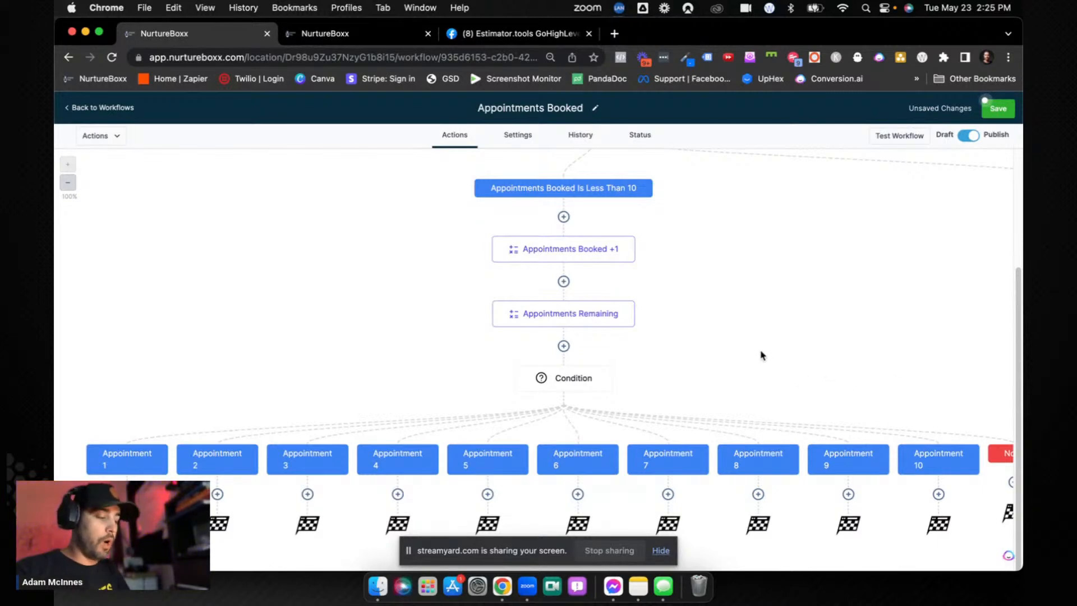
mouse_move(574, 400)
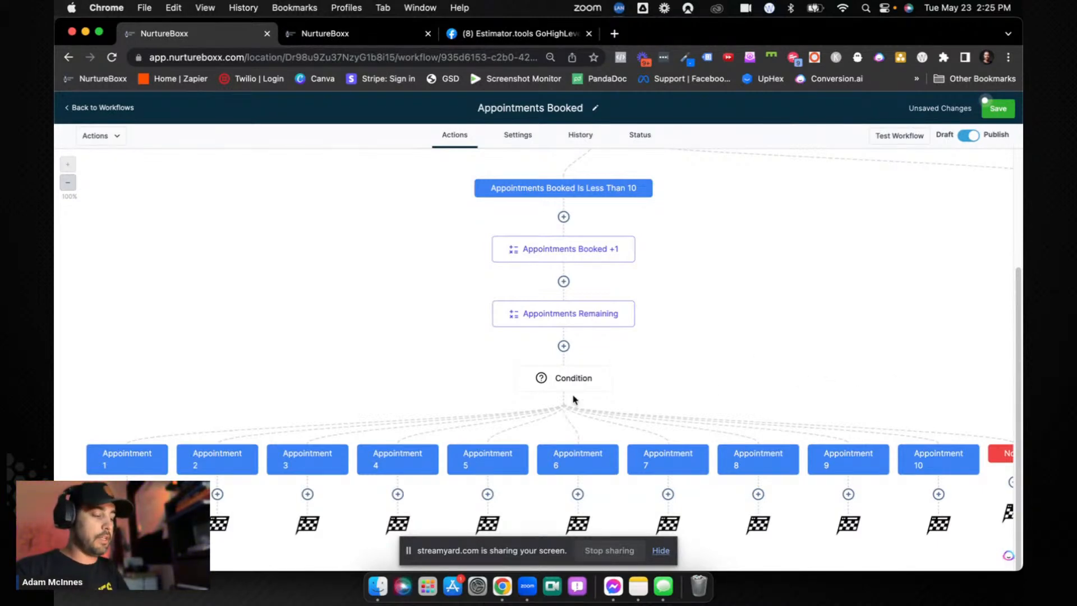
scroll(right, 3)
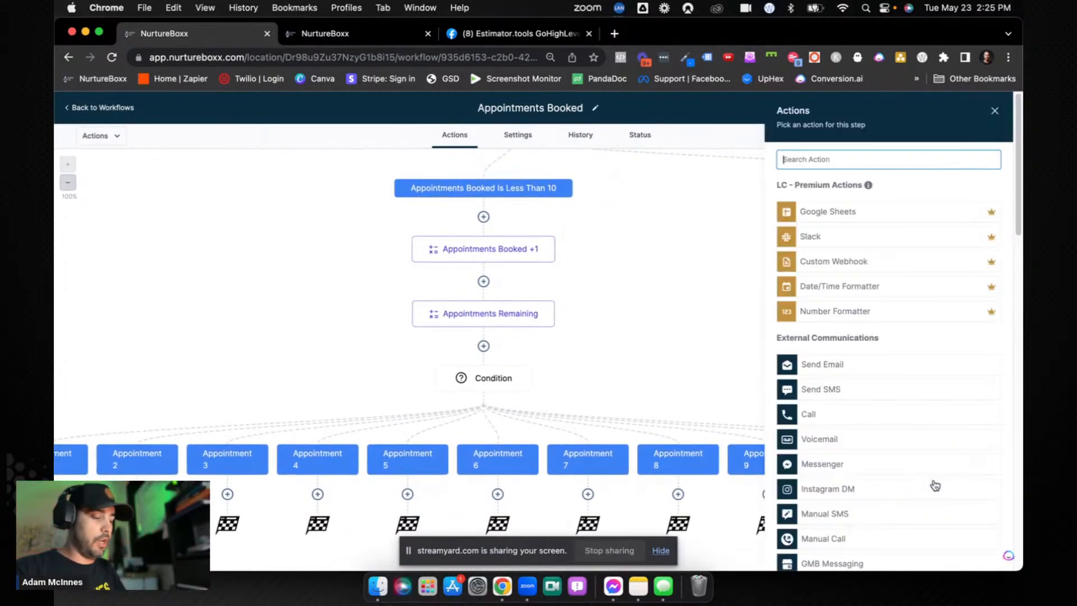
Step: Set Appointment 10 to Appointments Booked equals 10 and save the ten-branch condition
text(if)
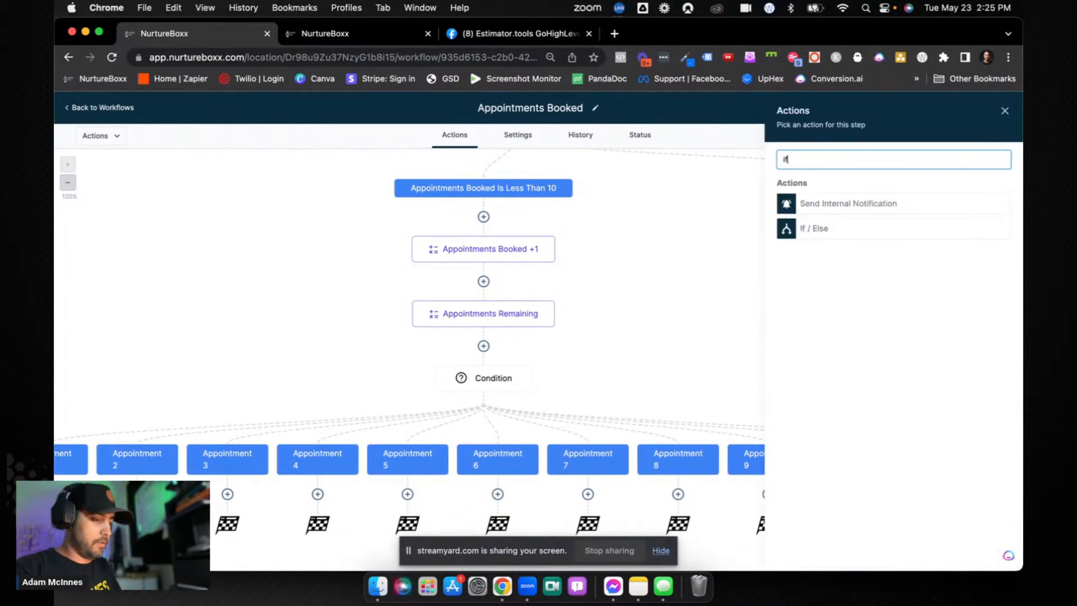
click(814, 228)
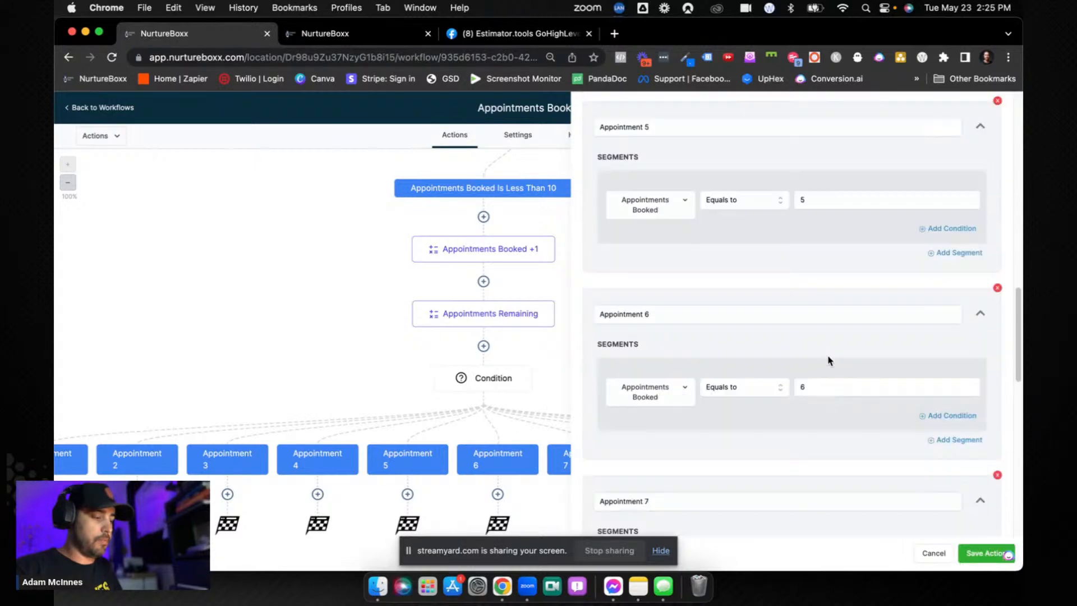
scroll(down, 3)
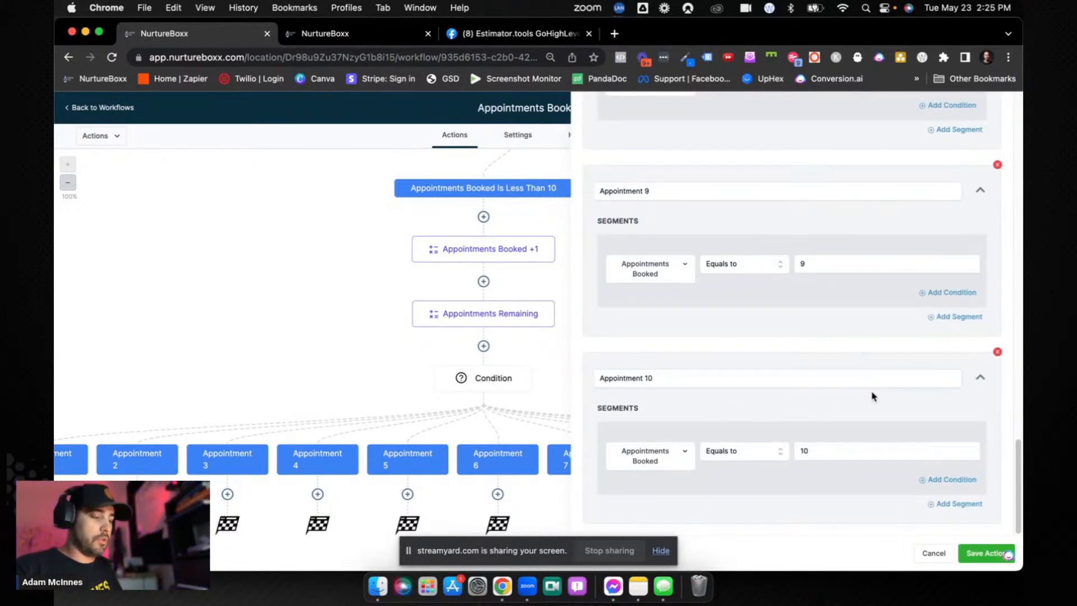
click(858, 451)
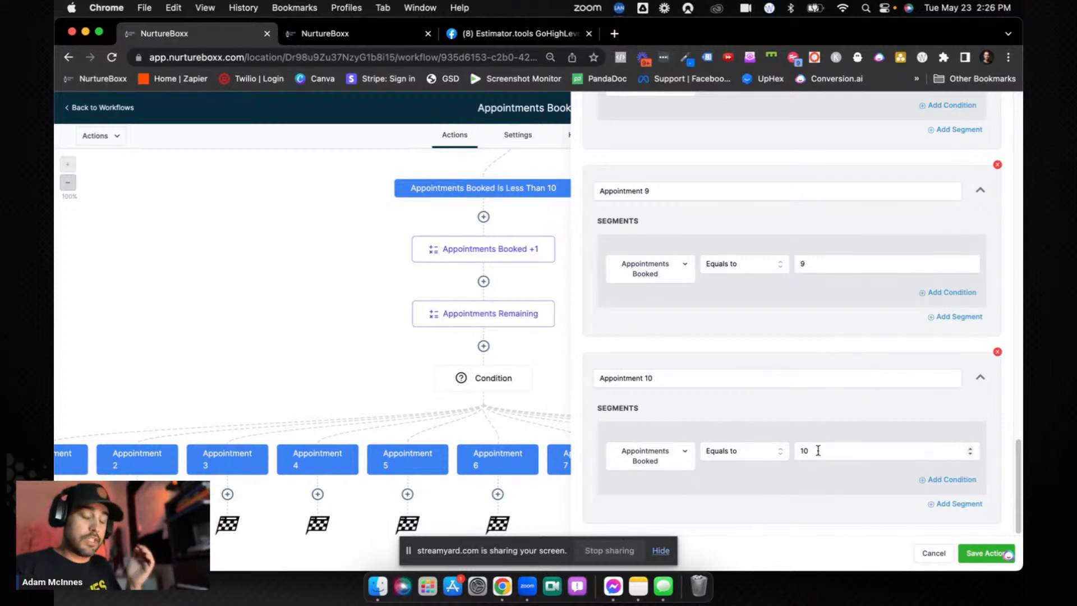
click(985, 553)
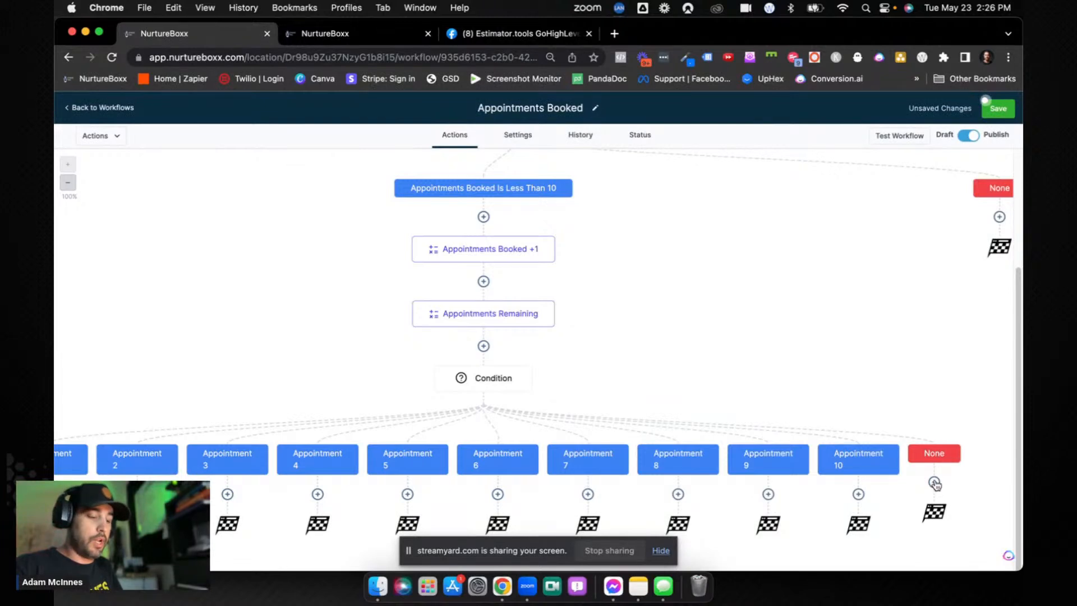
mouse_move(931, 481)
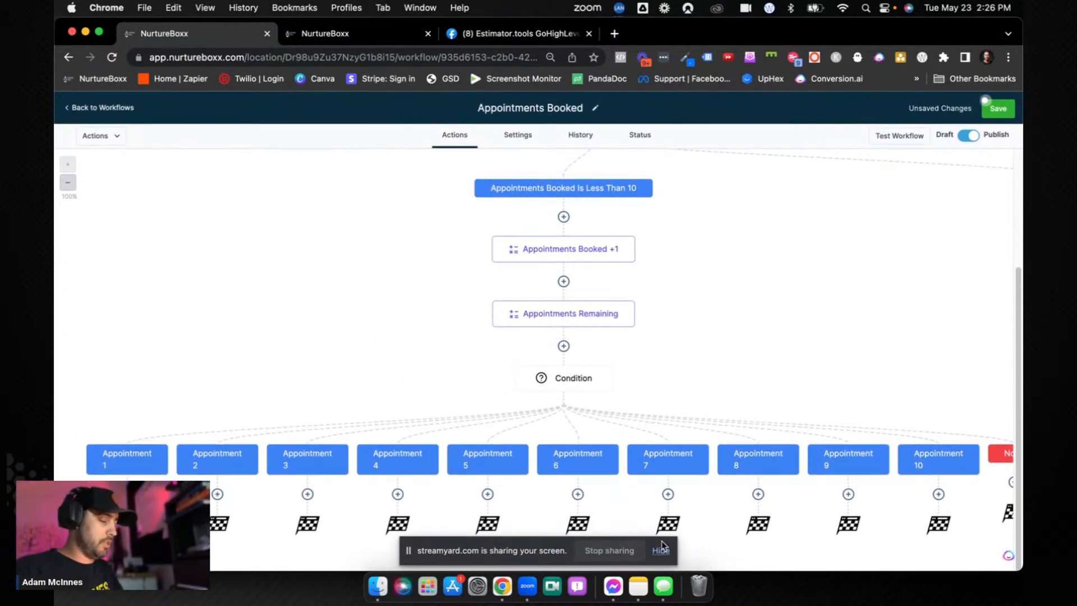
Step: Add a Send Email action under a condition branch
click(660, 549)
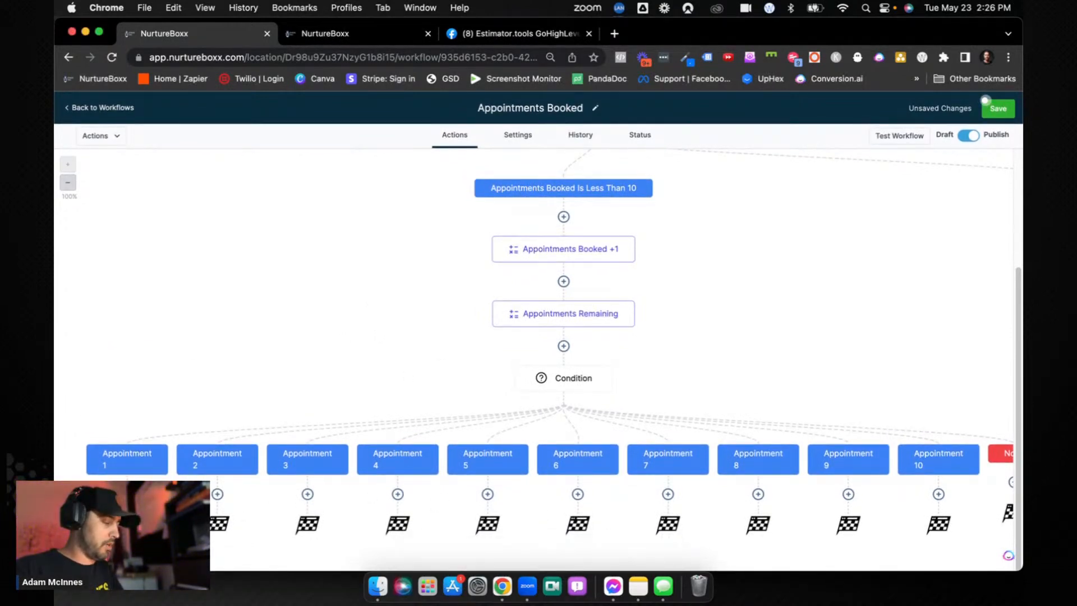
click(563, 347)
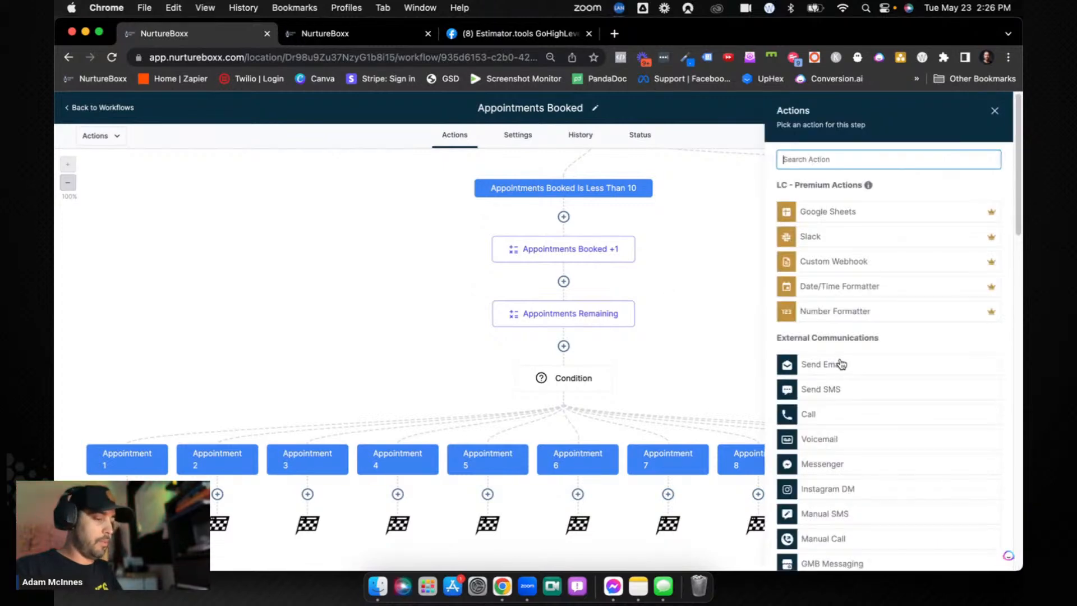
click(822, 365)
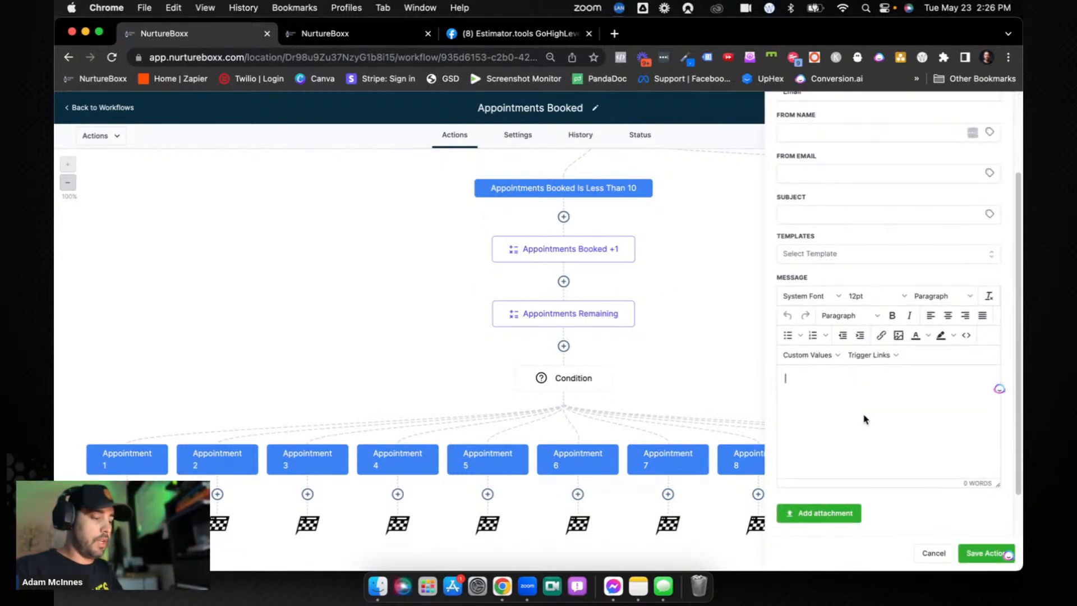
mouse_move(863, 414)
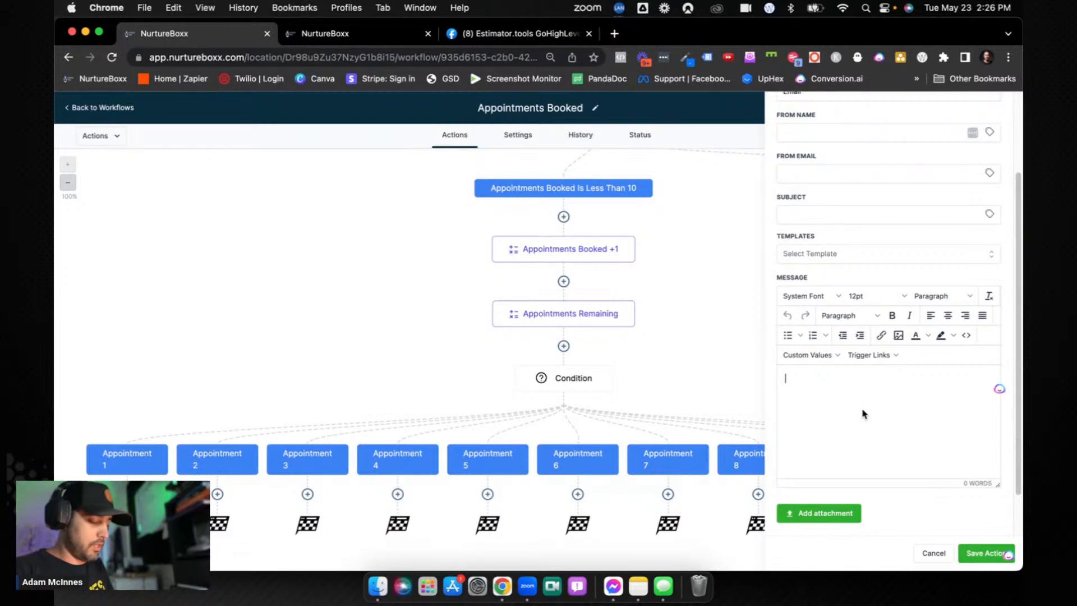
Step: Write 'Thanks for booking your first session. You have {{contact.appointments_remaining}} remaining' and attempt to save
text(Thanks for)
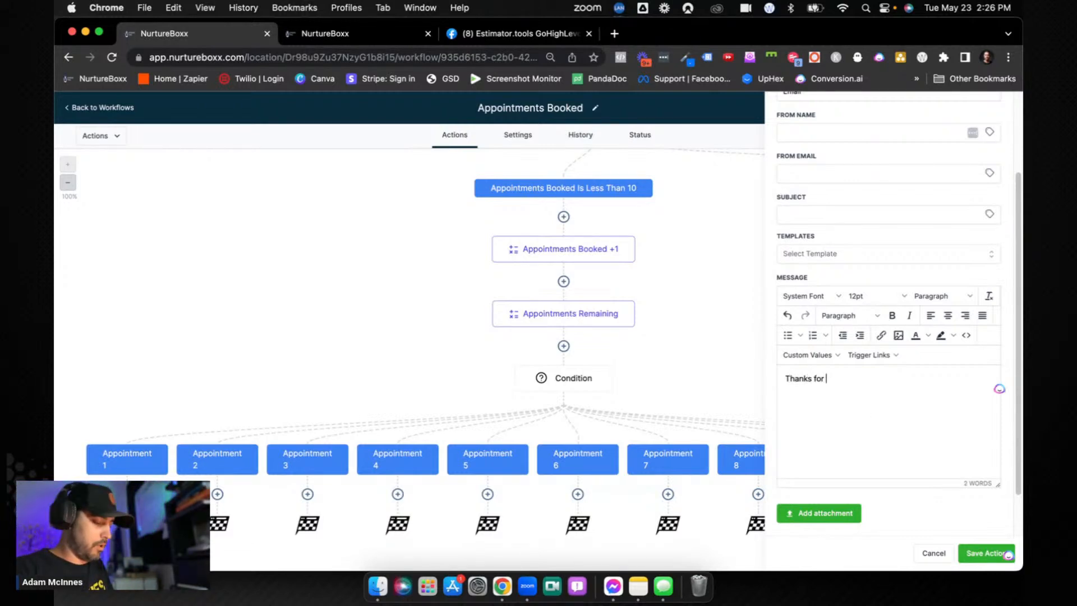
text(booking your fi)
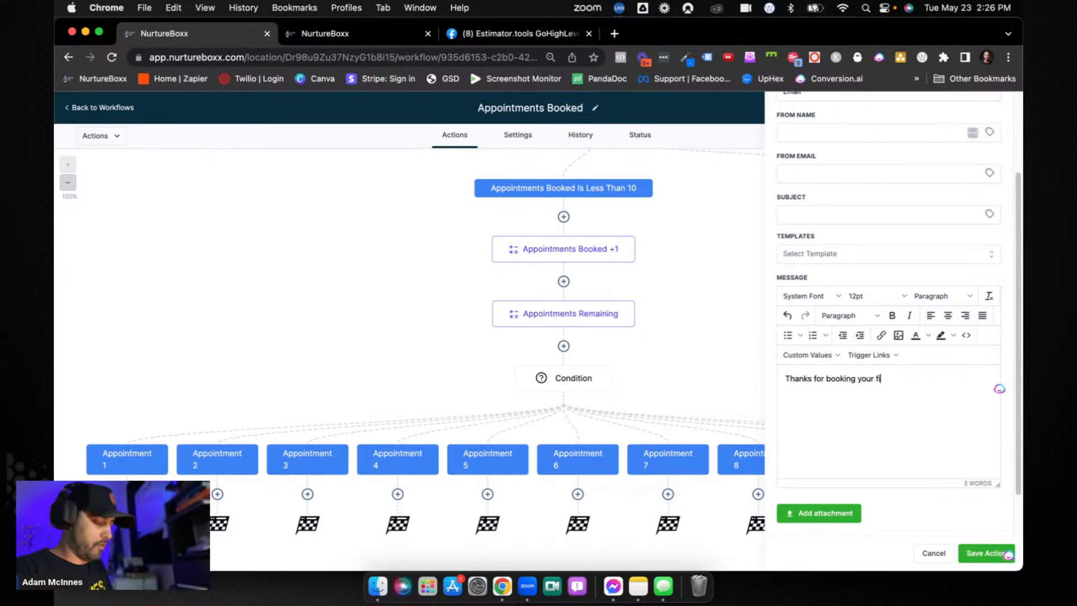
text(irst session. You have)
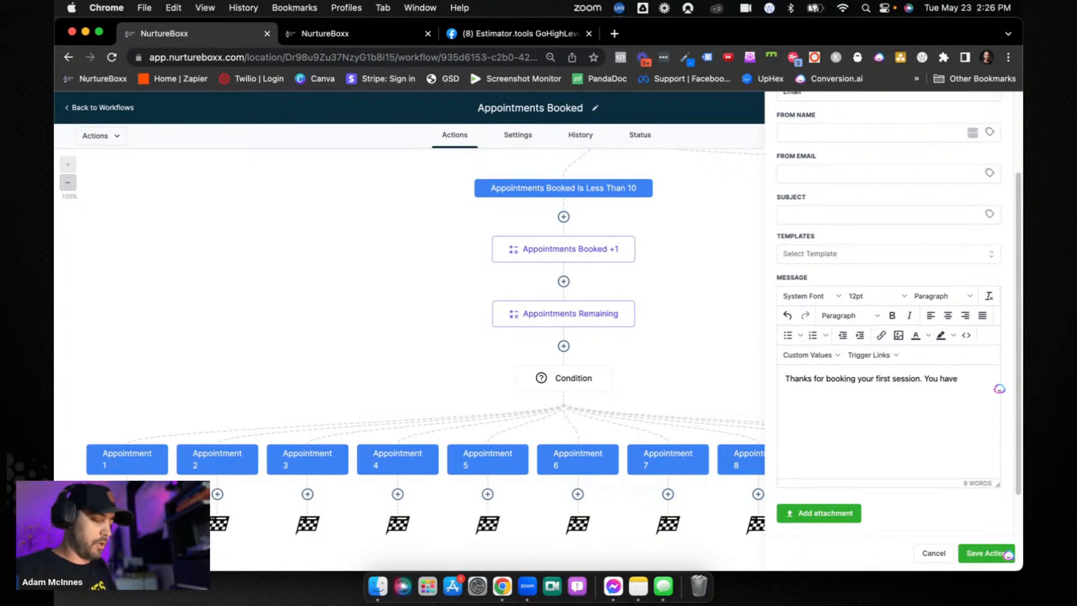
click(808, 354)
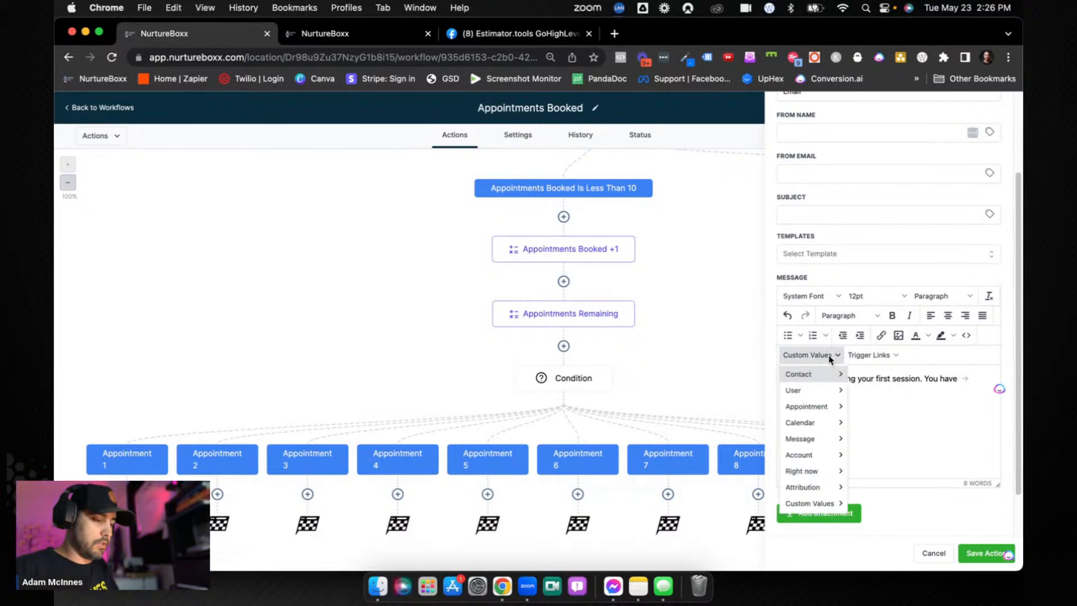
click(797, 372)
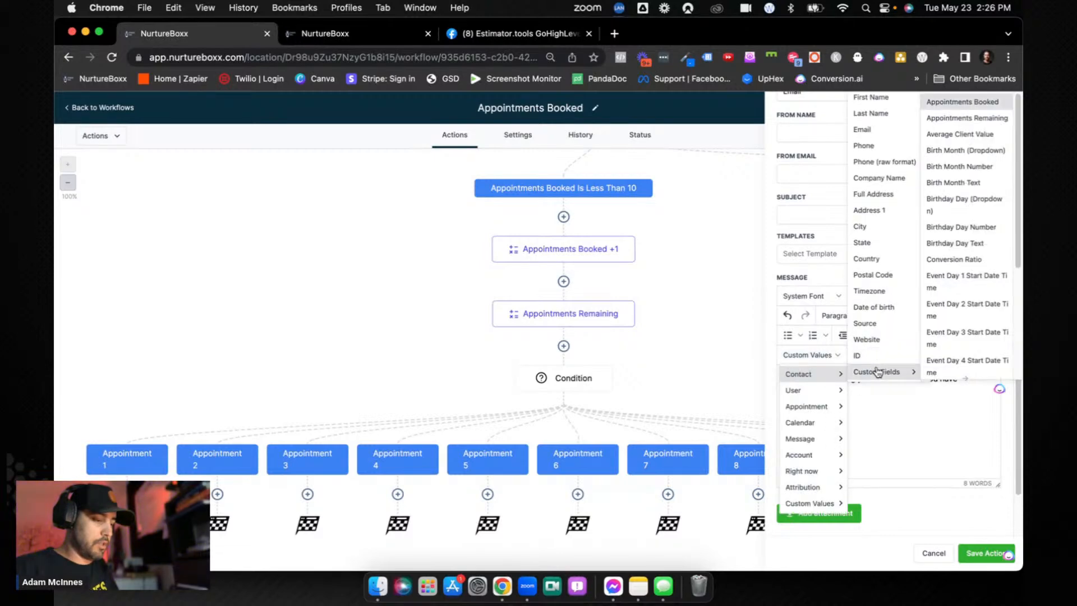
click(965, 118)
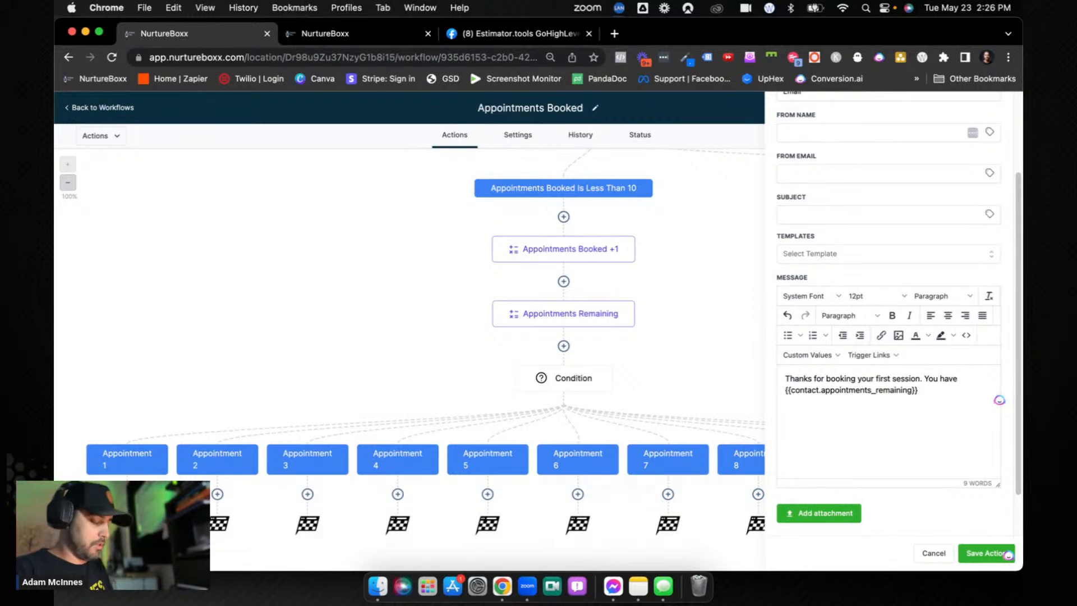
text(remaining)
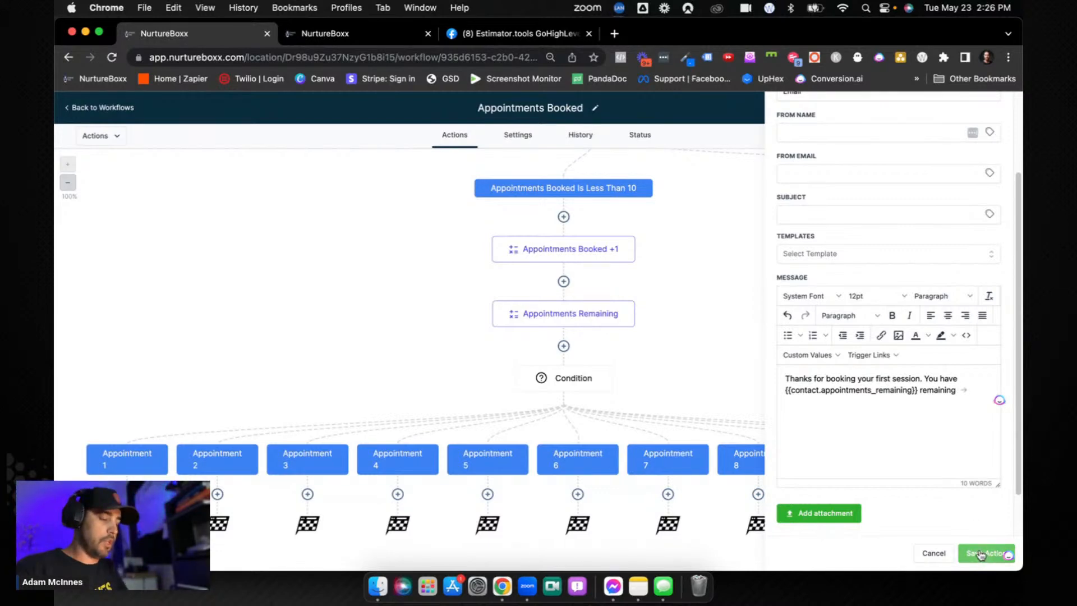
click(986, 553)
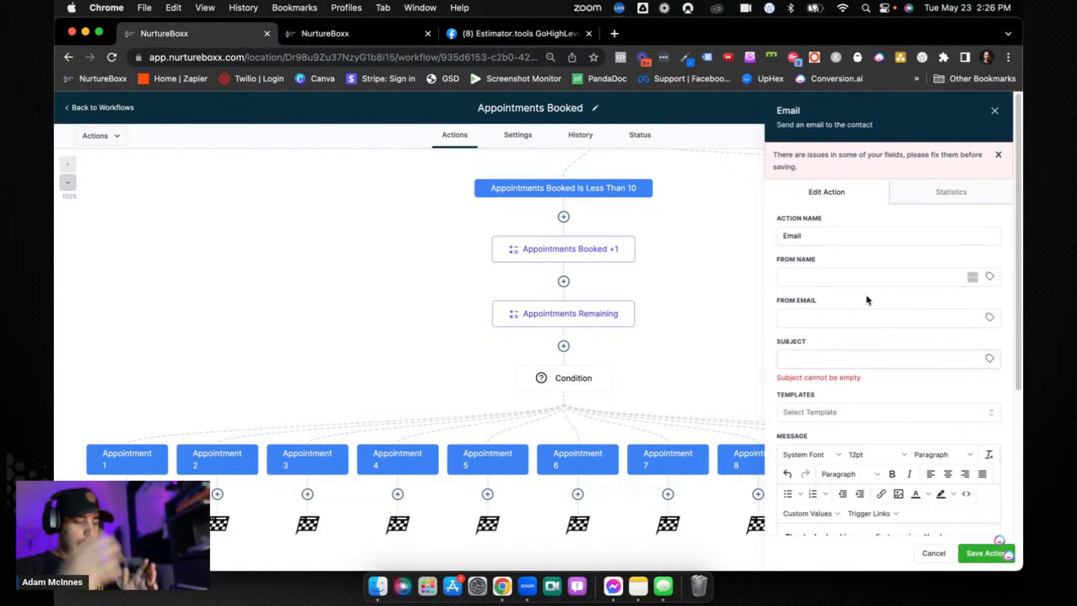
scroll(down, 3)
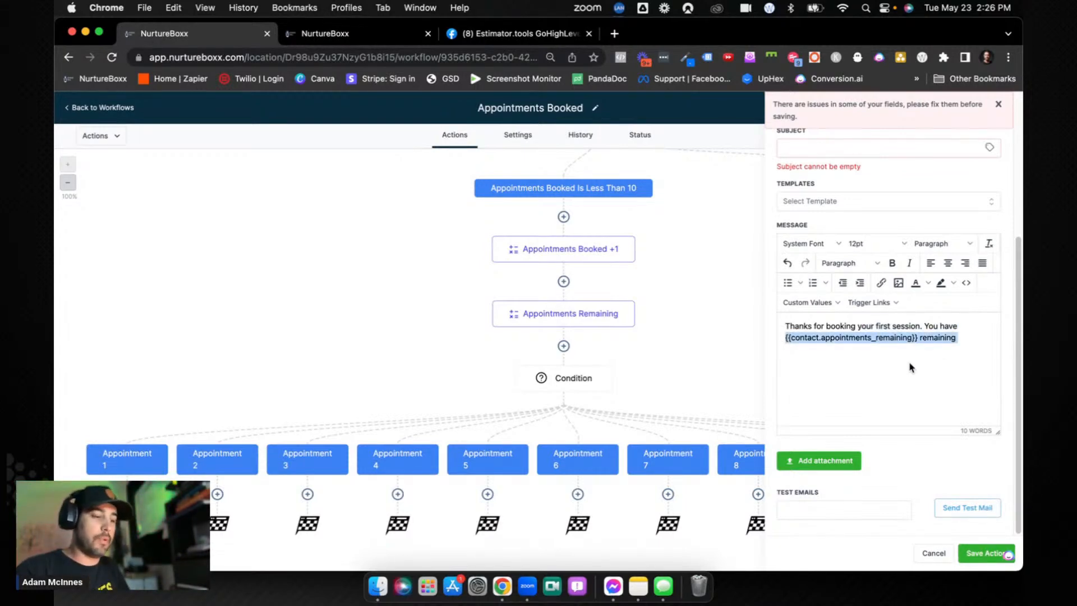
mouse_move(888, 363)
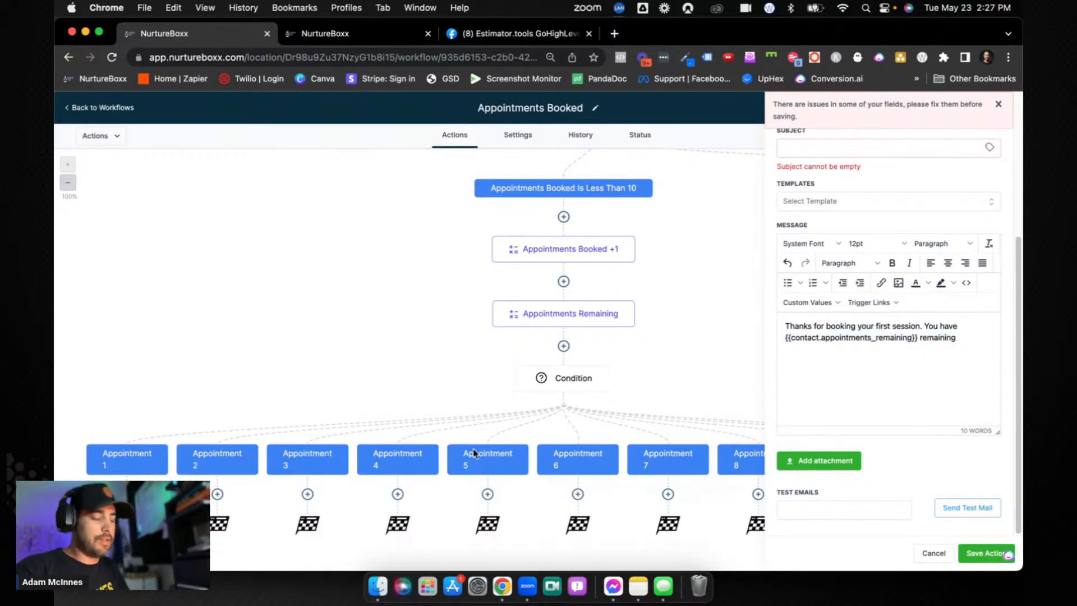
mouse_move(491, 461)
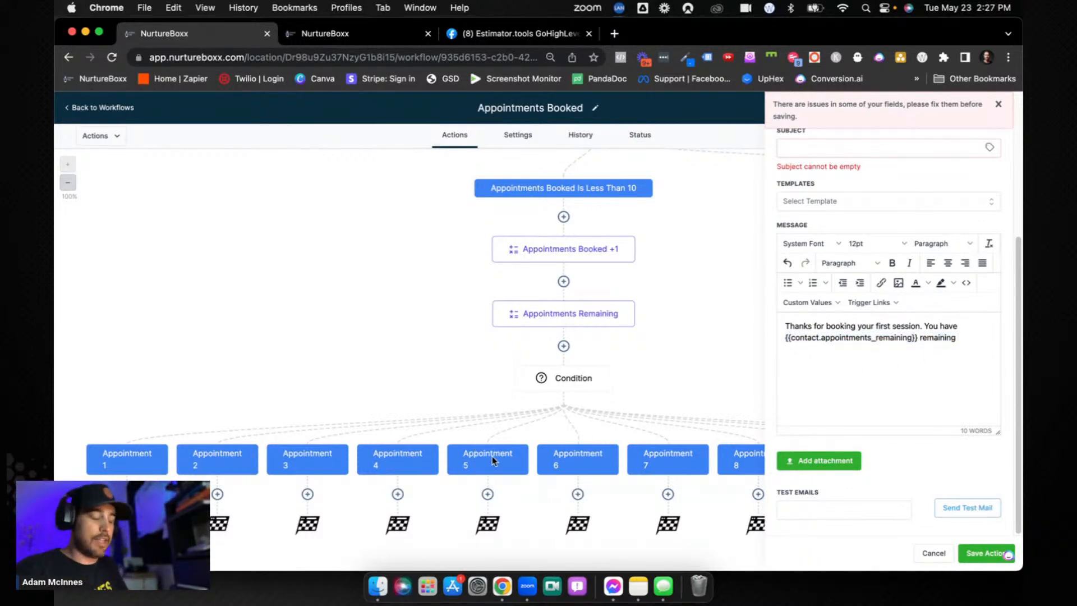
mouse_move(717, 461)
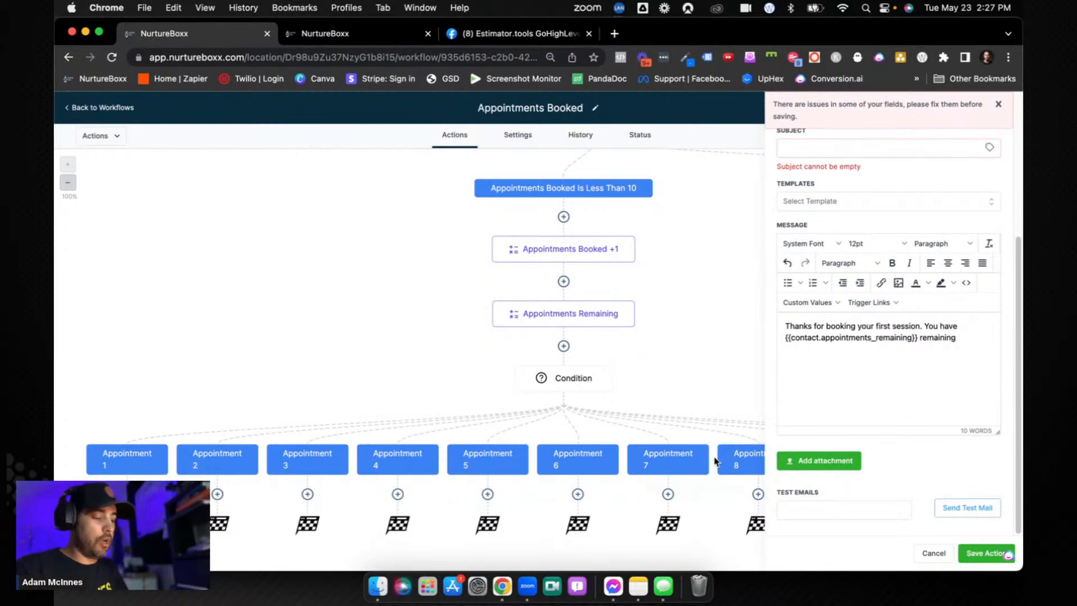
mouse_move(885, 349)
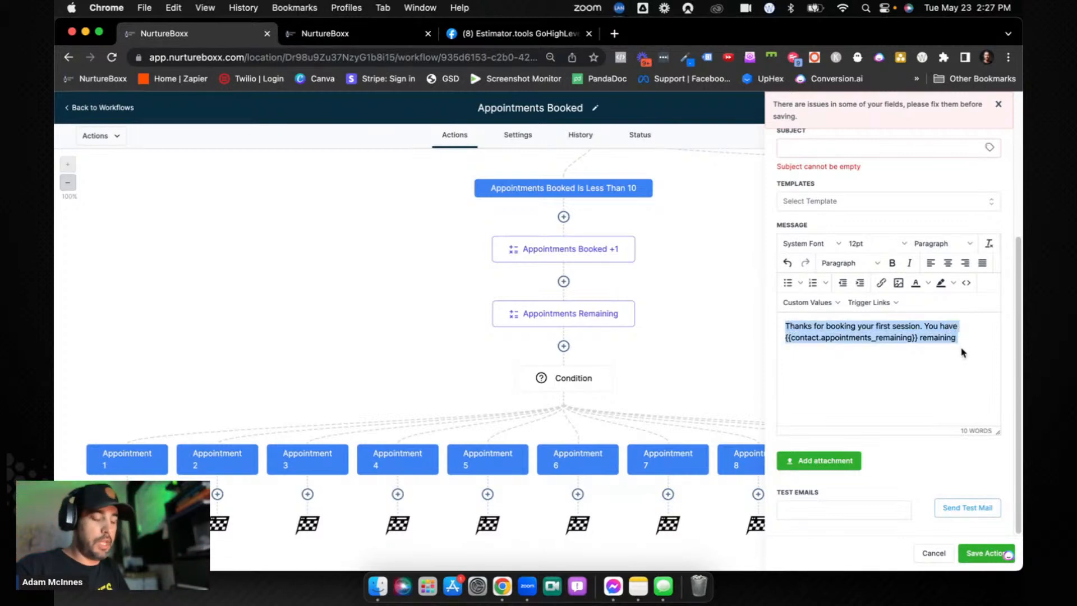
click(955, 338)
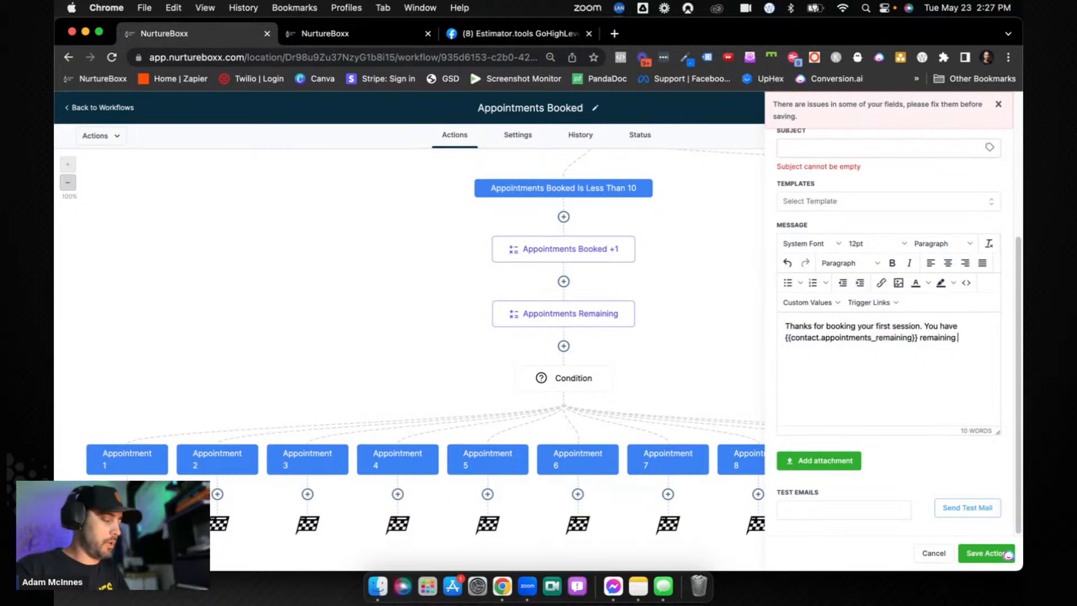
mouse_move(624, 501)
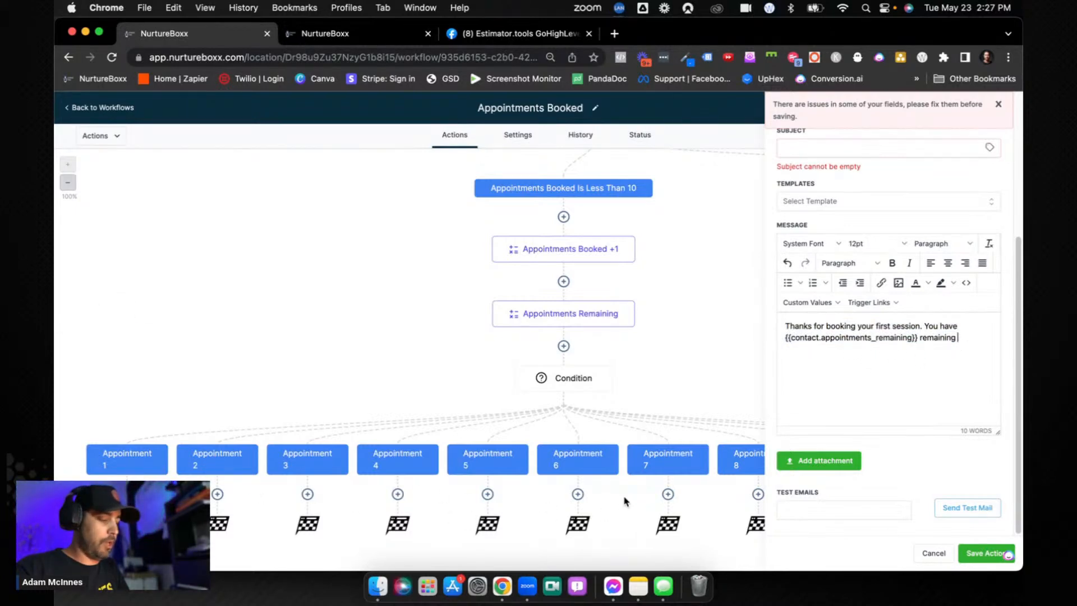
mouse_move(686, 446)
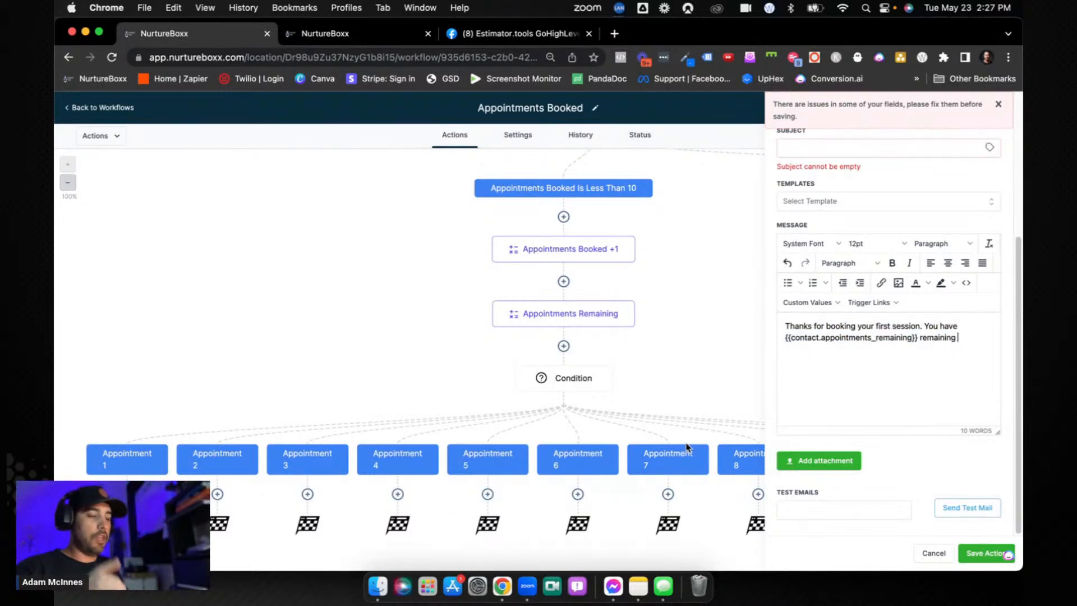
mouse_move(676, 440)
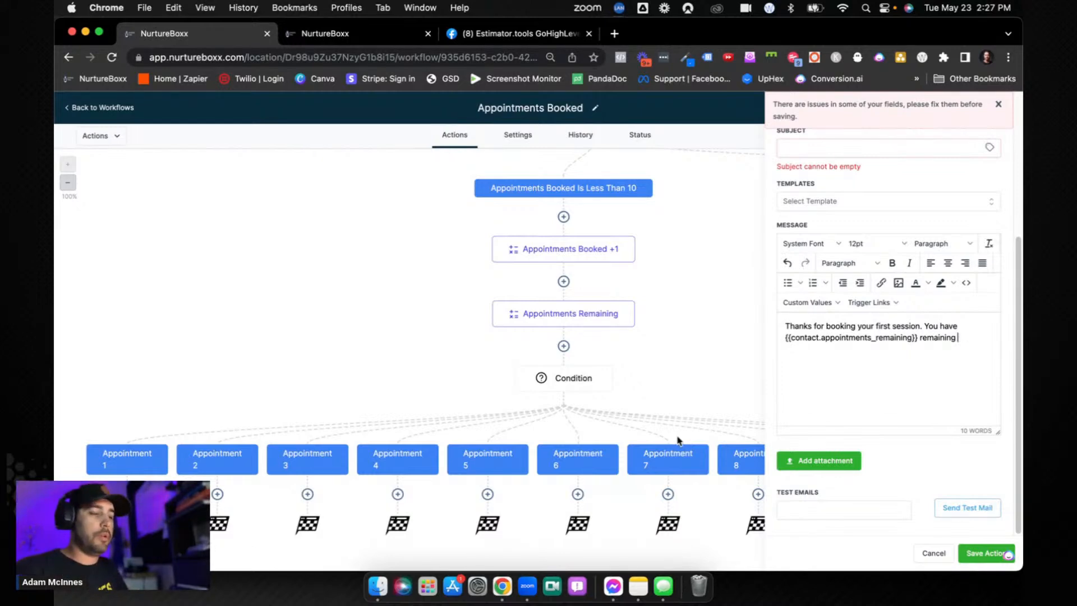
mouse_move(740, 466)
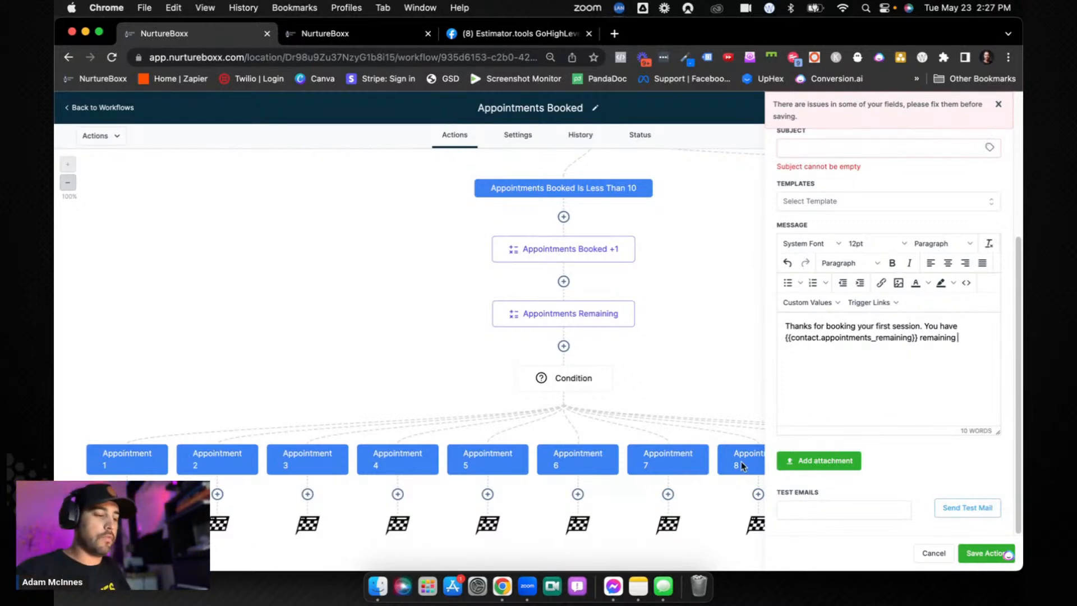
mouse_move(734, 356)
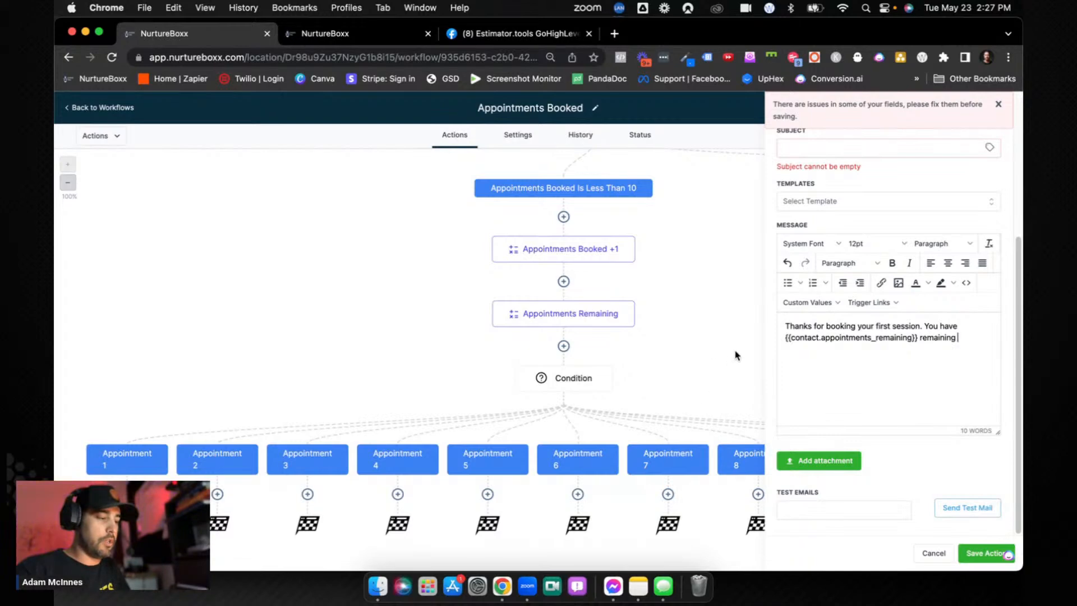
scroll(up, 3)
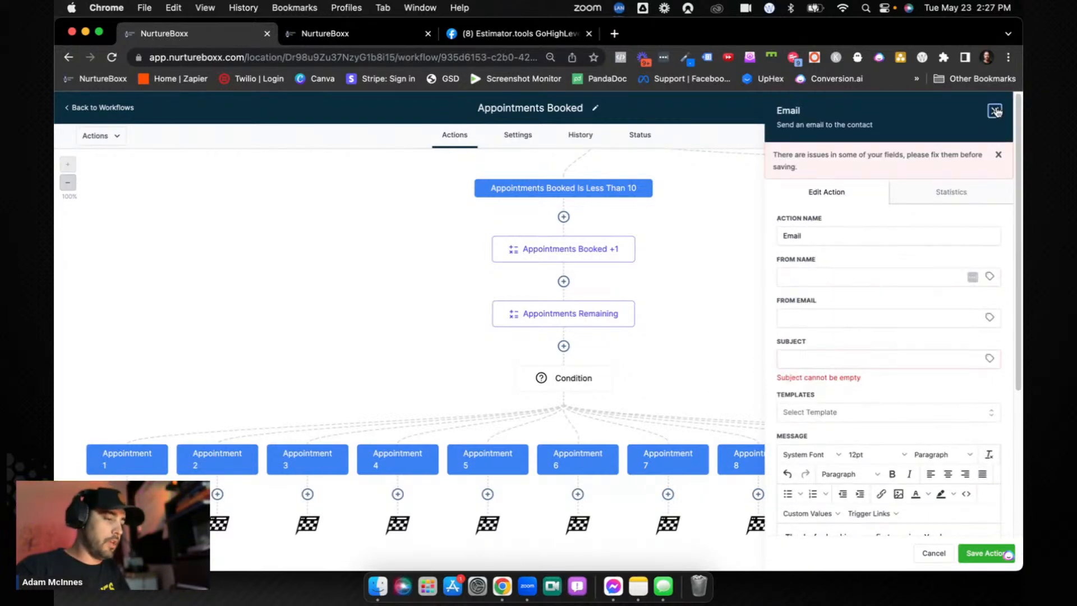
Step: Close the Email action panel without saving the draft
click(995, 111)
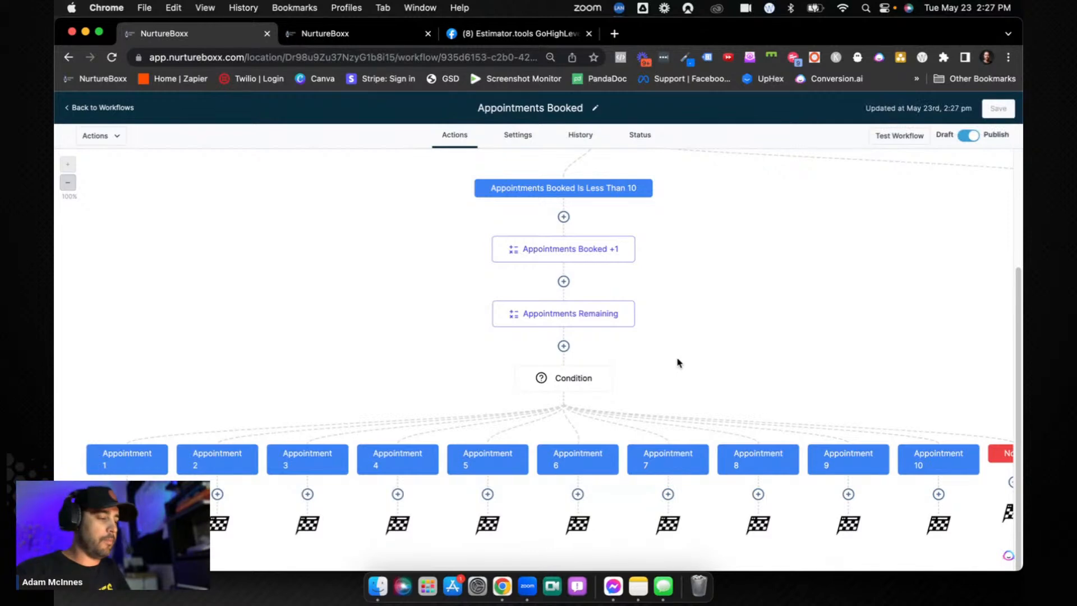
mouse_move(714, 325)
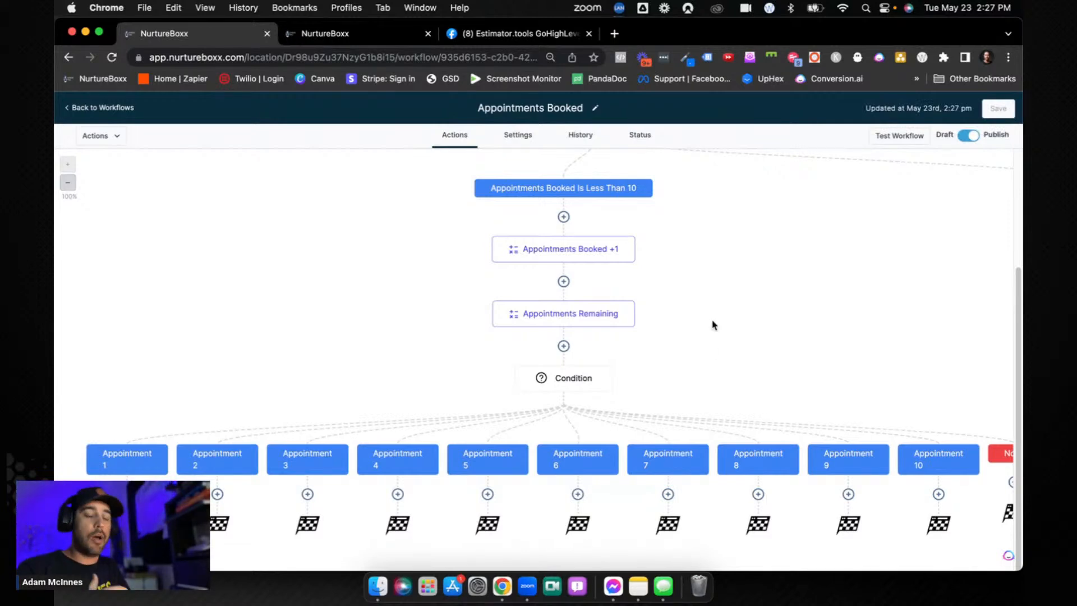
mouse_move(658, 267)
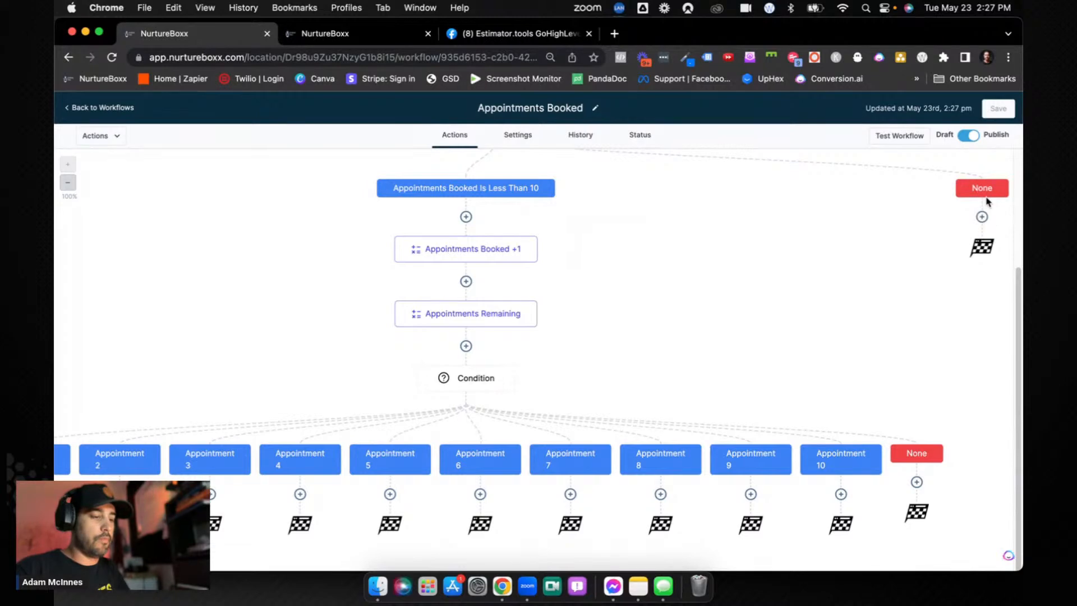
mouse_move(850, 243)
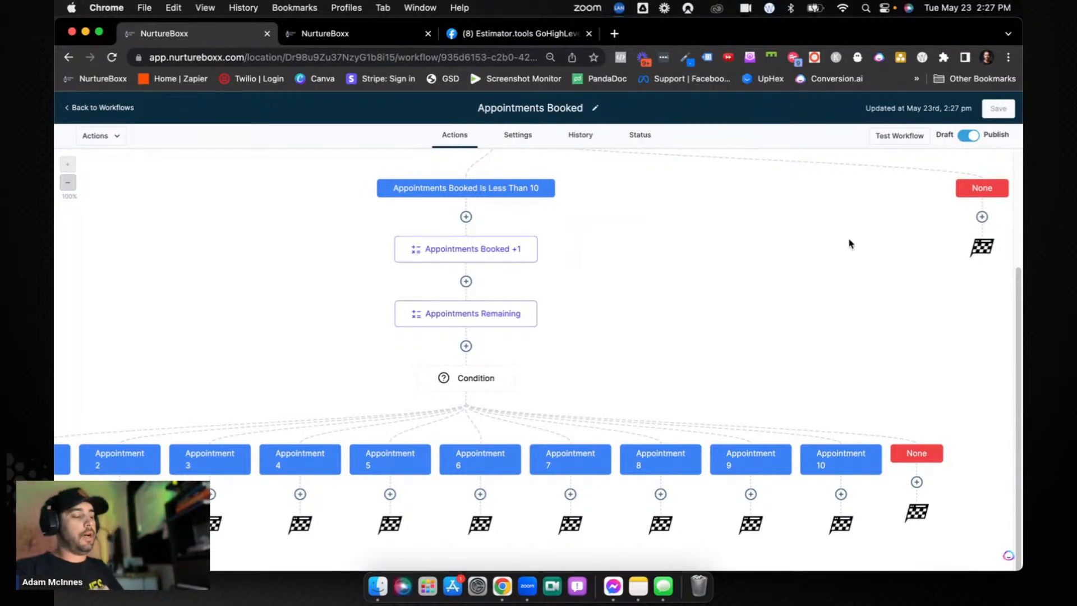